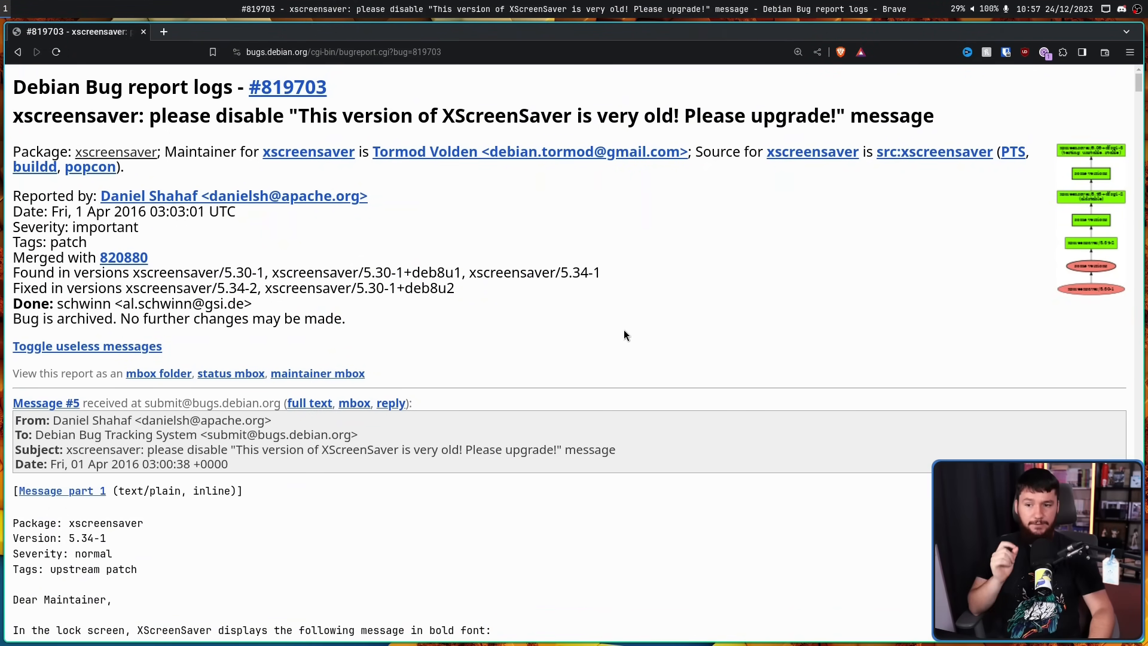
{"action": "mouse_move", "coordinate": [680, 322]}
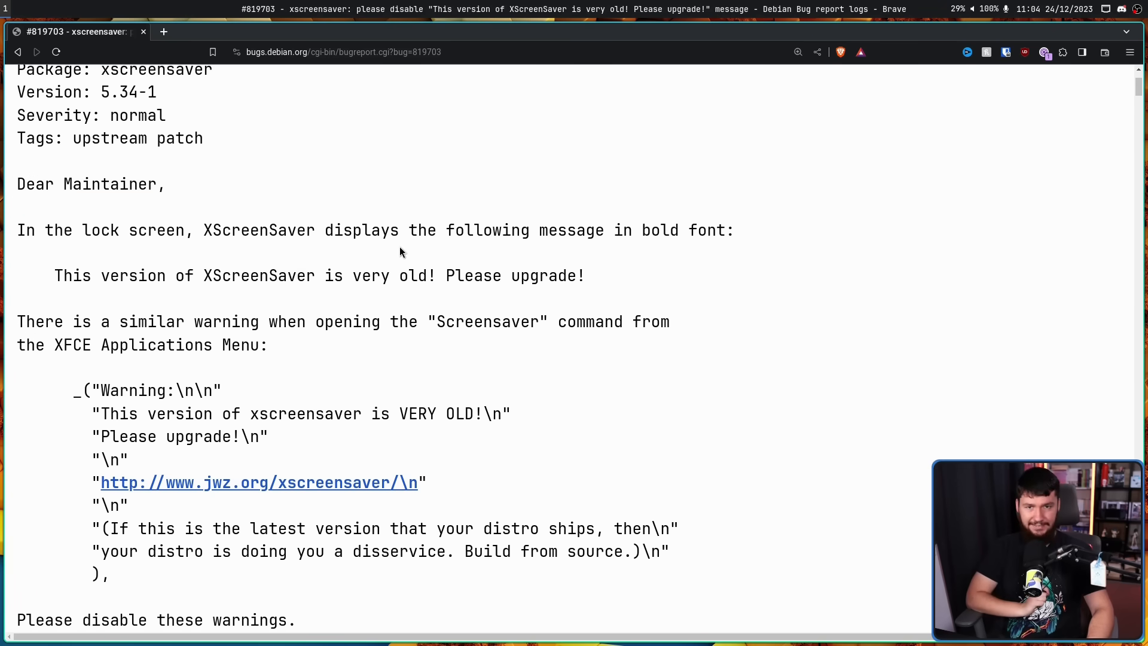
{"action": "mouse_move", "coordinate": [371, 172]}
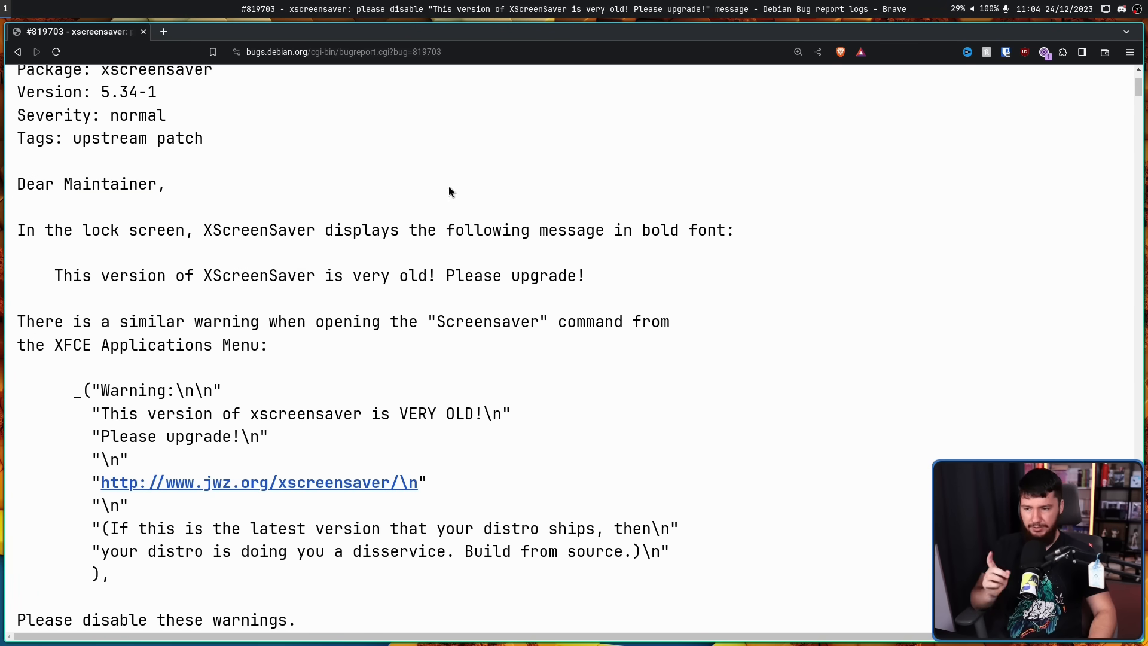
{"action": "mouse_move", "coordinate": [626, 223]}
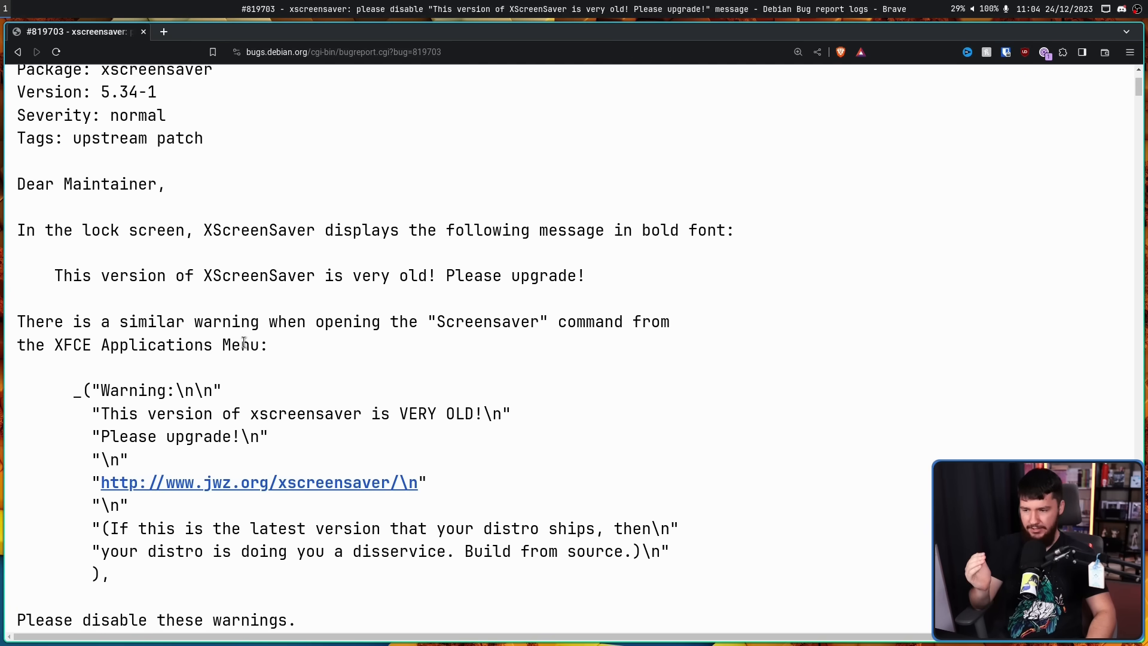
- Highlight the advice telling users to build from source, then read down through the following messages
{"action": "left_click_drag", "start_coordinate": [110, 528], "coordinate": [656, 550]}
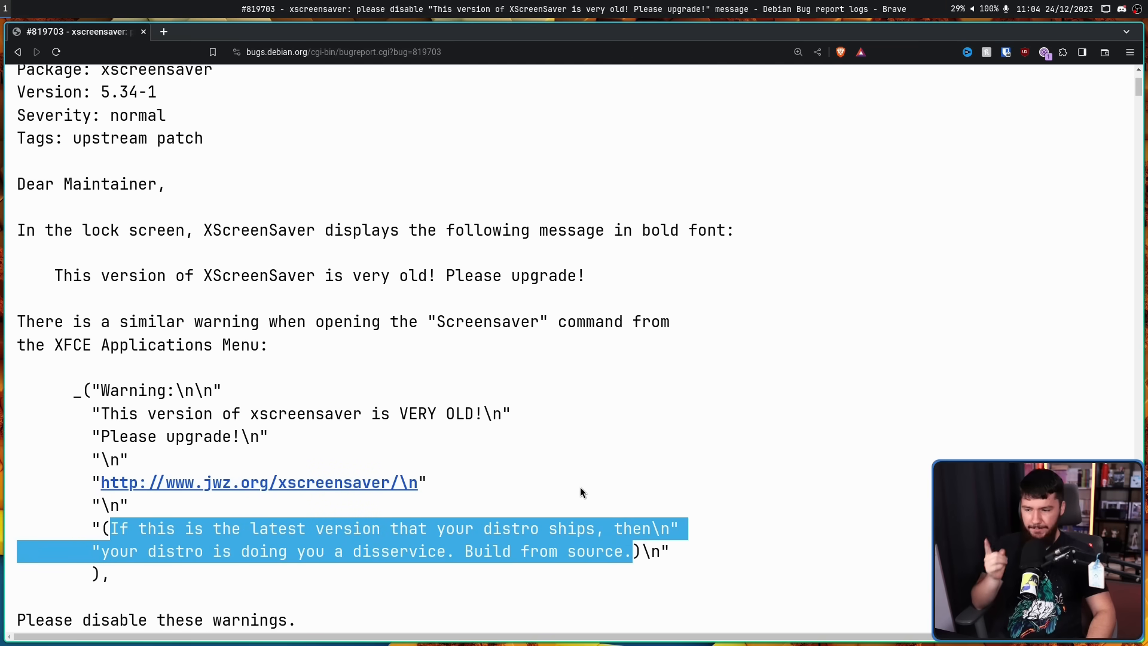
{"action": "left_click", "coordinate": [573, 473]}
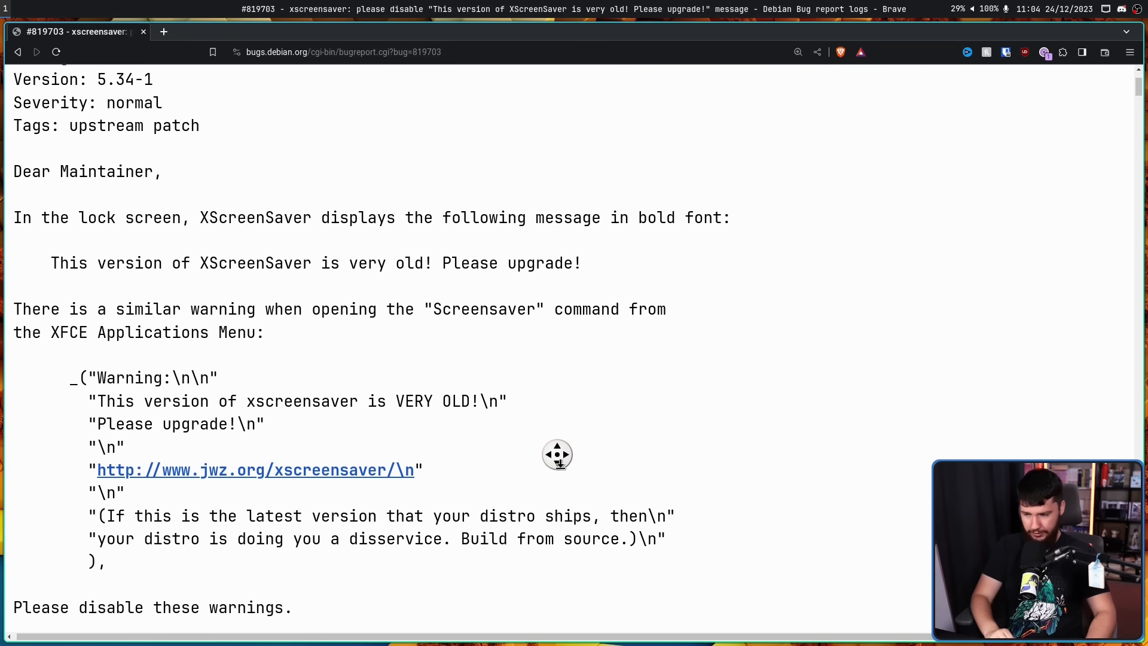
{"action": "scroll", "scroll_direction": "down", "scroll_amount": 3}
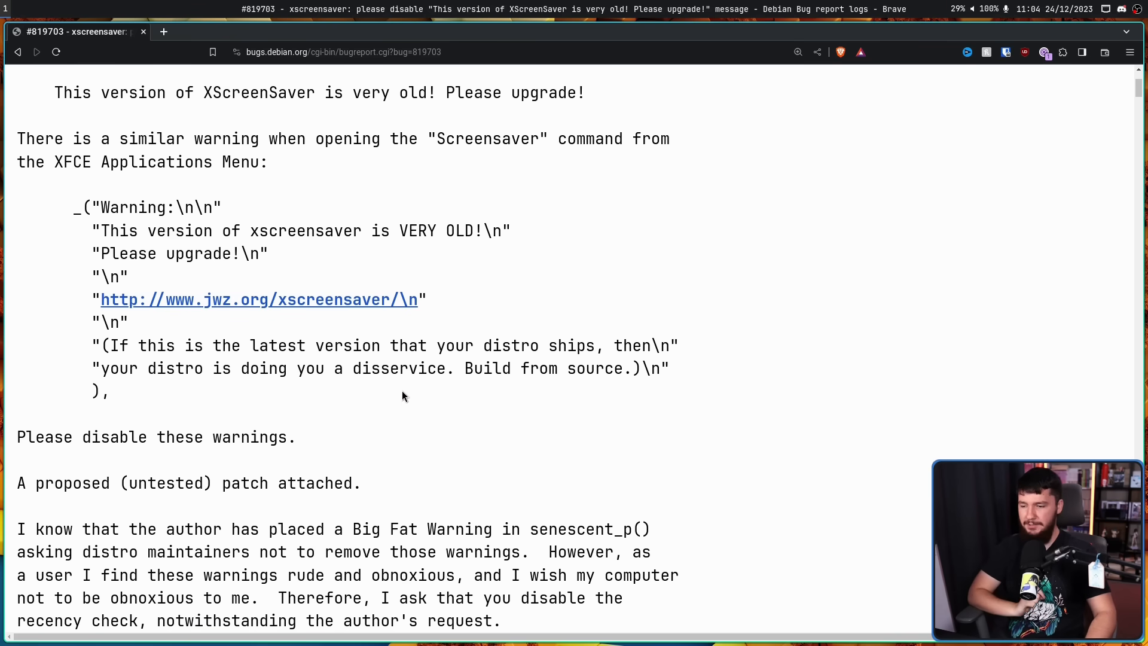
{"action": "scroll", "scroll_direction": "down", "scroll_amount": 3}
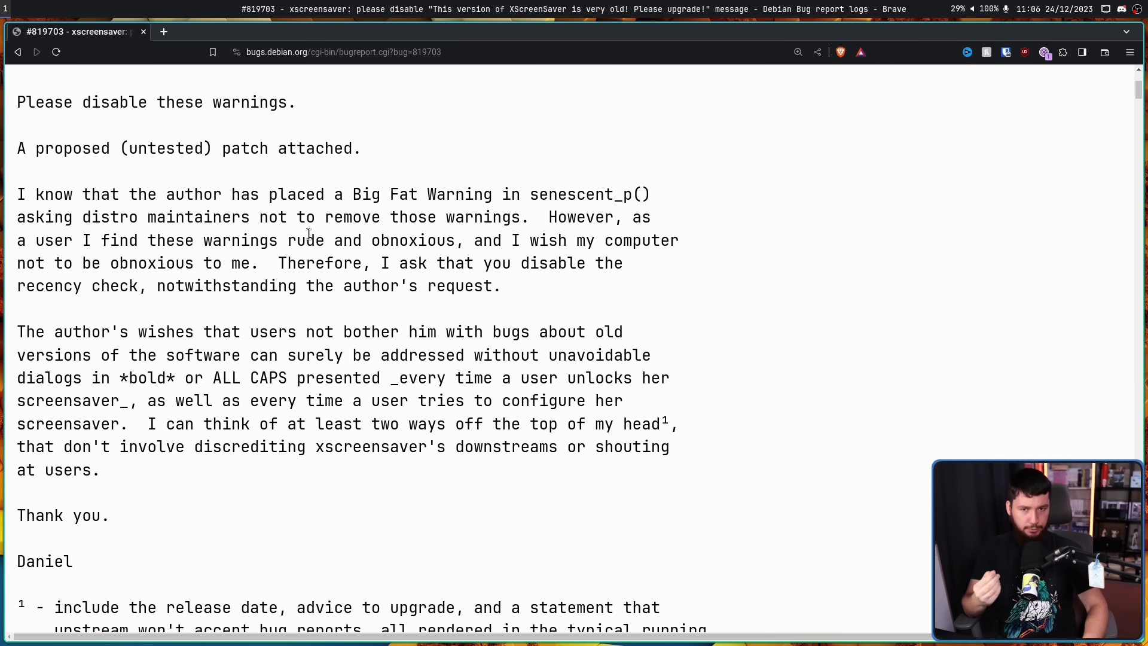
{"action": "scroll", "scroll_direction": "down", "scroll_amount": 3}
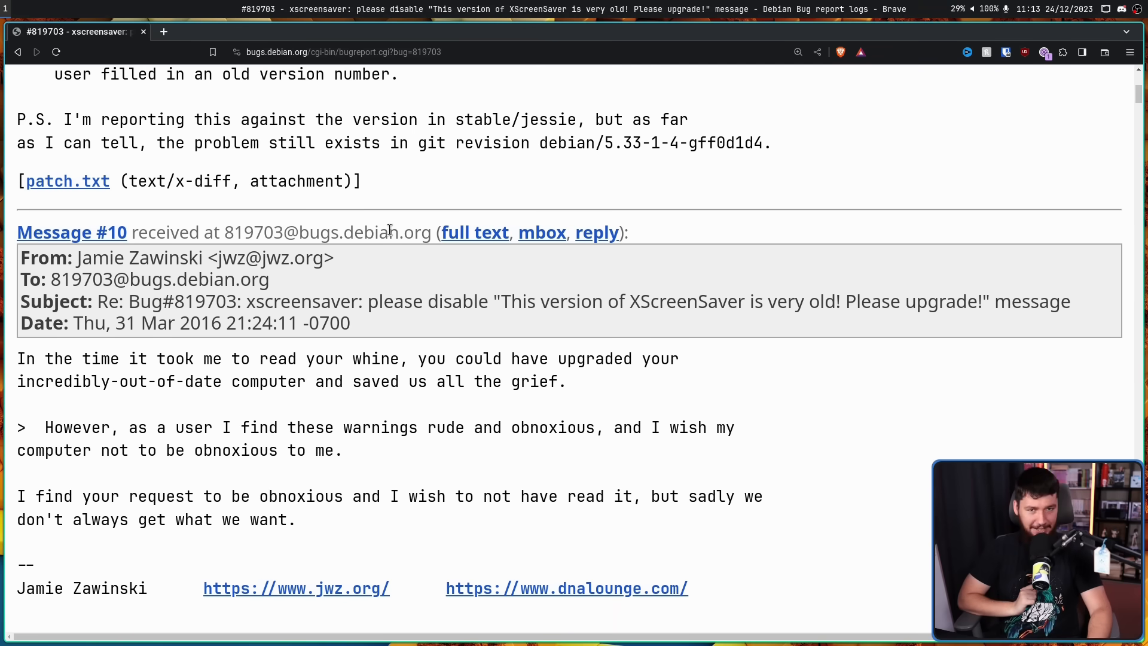
{"action": "mouse_move", "coordinate": [440, 224]}
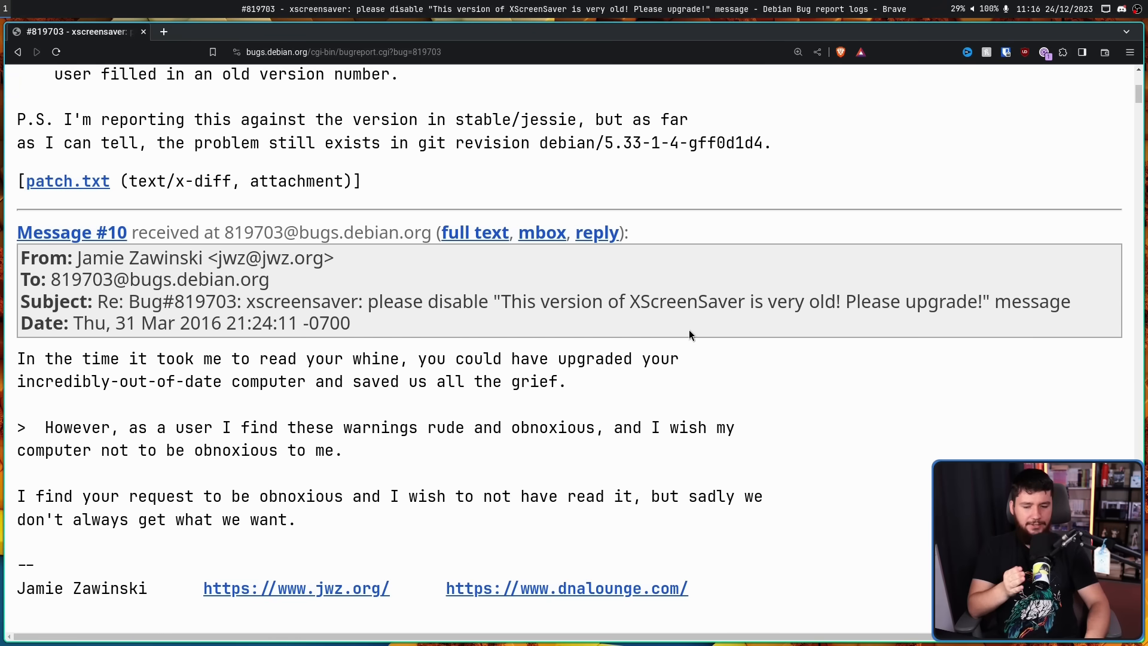
{"action": "mouse_move", "coordinate": [701, 288]}
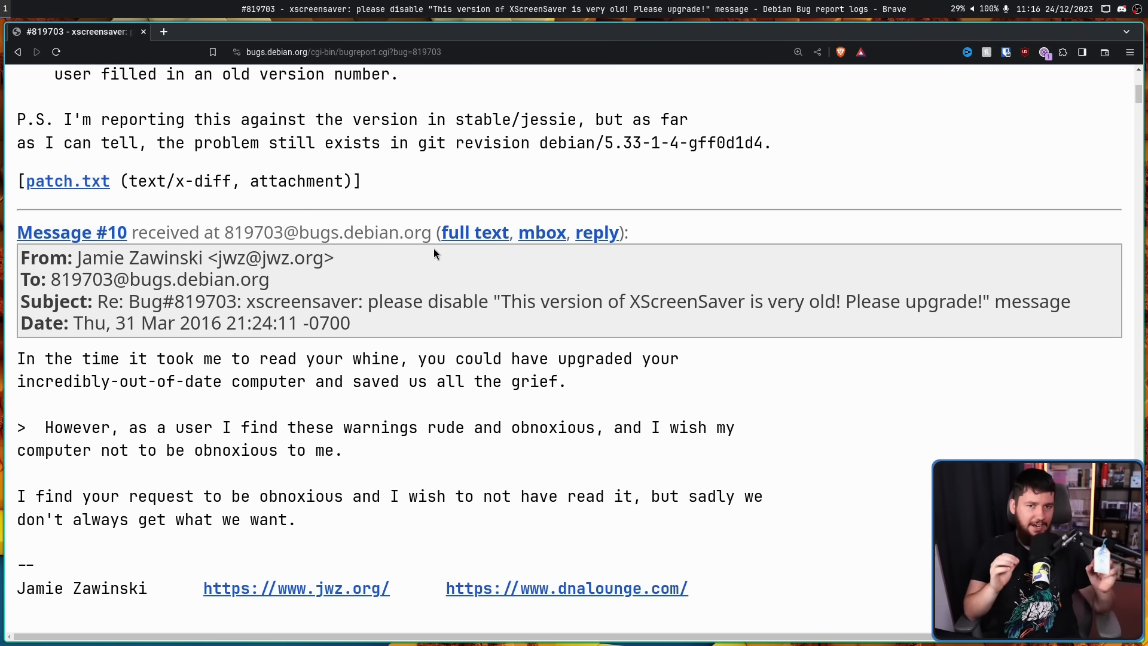
{"action": "mouse_move", "coordinate": [451, 198]}
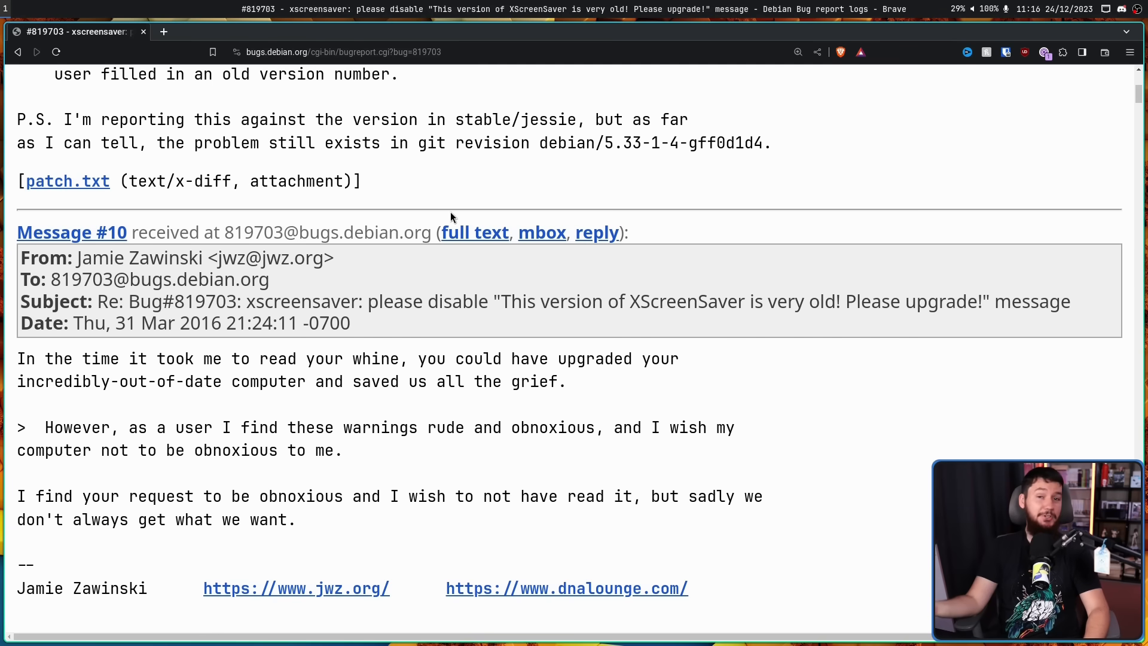
{"action": "scroll", "scroll_direction": "down", "scroll_amount": 3}
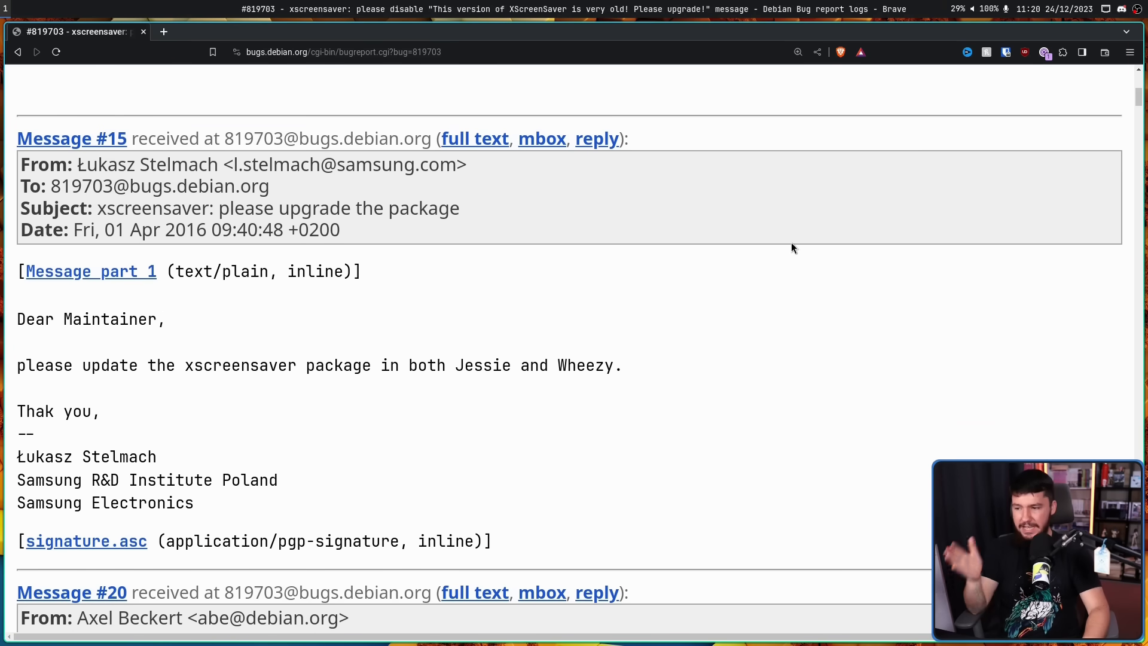
{"action": "mouse_move", "coordinate": [729, 267]}
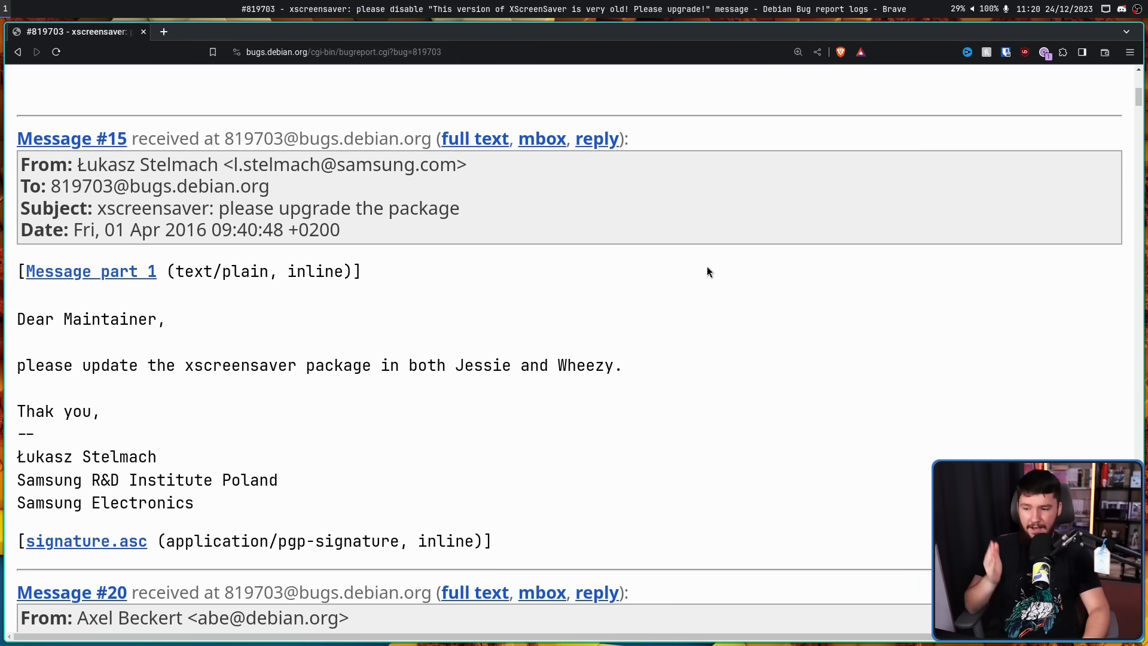
{"action": "mouse_move", "coordinate": [687, 277]}
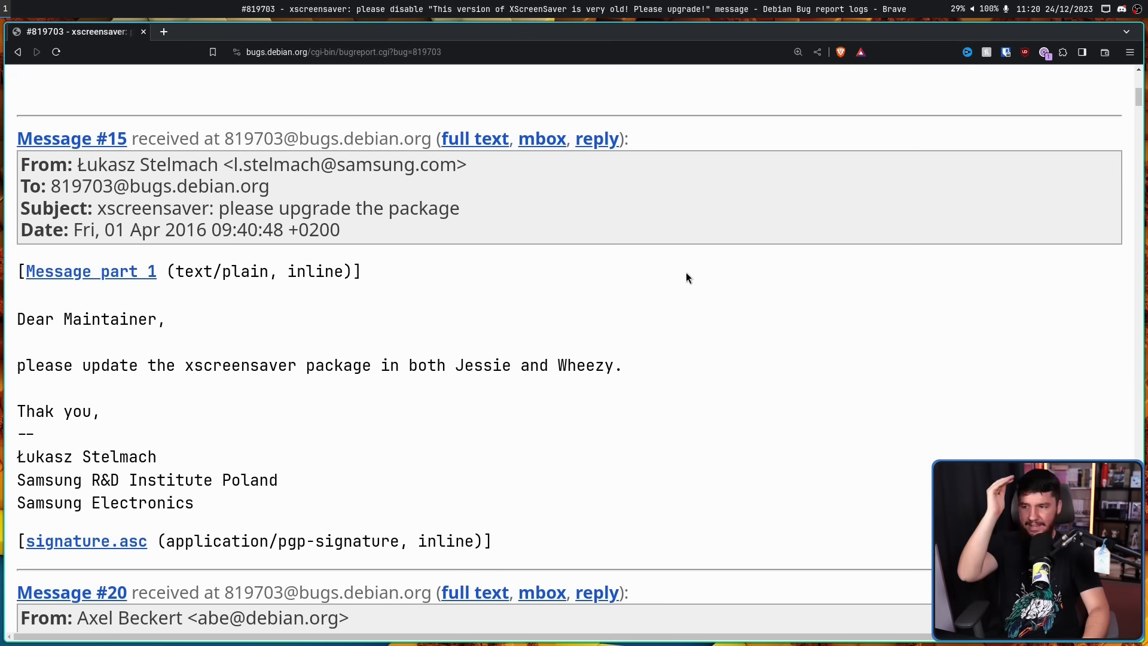
{"action": "mouse_move", "coordinate": [681, 279]}
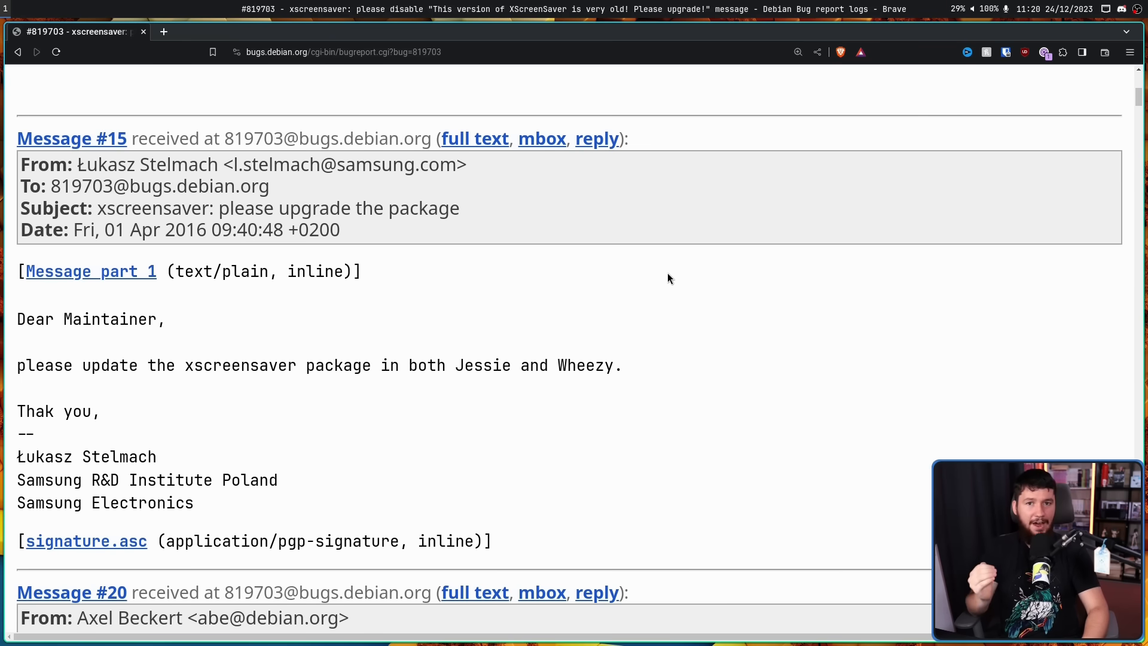
- Revisit the upstream author's earlier reply, highlighting its text and the April Fools joke question in the subject
{"action": "middle_click", "coordinate": [632, 433]}
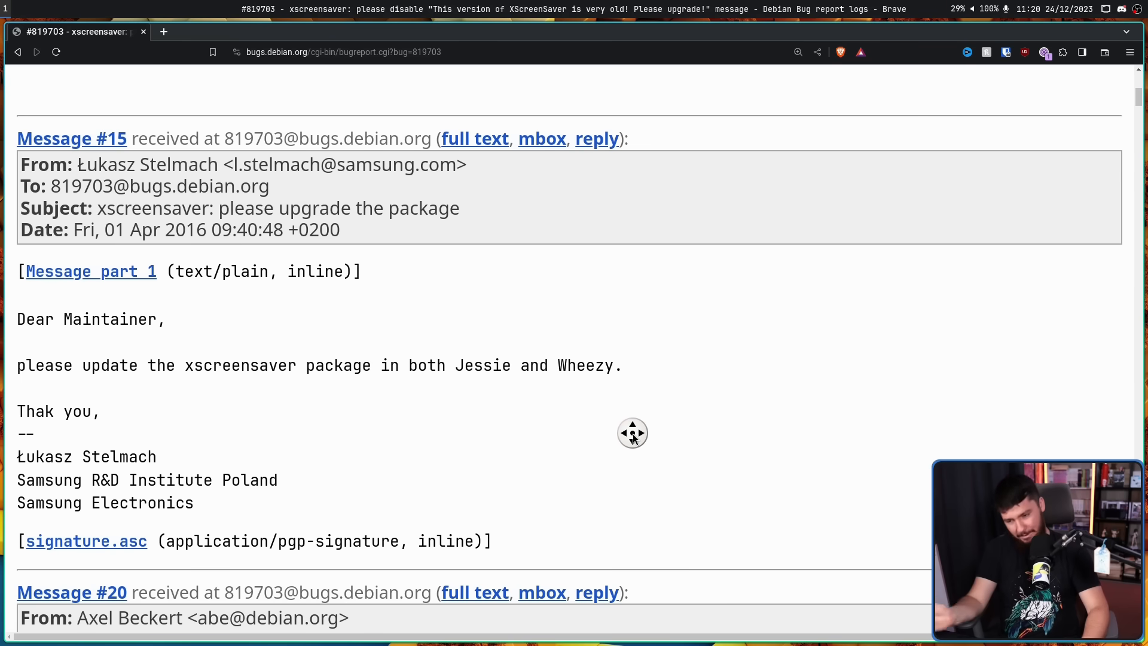
{"action": "scroll", "scroll_direction": "down", "scroll_amount": 3}
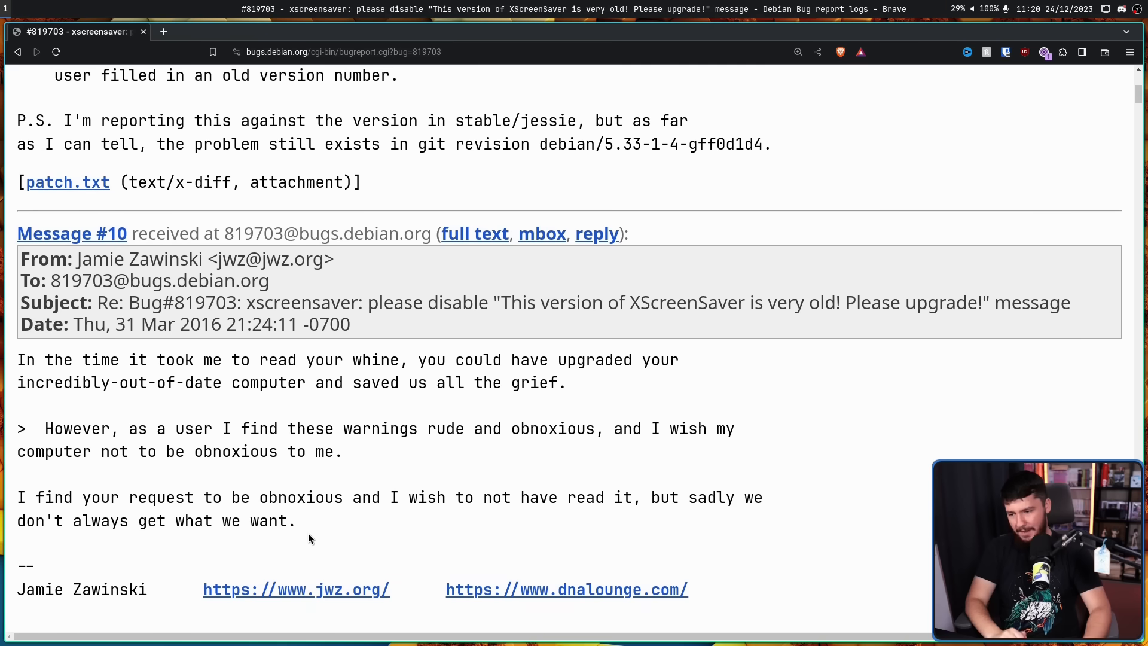
{"action": "left_click_drag", "start_coordinate": [18, 360], "coordinate": [297, 520]}
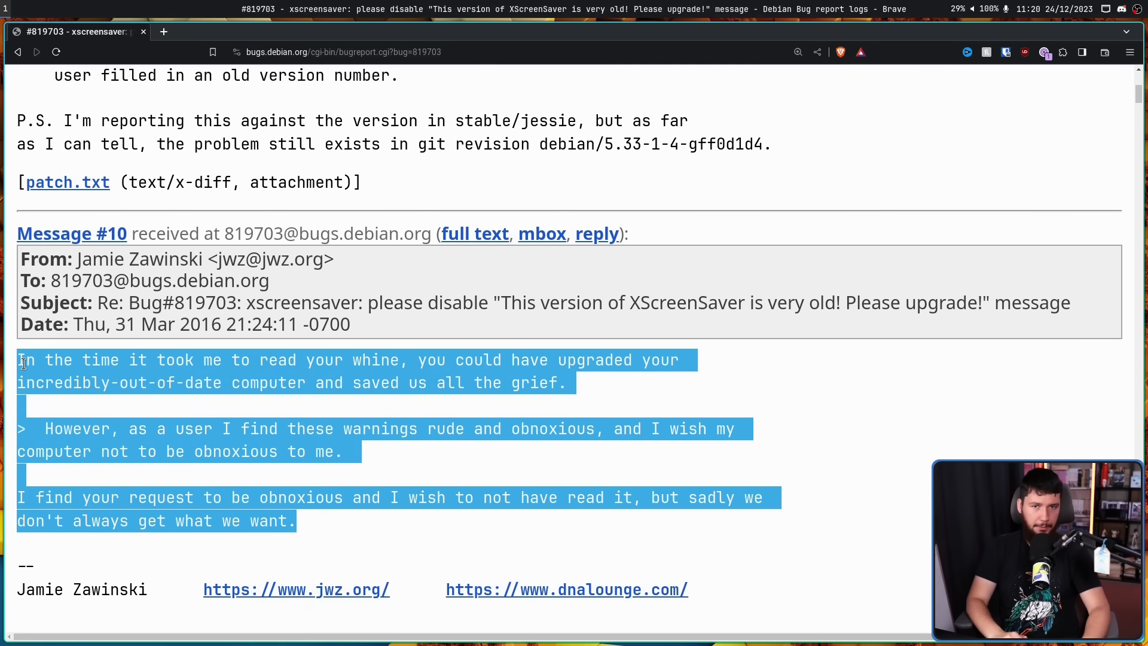
{"action": "scroll", "scroll_direction": "down", "scroll_amount": 3}
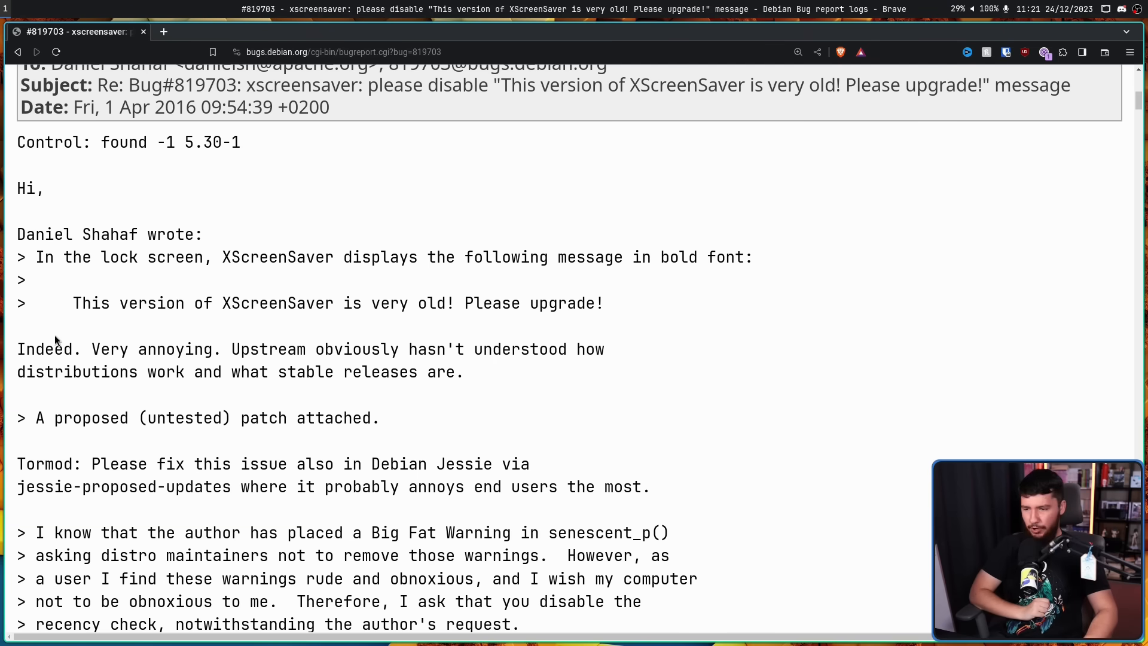
{"action": "scroll", "scroll_direction": "down", "scroll_amount": 3}
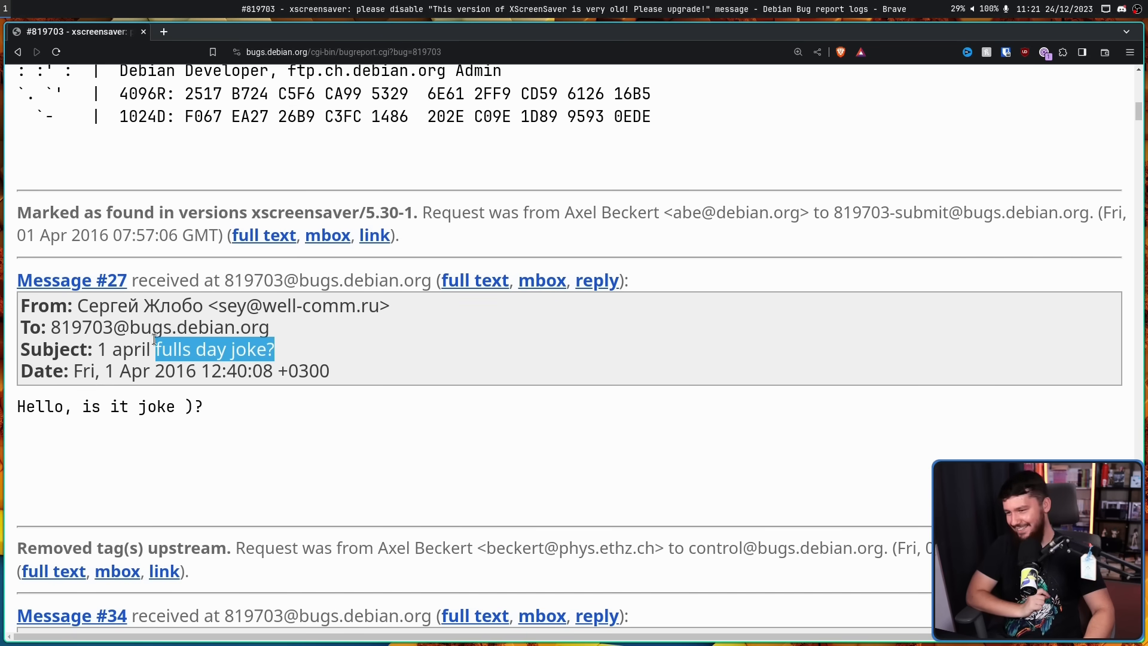
{"action": "left_click_drag", "start_coordinate": [155, 350], "coordinate": [96, 350]}
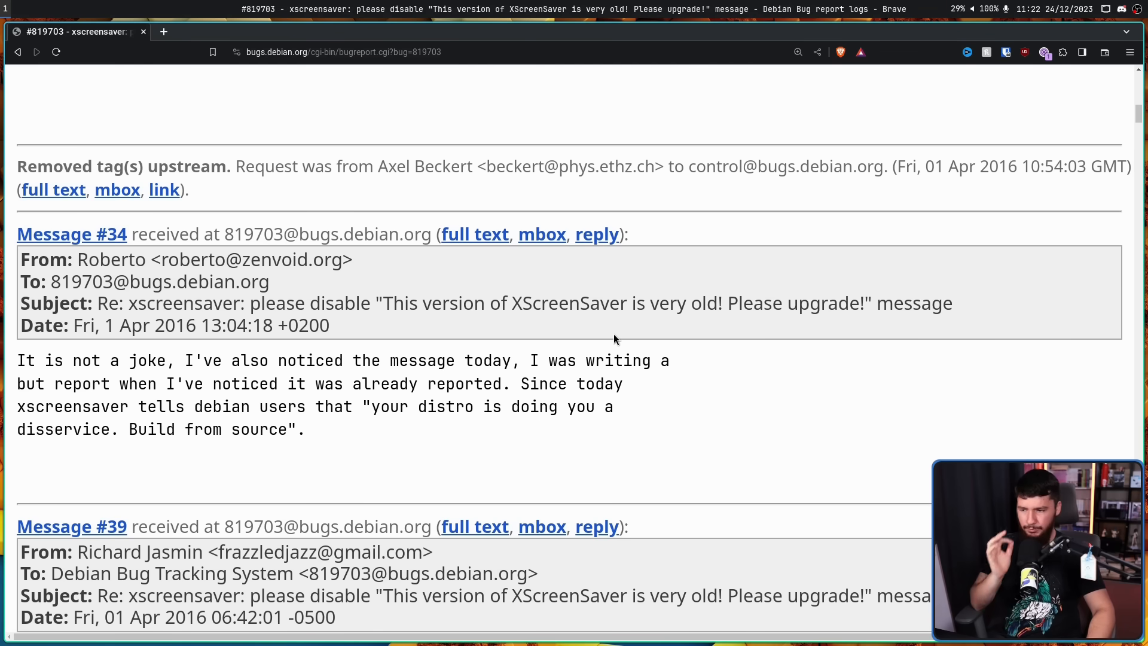
{"action": "mouse_move", "coordinate": [405, 346]}
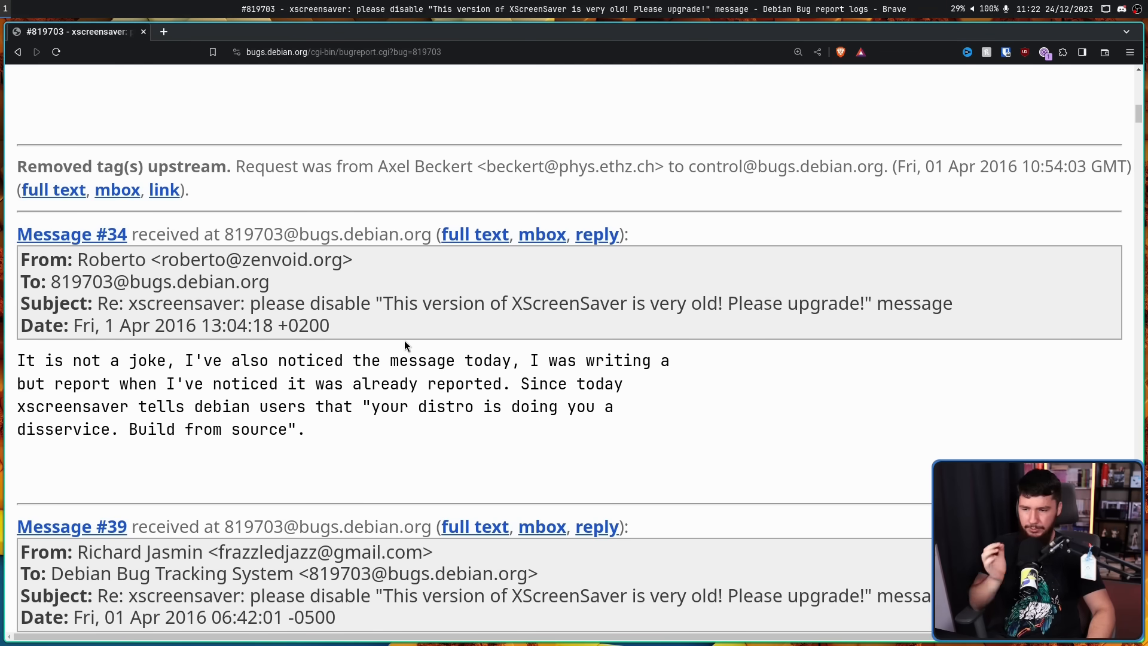
{"action": "mouse_move", "coordinate": [396, 329]}
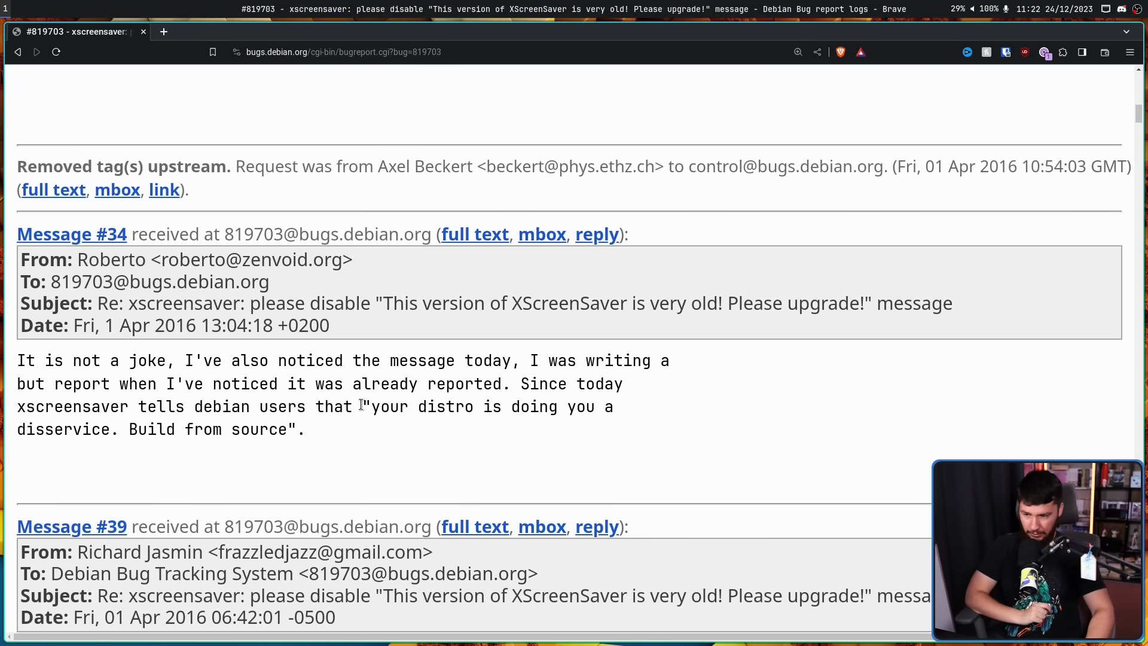
{"action": "left_click_drag", "start_coordinate": [369, 406], "coordinate": [303, 430]}
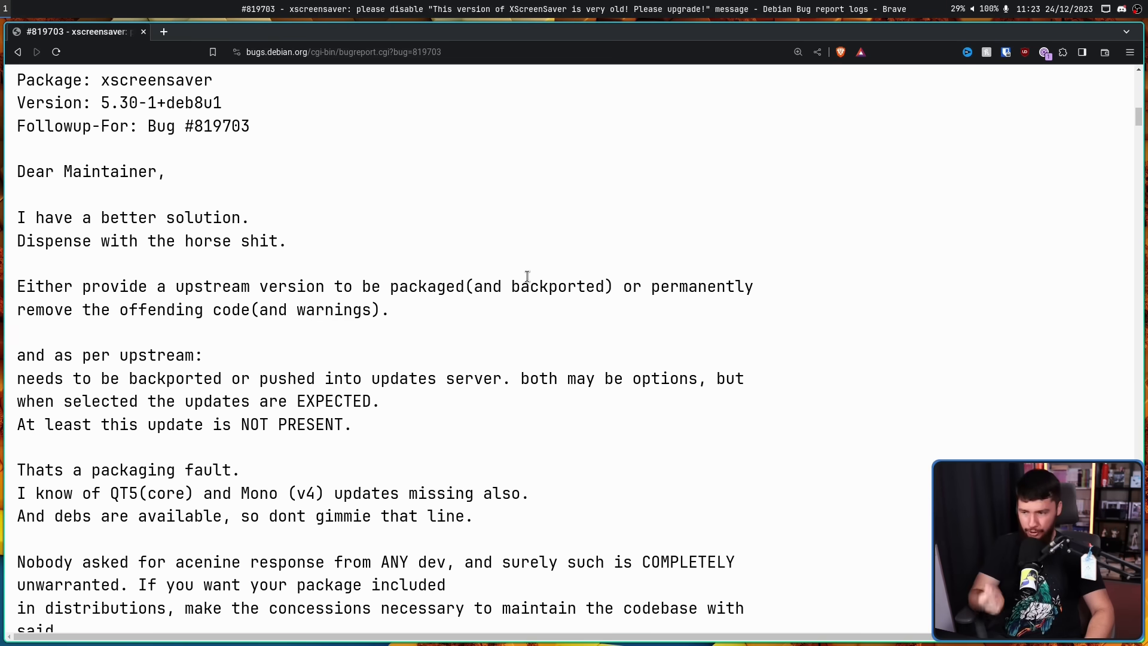
{"action": "mouse_move", "coordinate": [254, 277]}
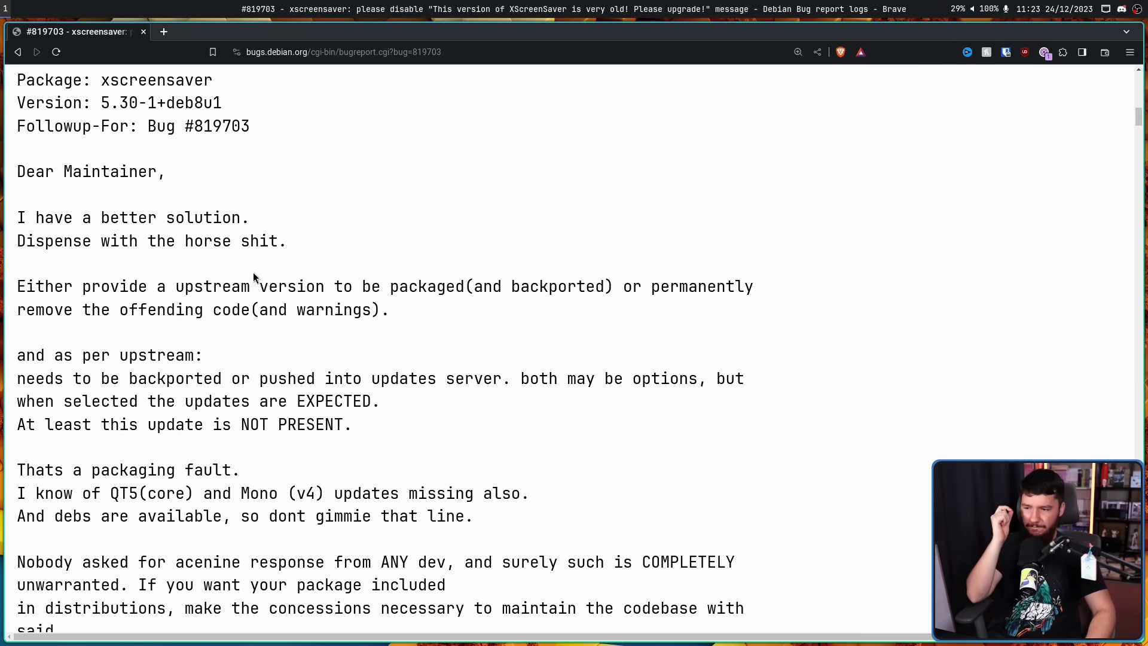
{"action": "mouse_move", "coordinate": [249, 265]}
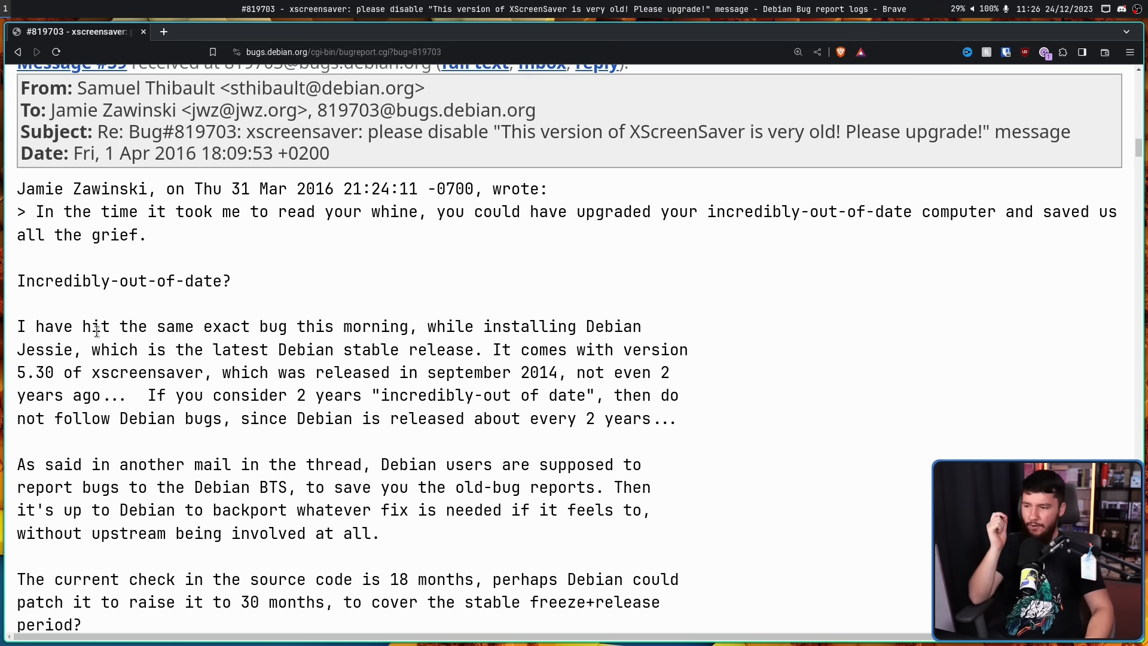
{"action": "mouse_move", "coordinate": [128, 322]}
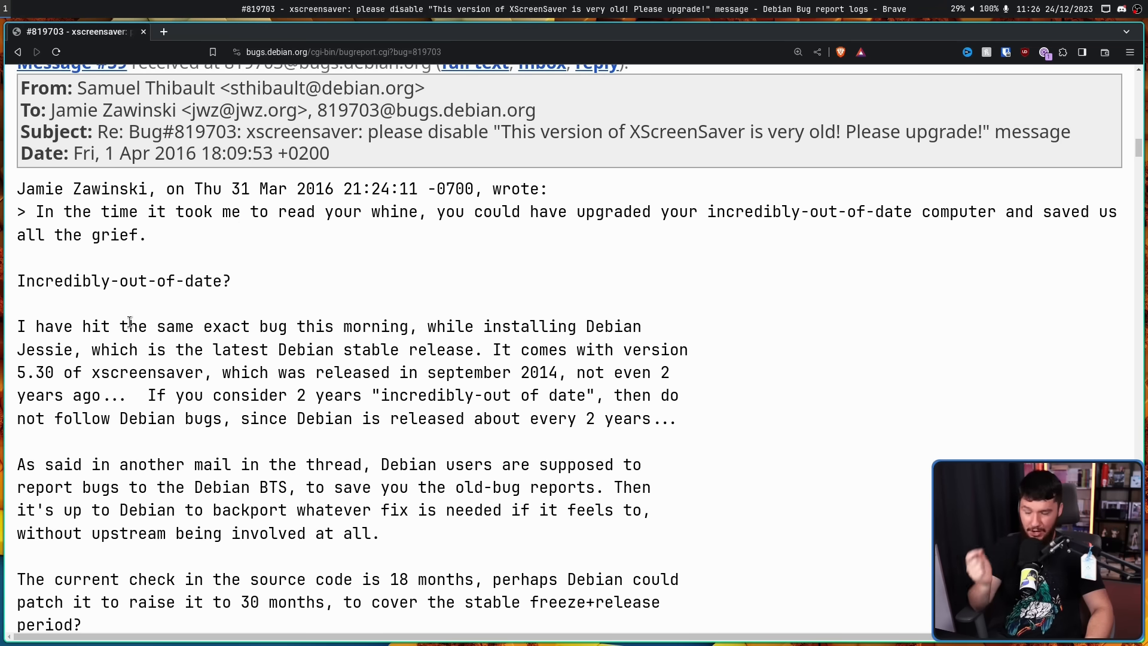
{"action": "mouse_move", "coordinate": [345, 366]}
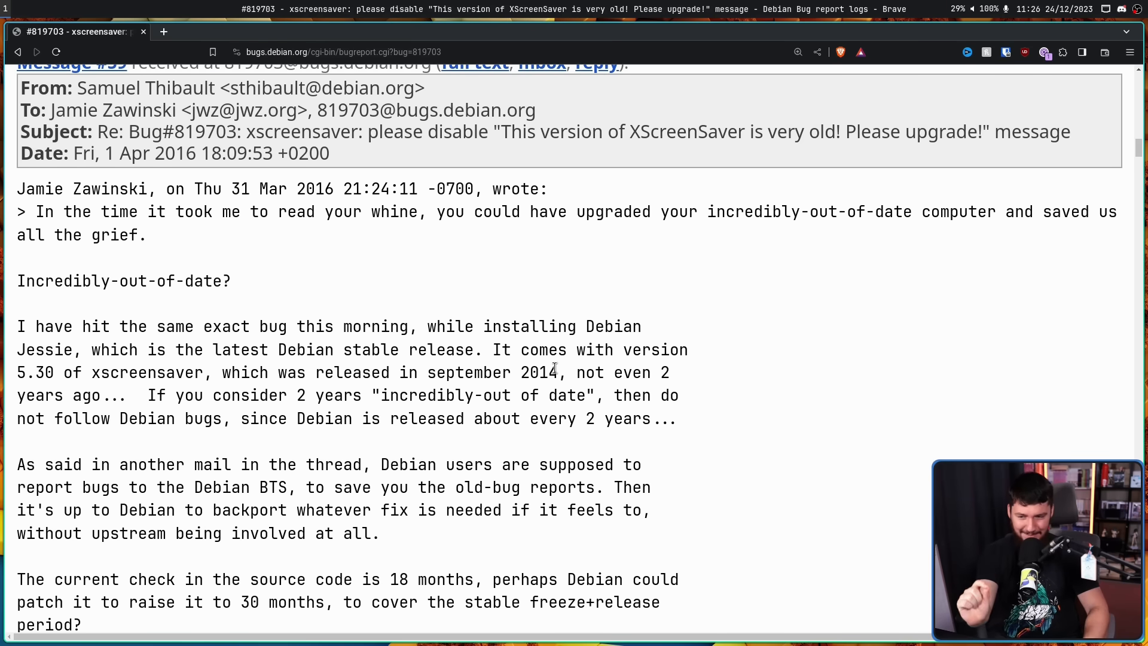
{"action": "mouse_move", "coordinate": [425, 246]}
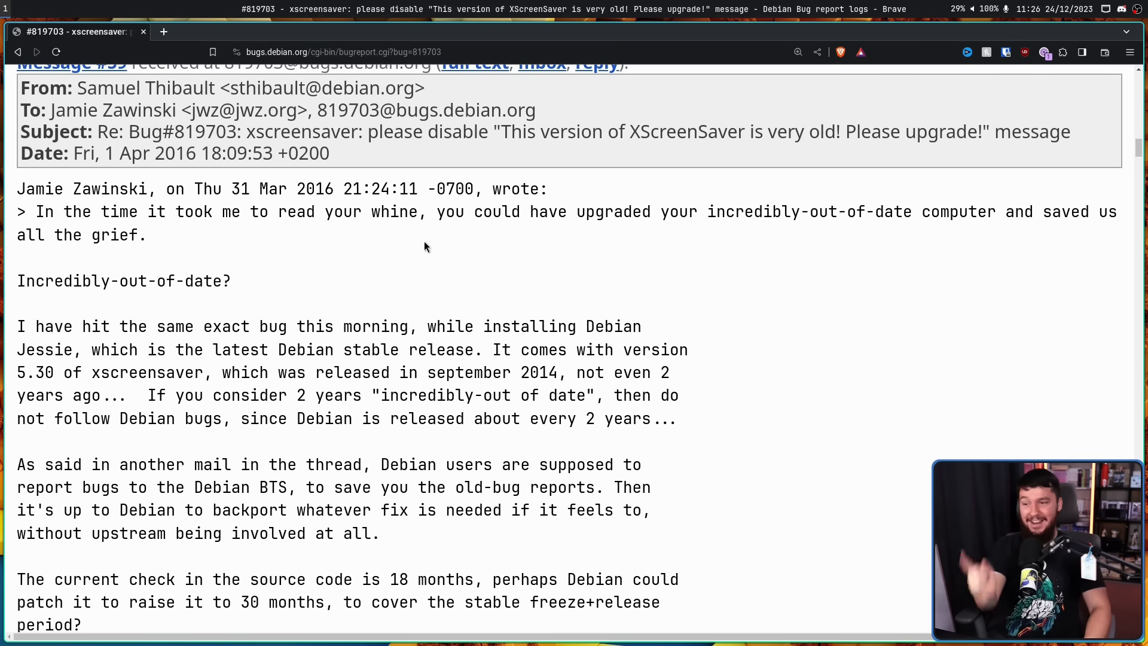
{"action": "mouse_move", "coordinate": [335, 190]}
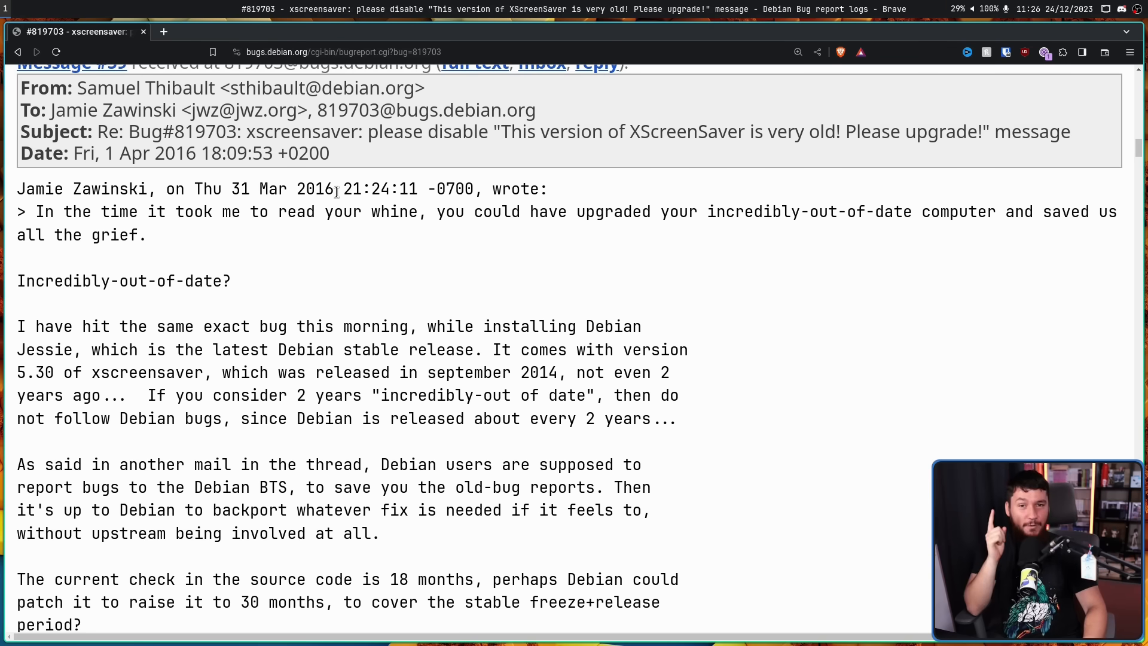
{"action": "mouse_move", "coordinate": [572, 294]}
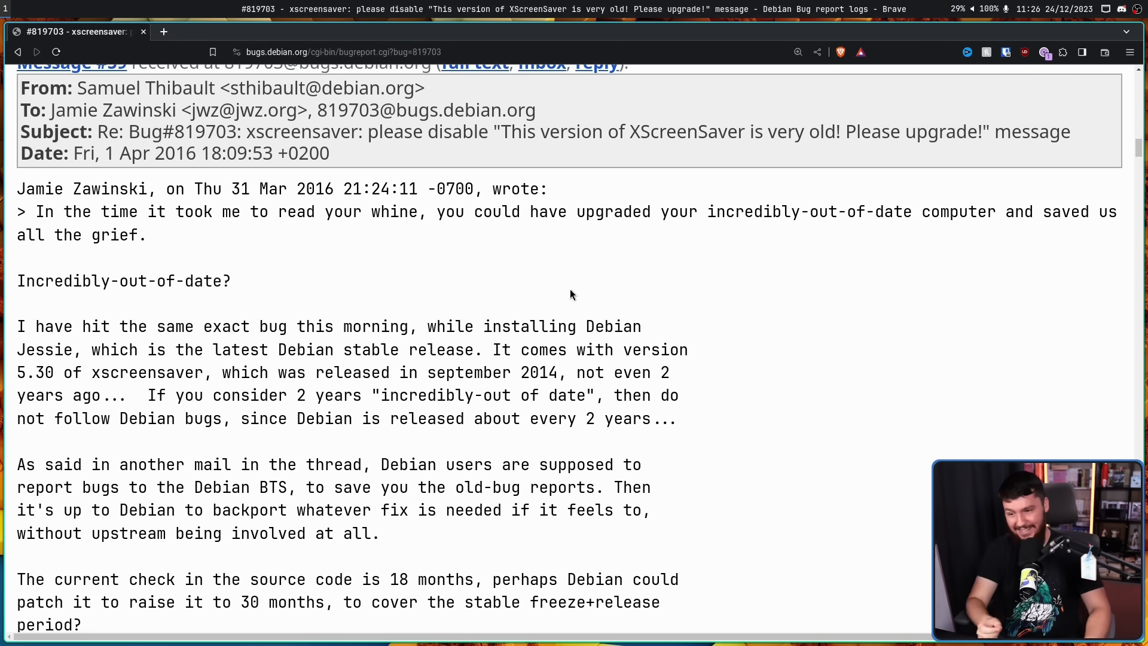
{"action": "left_click_drag", "start_coordinate": [576, 373], "coordinate": [121, 396]}
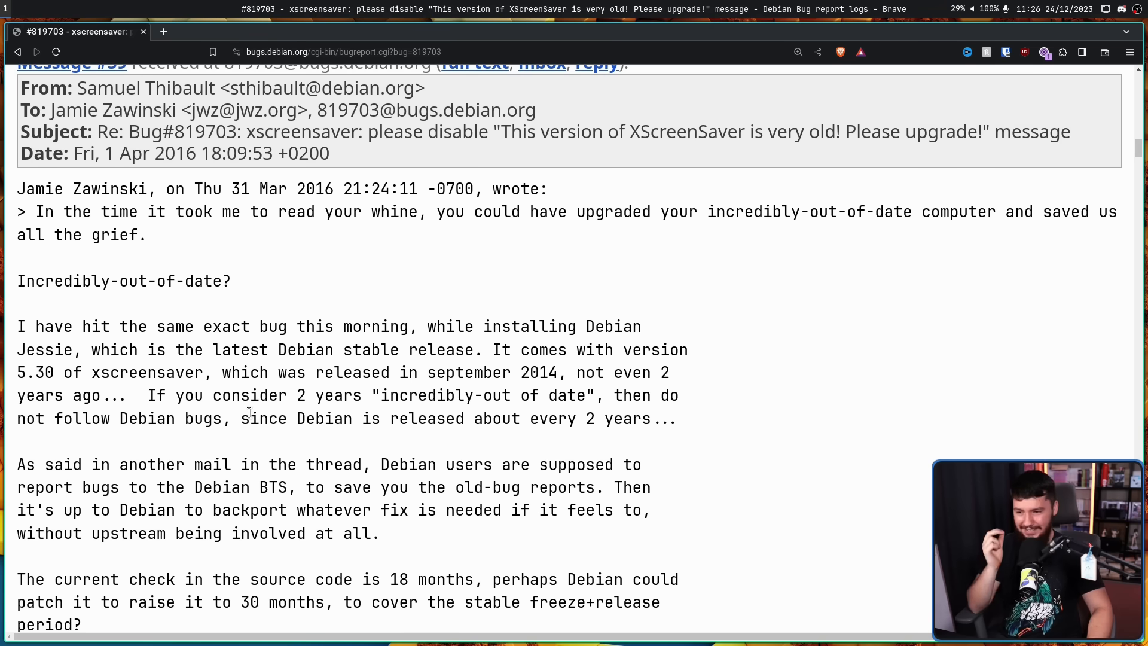
{"action": "mouse_move", "coordinate": [687, 397]}
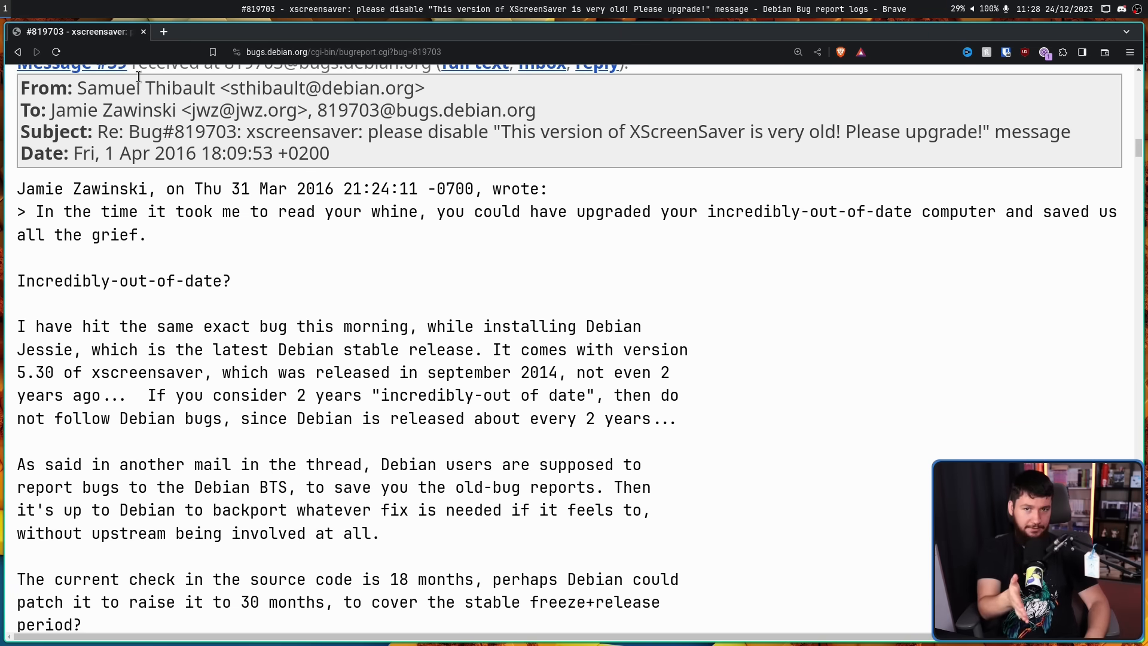
- Highlight the proposed 30 months limit, then find 'jamie' on the page to reach Message #84
{"action": "scroll", "scroll_direction": "down", "scroll_amount": 3}
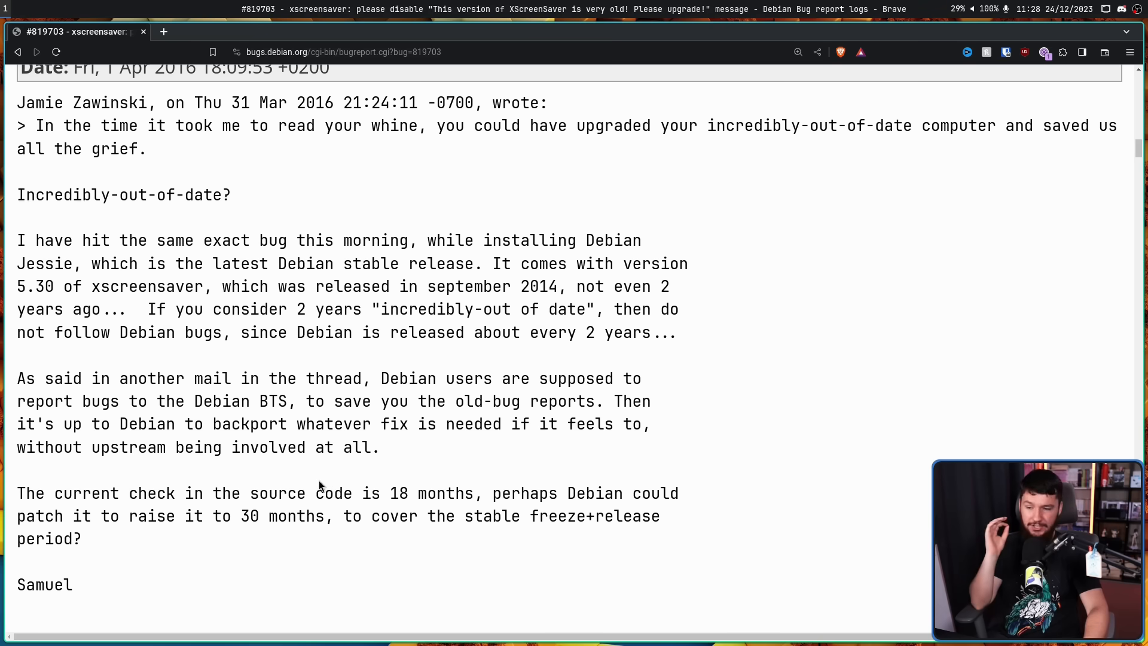
{"action": "mouse_move", "coordinate": [327, 486]}
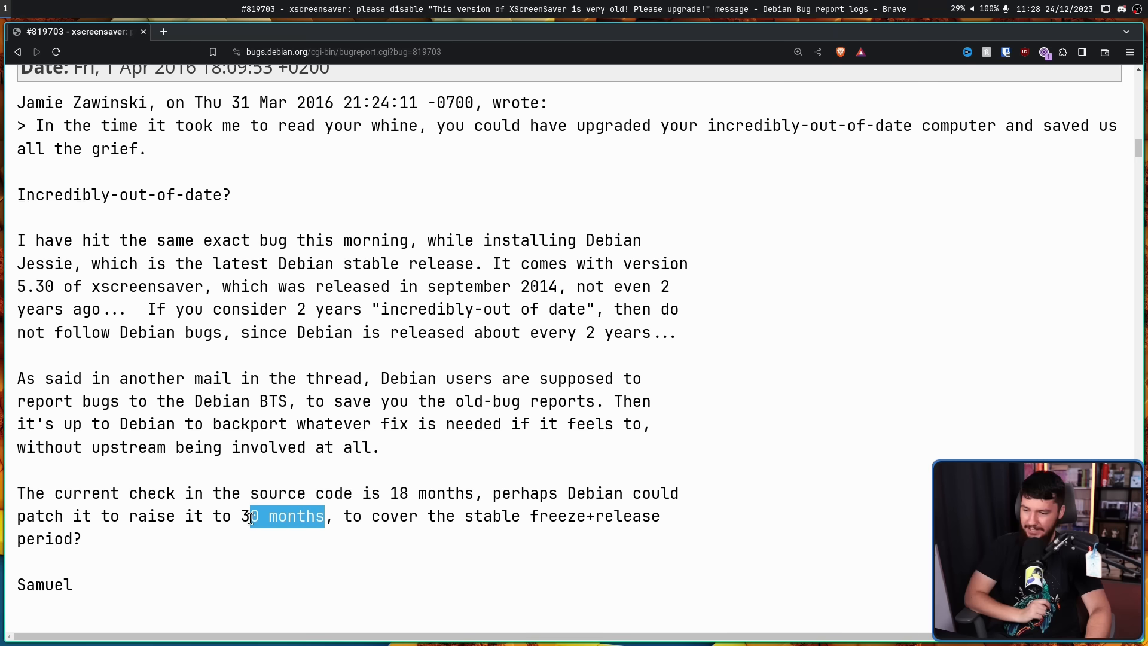
{"action": "left_click_drag", "start_coordinate": [252, 516], "coordinate": [242, 517]}
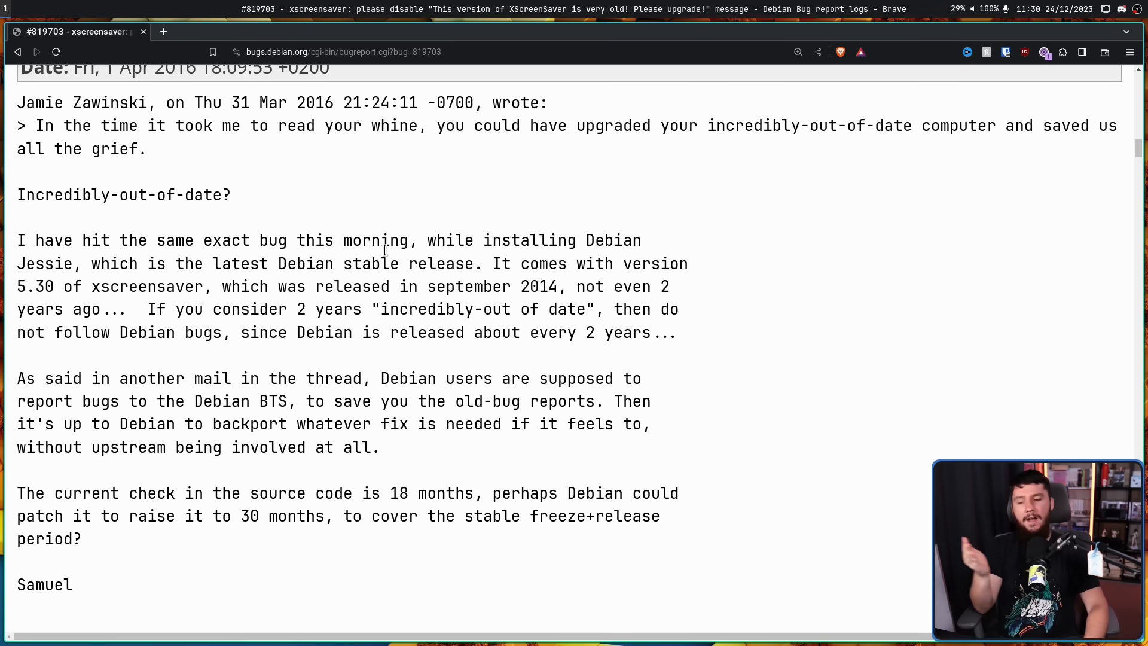
{"action": "type", "text": "jami"}
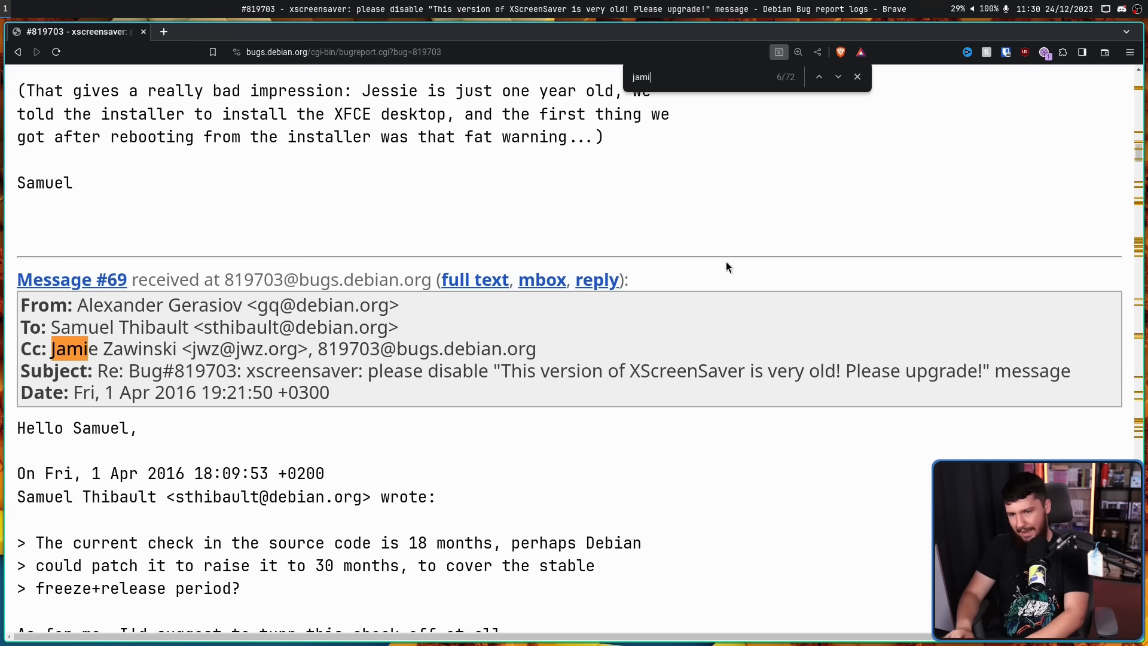
{"action": "type", "text": "e"}
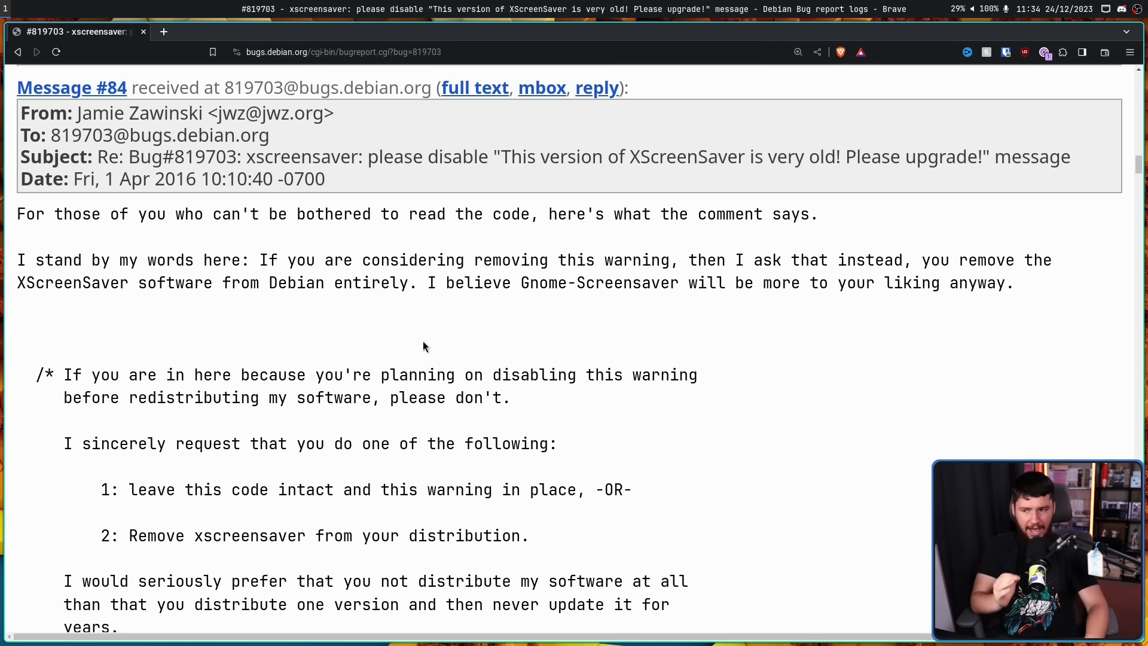
{"action": "mouse_move", "coordinate": [388, 350]}
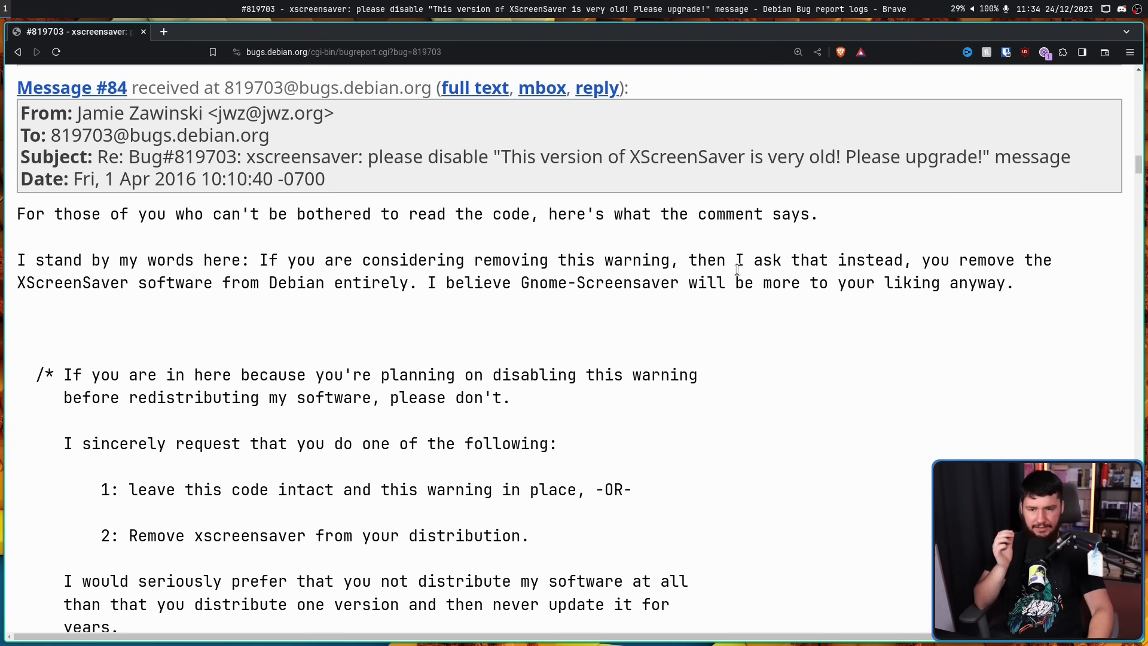
{"action": "mouse_move", "coordinate": [652, 282]}
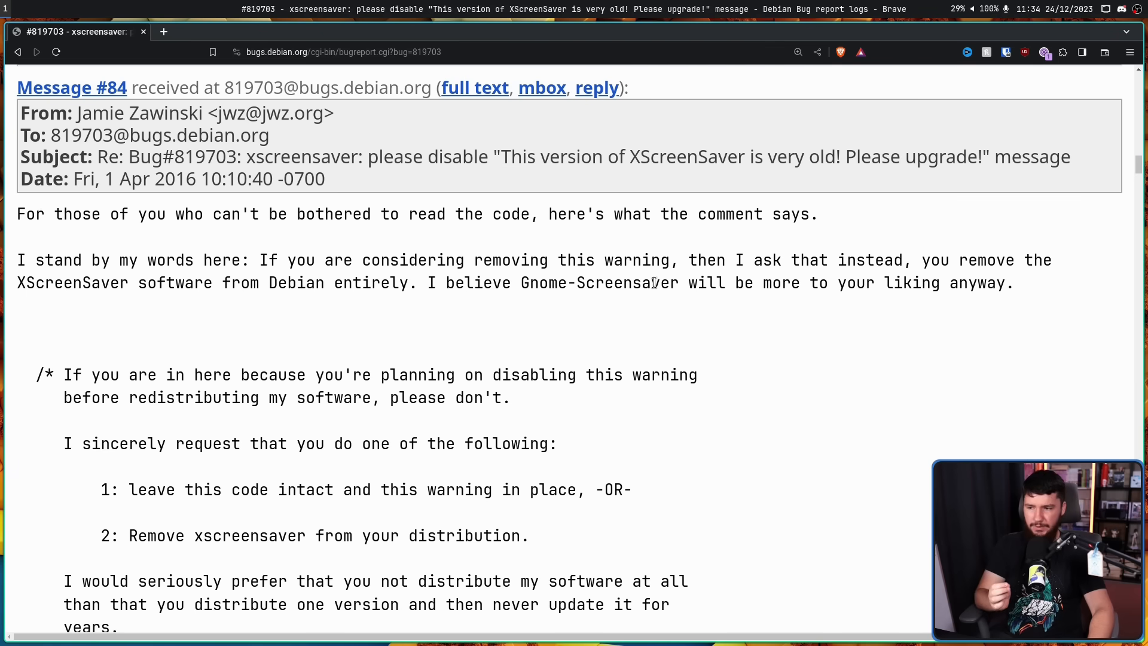
{"action": "mouse_move", "coordinate": [594, 305]}
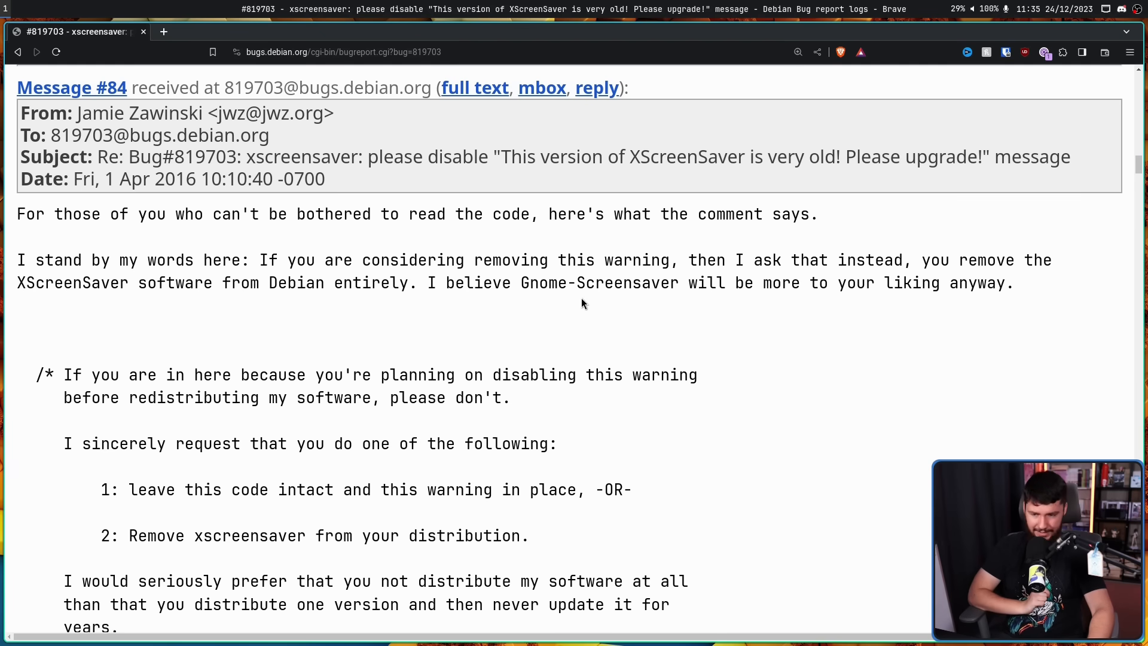
{"action": "scroll", "scroll_direction": "down", "scroll_amount": 3}
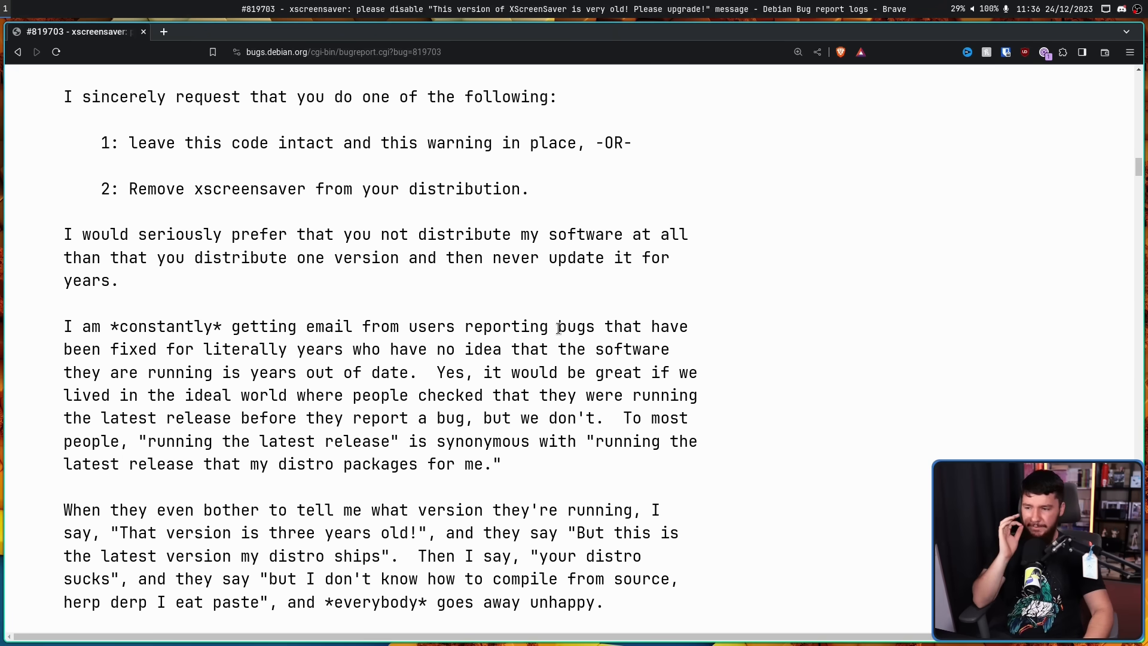
{"action": "mouse_move", "coordinate": [545, 349]}
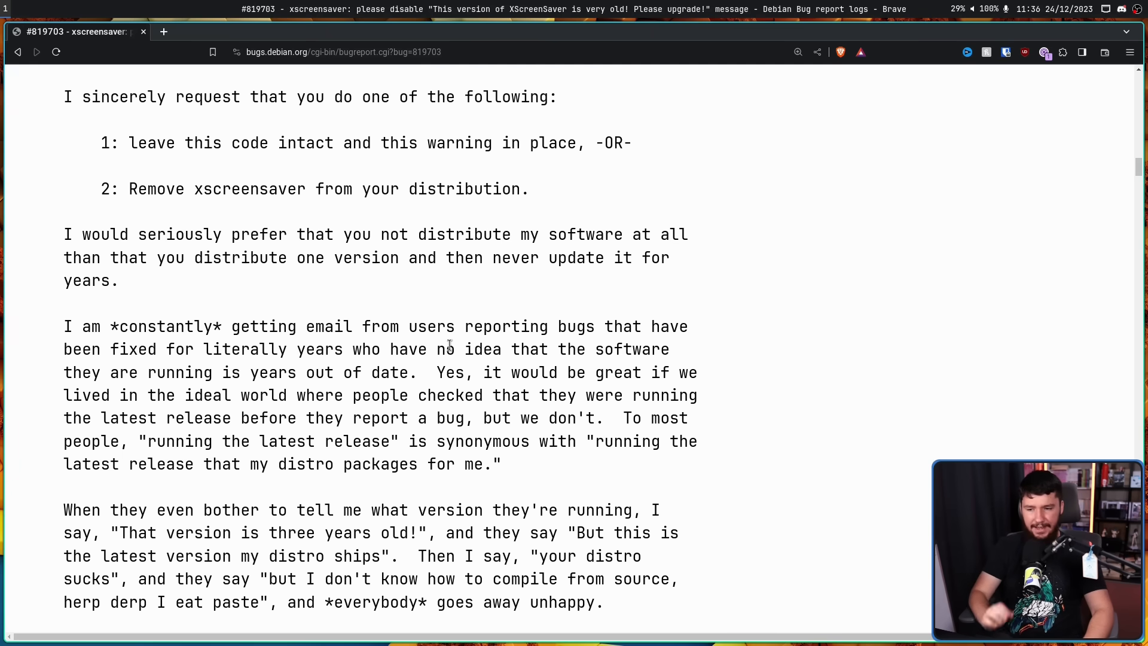
{"action": "mouse_move", "coordinate": [483, 390]}
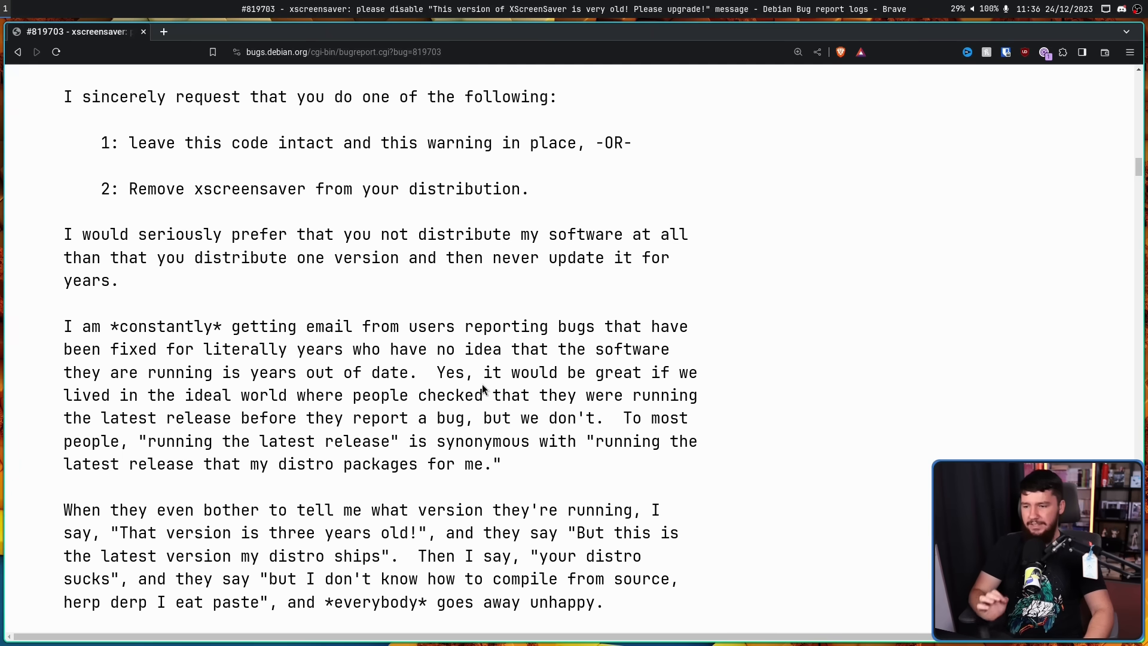
{"action": "mouse_move", "coordinate": [480, 381]}
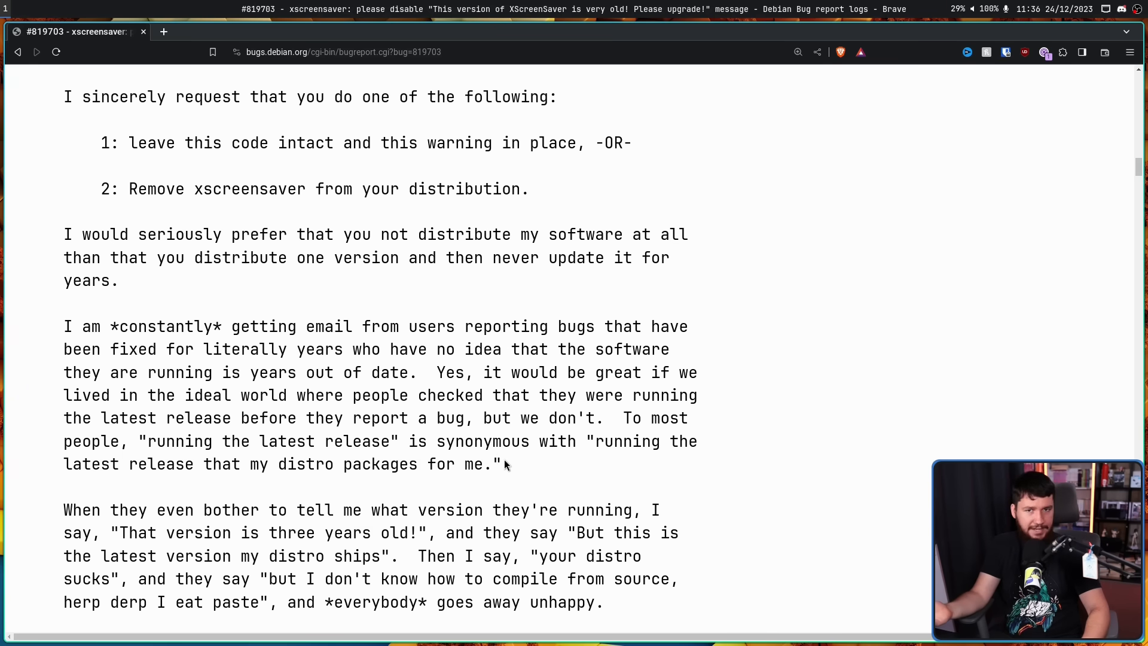
{"action": "scroll", "scroll_direction": "down", "scroll_amount": 3}
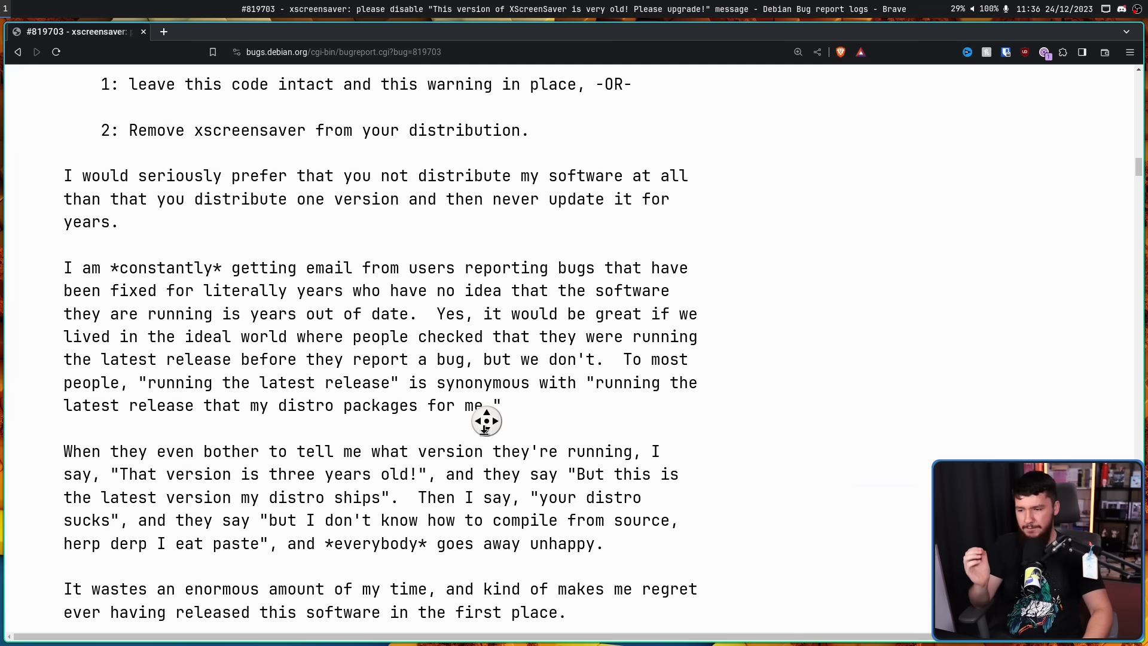
{"action": "scroll", "scroll_direction": "down", "scroll_amount": 3}
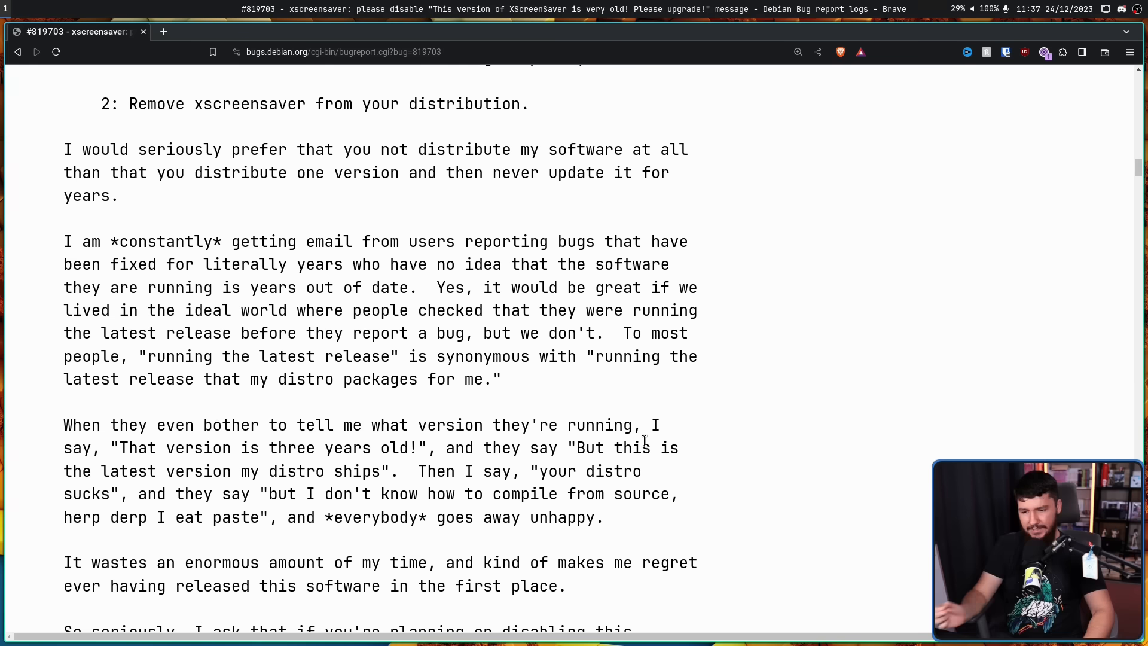
{"action": "mouse_move", "coordinate": [684, 448]}
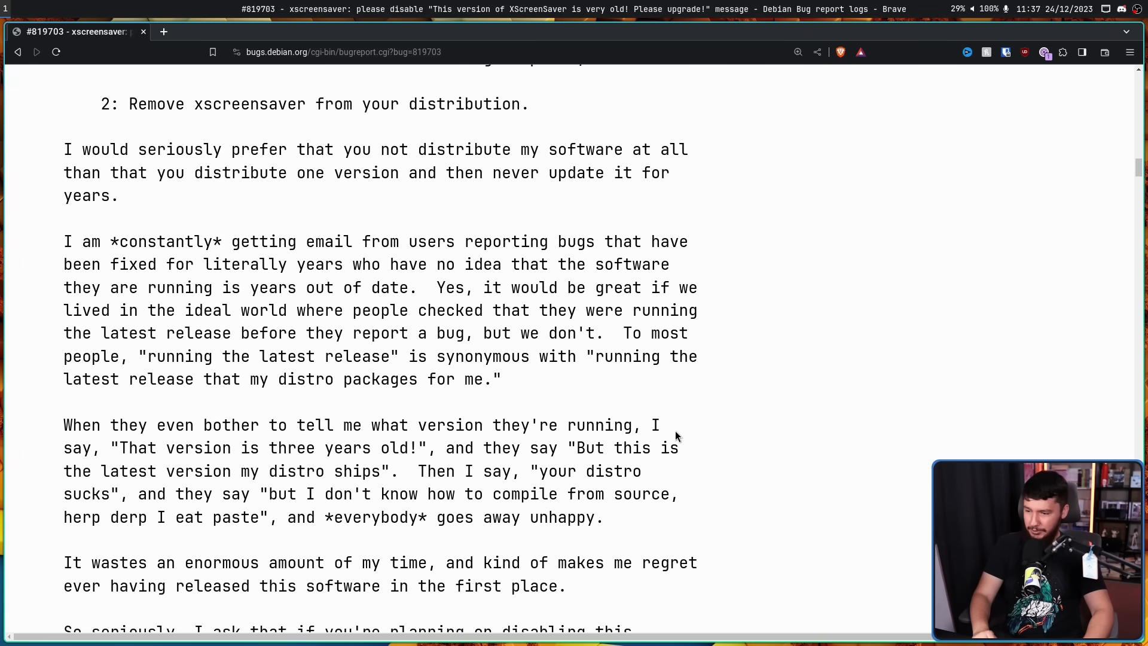
{"action": "mouse_move", "coordinate": [625, 452]}
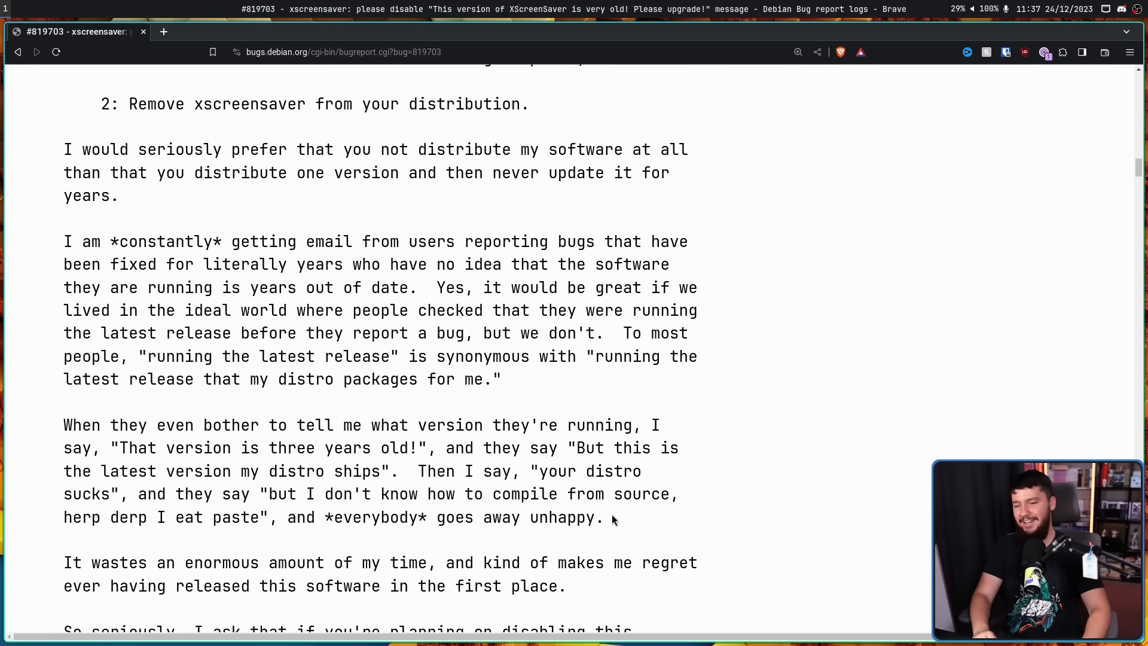
{"action": "left_click_drag", "start_coordinate": [194, 494], "coordinate": [603, 517]}
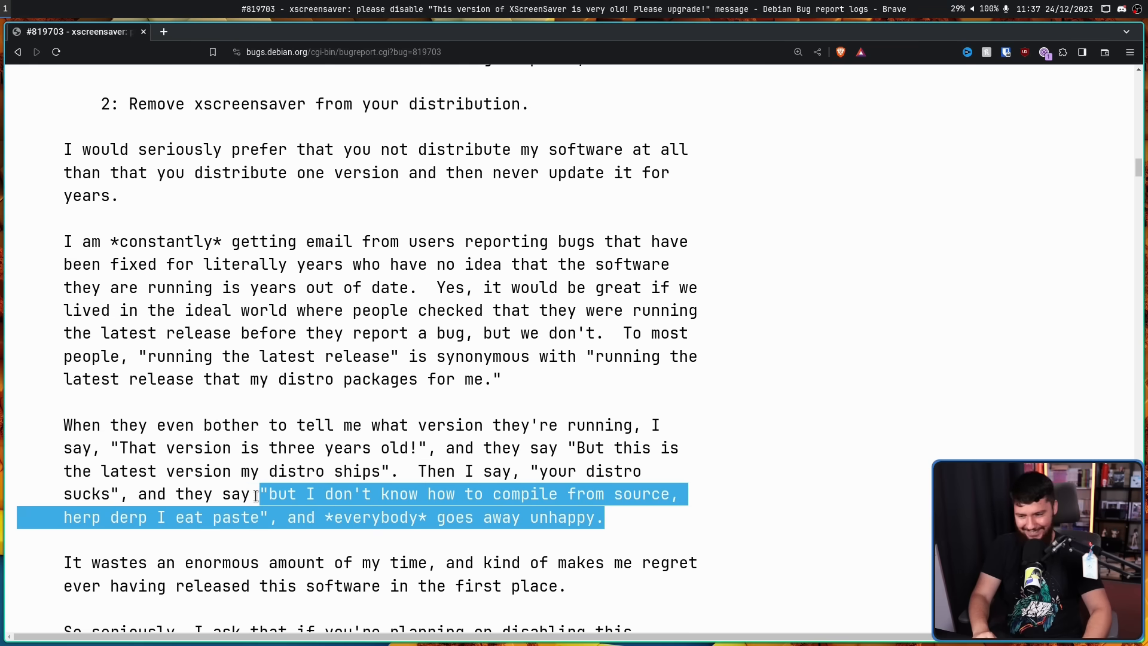
{"action": "left_click", "coordinate": [639, 527]}
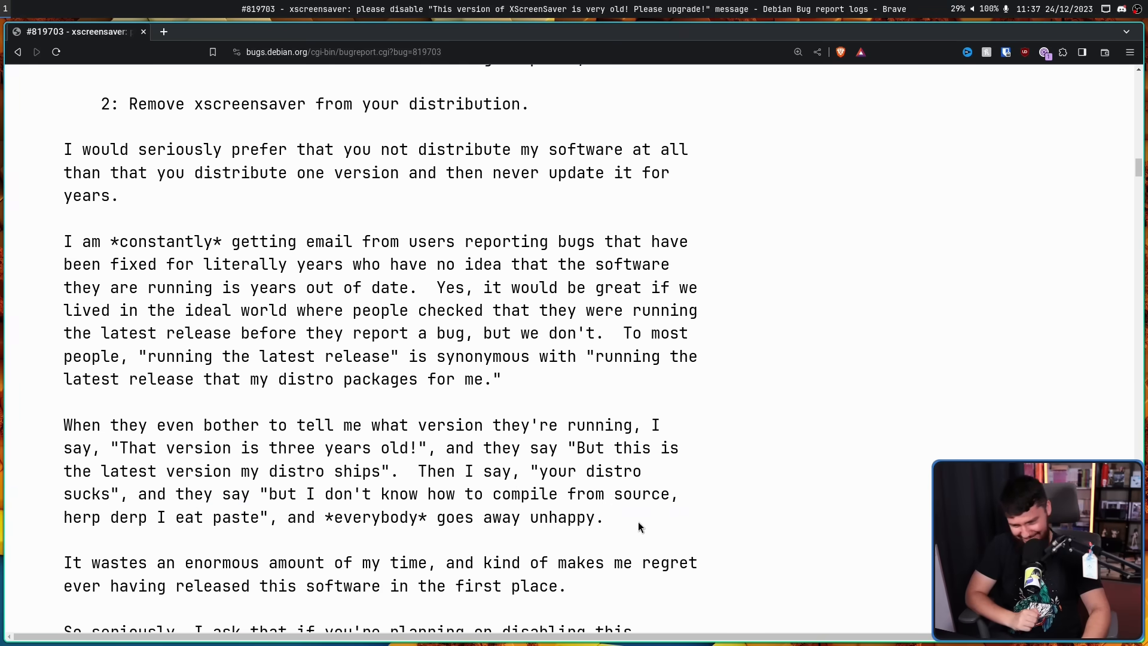
{"action": "scroll", "scroll_direction": "down", "scroll_amount": 3}
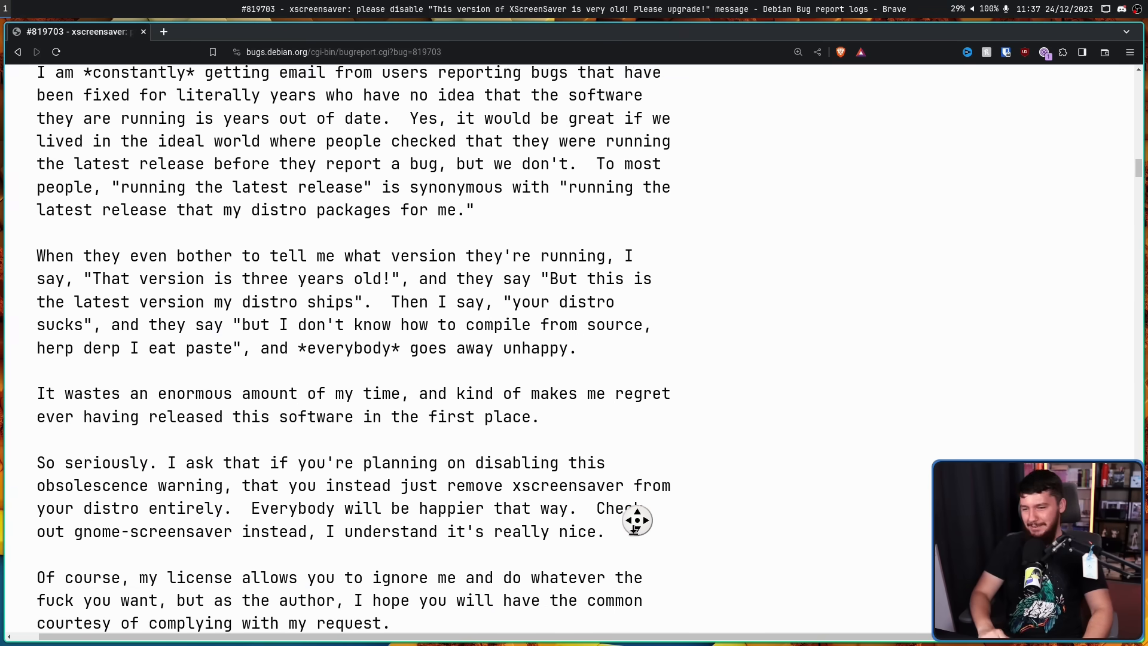
{"action": "scroll", "scroll_direction": "down", "scroll_amount": 3}
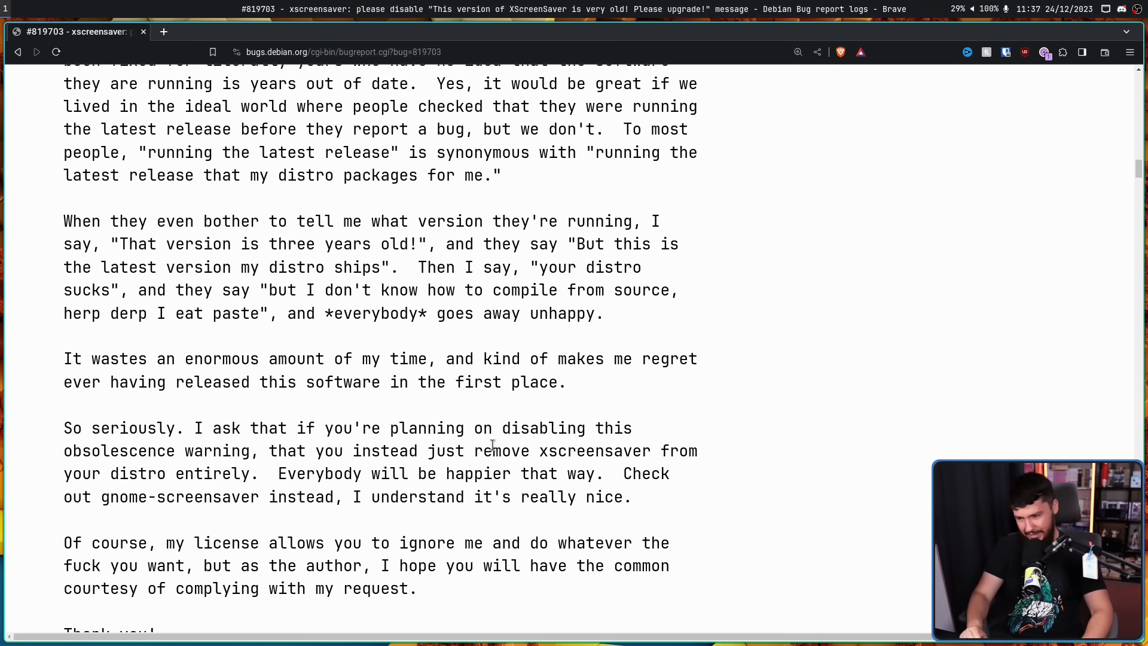
{"action": "mouse_move", "coordinate": [489, 445]}
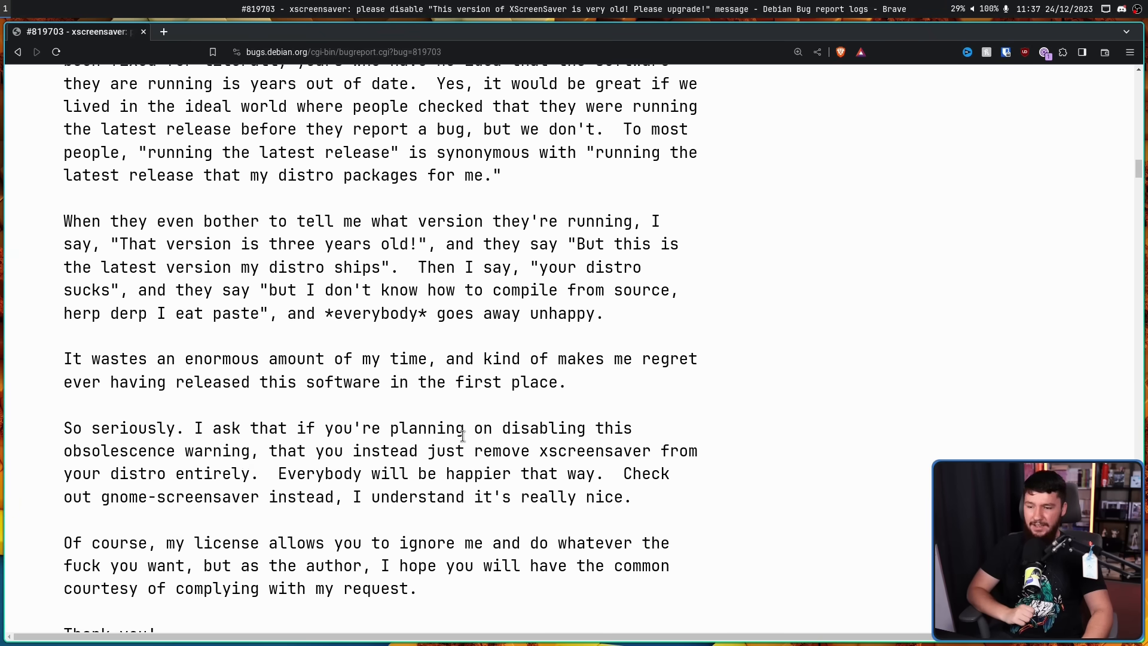
{"action": "scroll", "scroll_direction": "down", "scroll_amount": 3}
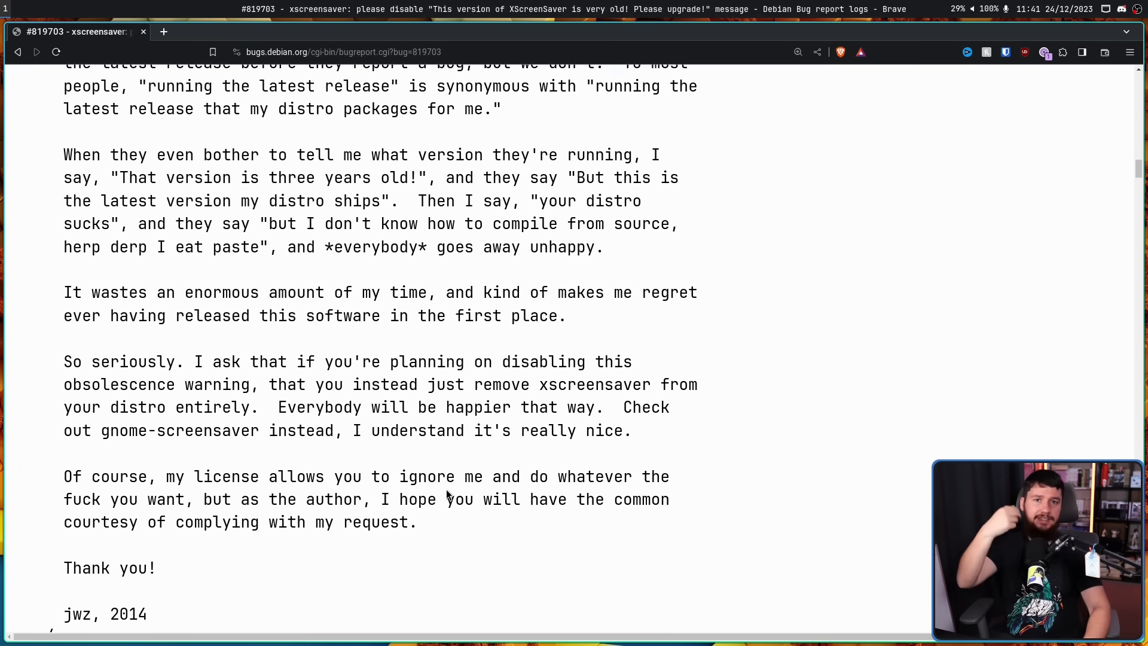
{"action": "mouse_move", "coordinate": [128, 531]}
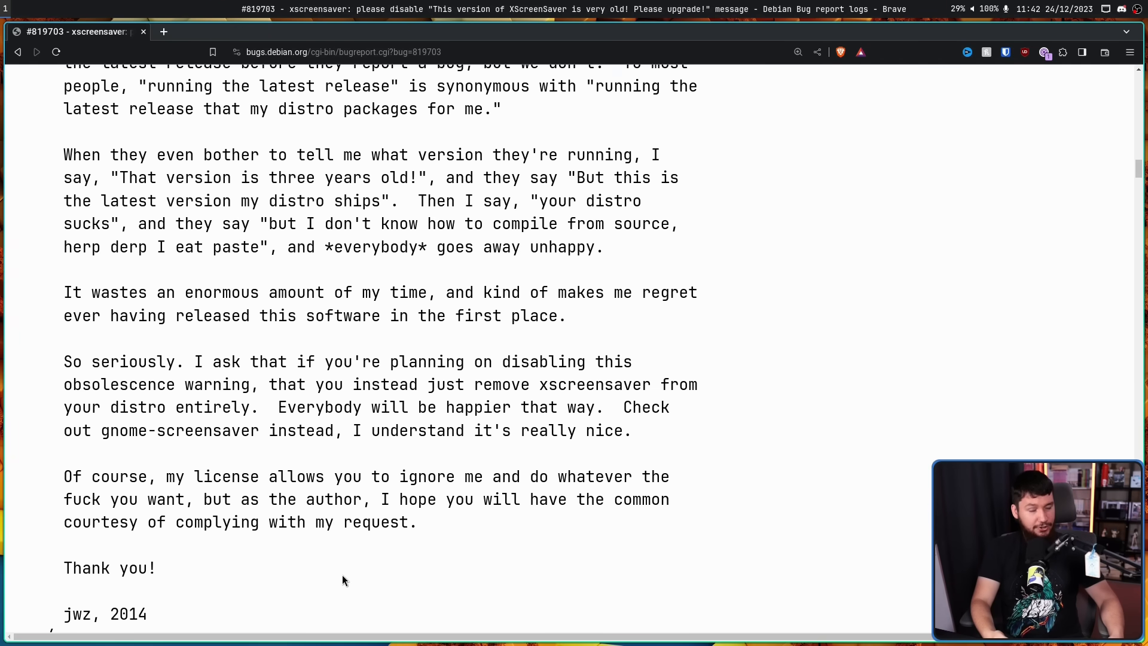
{"action": "scroll", "scroll_direction": "down", "scroll_amount": 3}
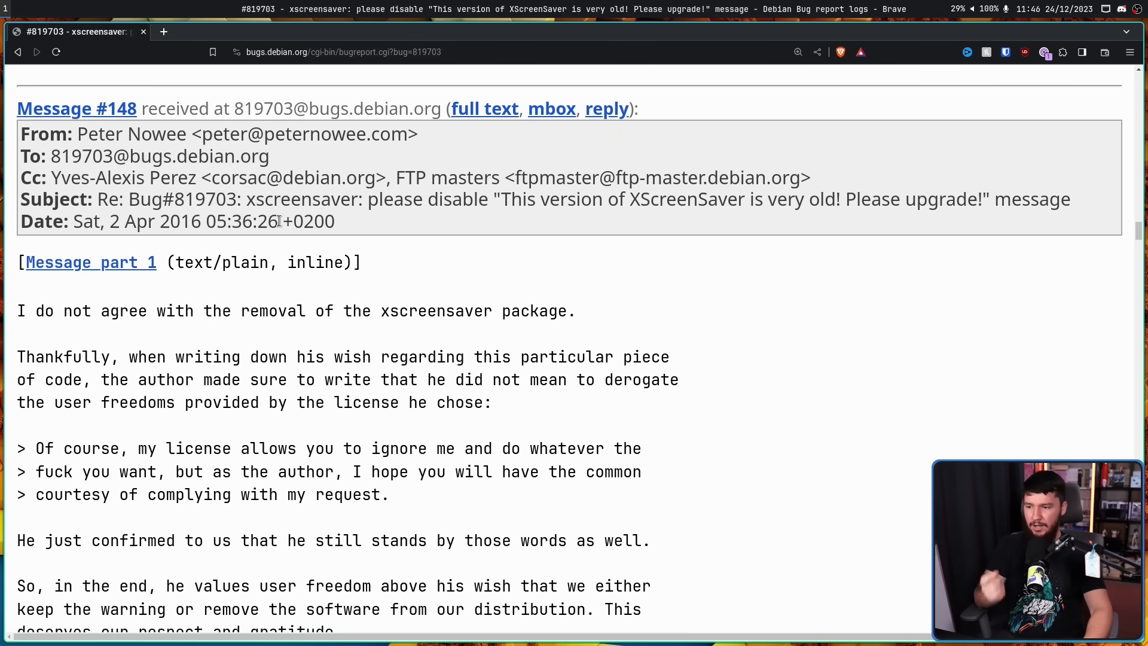
{"action": "mouse_move", "coordinate": [528, 299]}
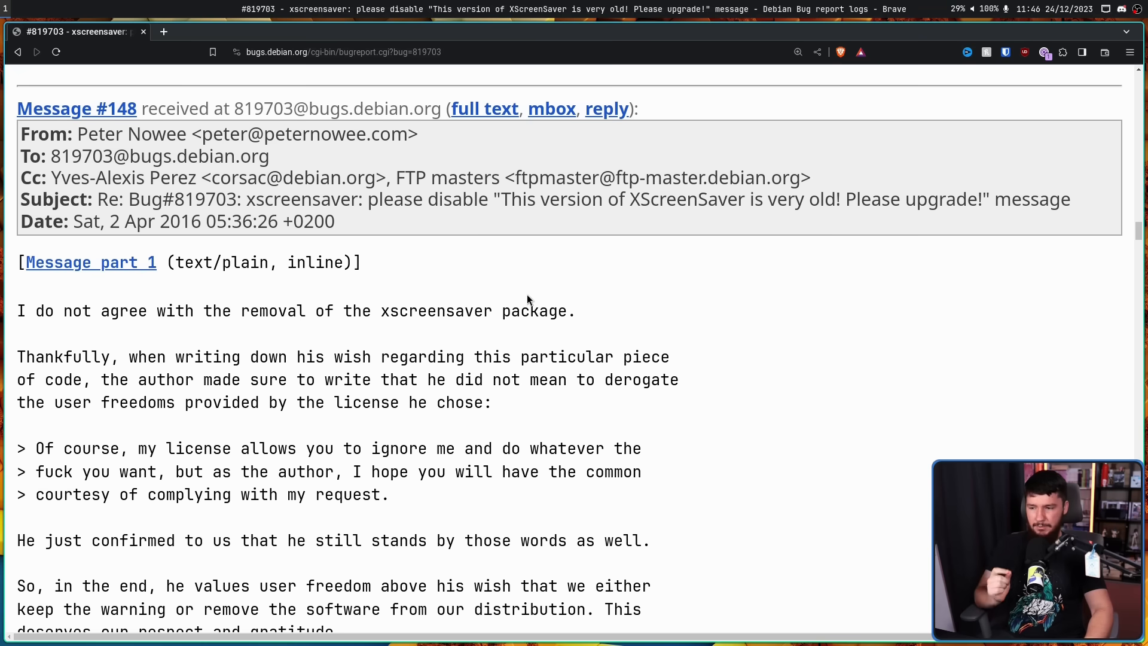
{"action": "left_click_drag", "start_coordinate": [271, 472], "coordinate": [387, 494]}
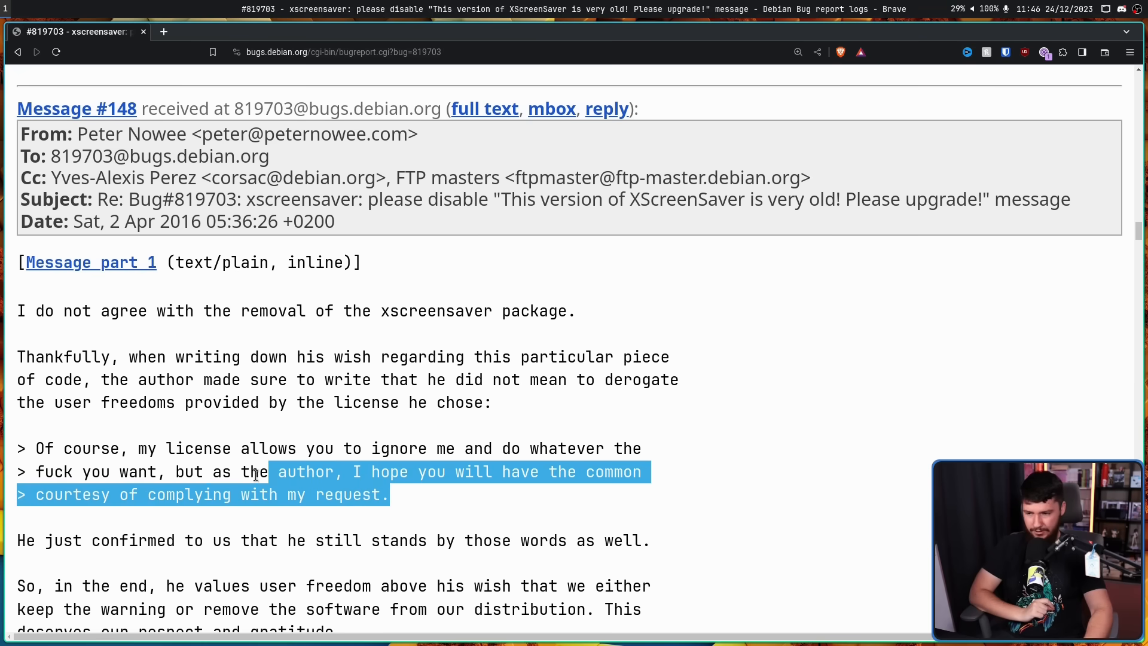
{"action": "scroll", "scroll_direction": "down", "scroll_amount": 3}
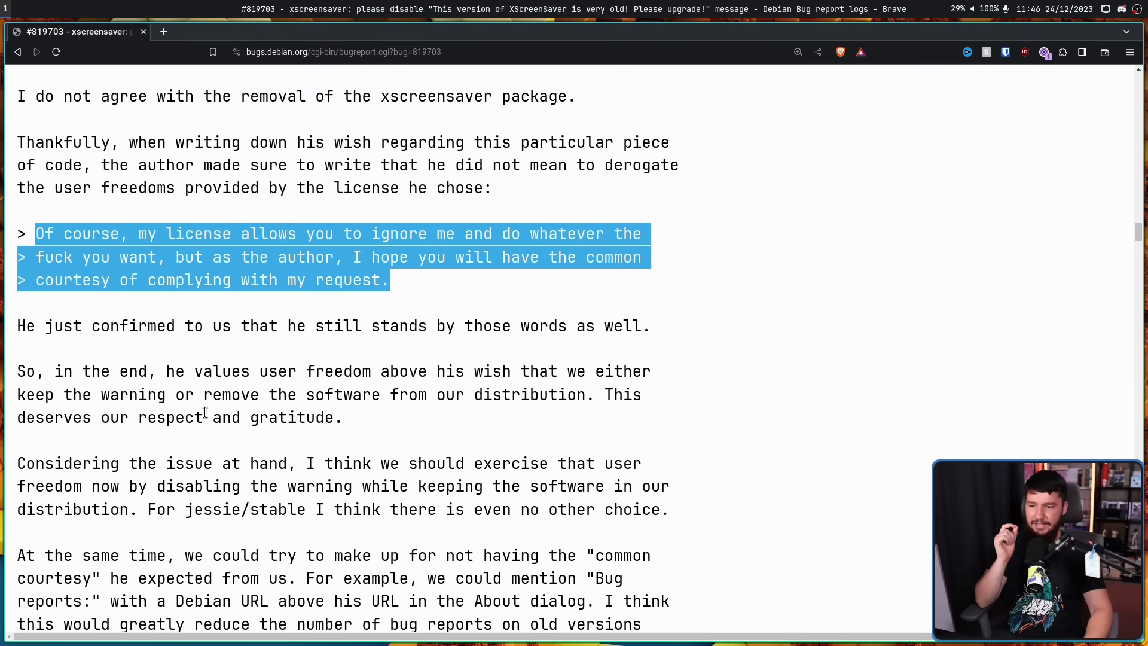
{"action": "left_click", "coordinate": [563, 356]}
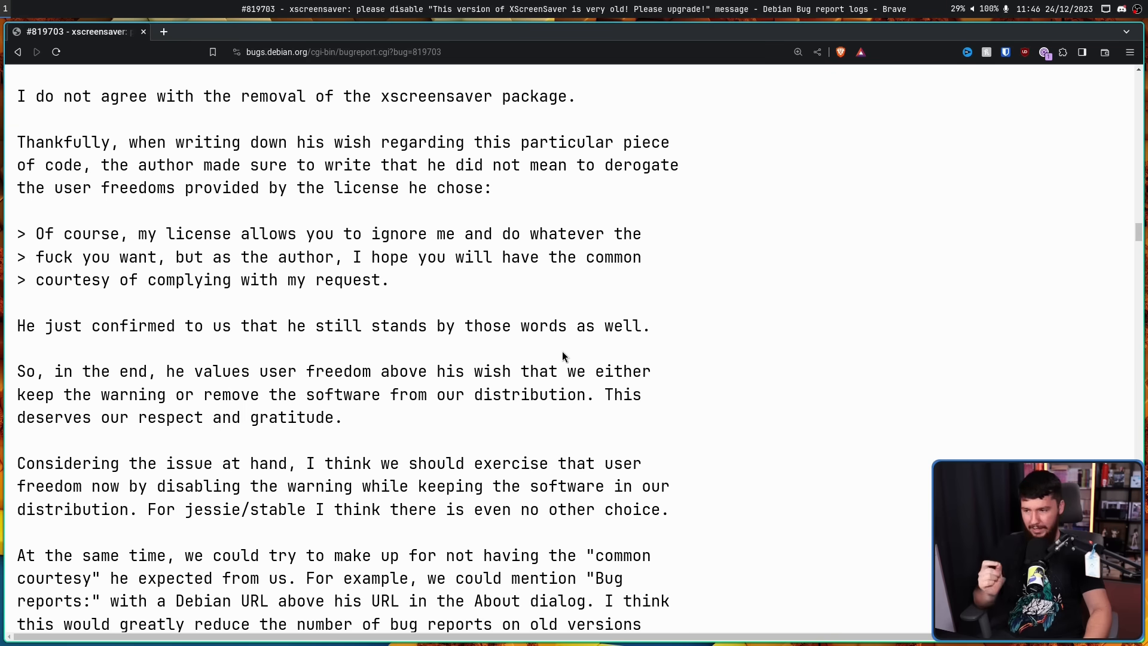
{"action": "mouse_move", "coordinate": [549, 358]}
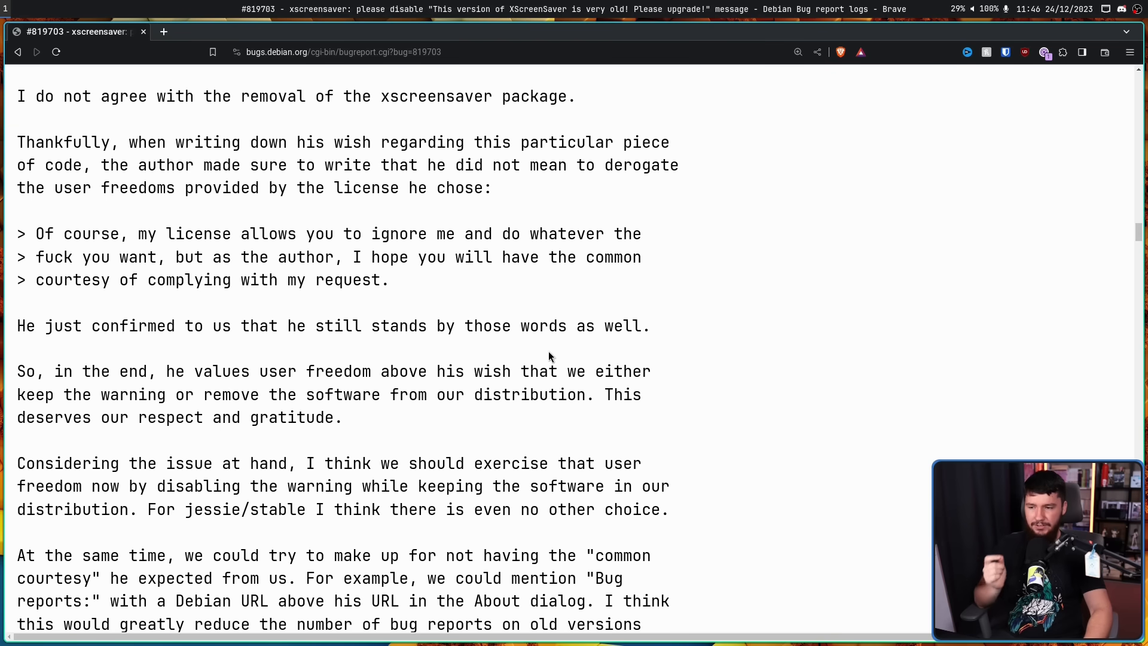
{"action": "mouse_move", "coordinate": [427, 363]}
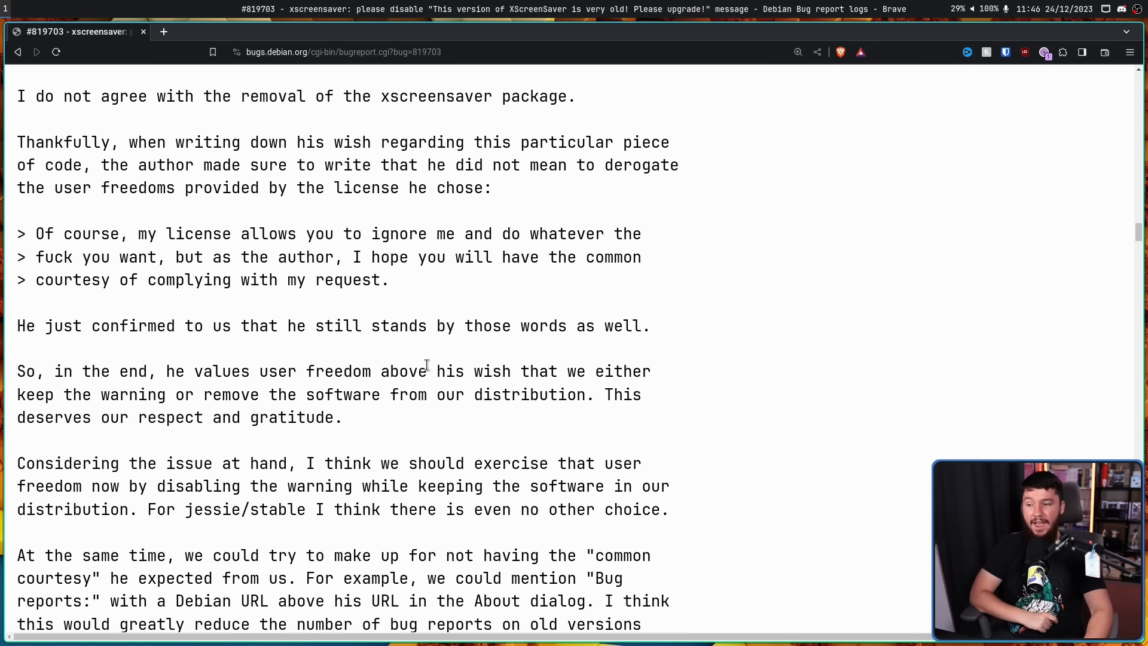
{"action": "scroll", "scroll_direction": "down", "scroll_amount": 3}
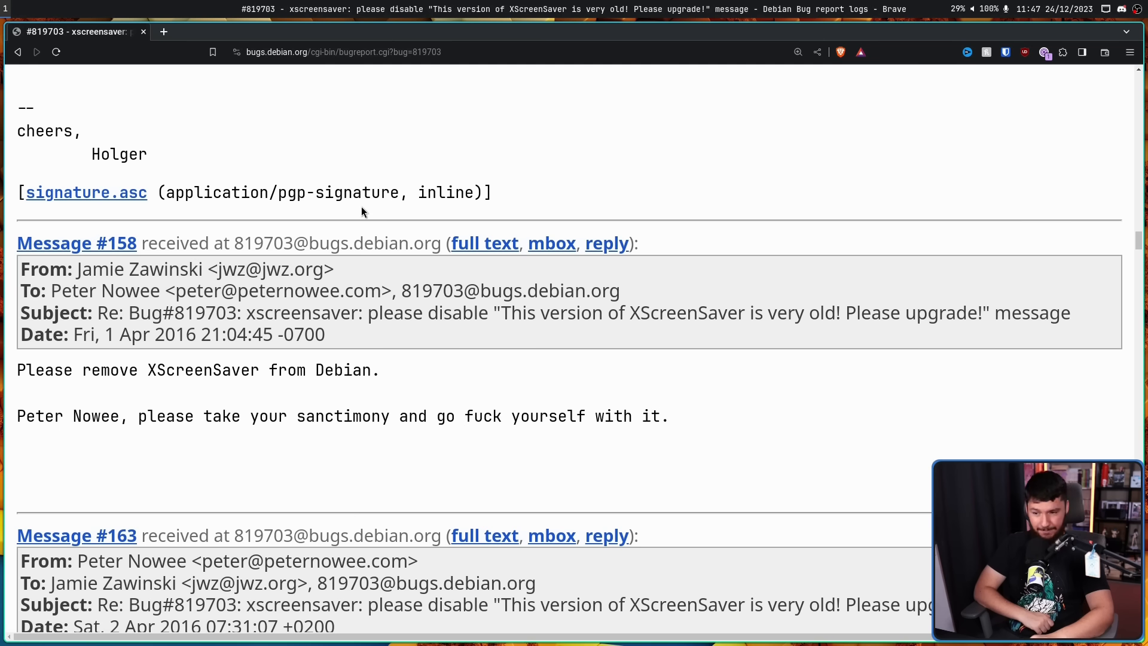
{"action": "scroll", "scroll_direction": "down", "scroll_amount": 3}
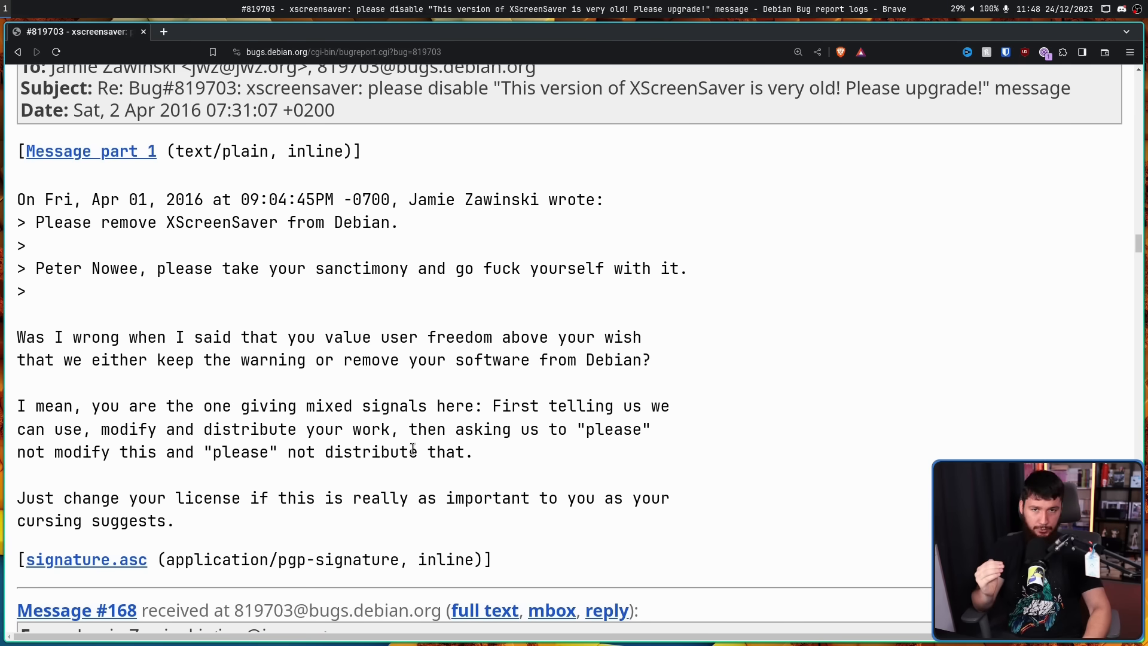
{"action": "mouse_move", "coordinate": [451, 311]}
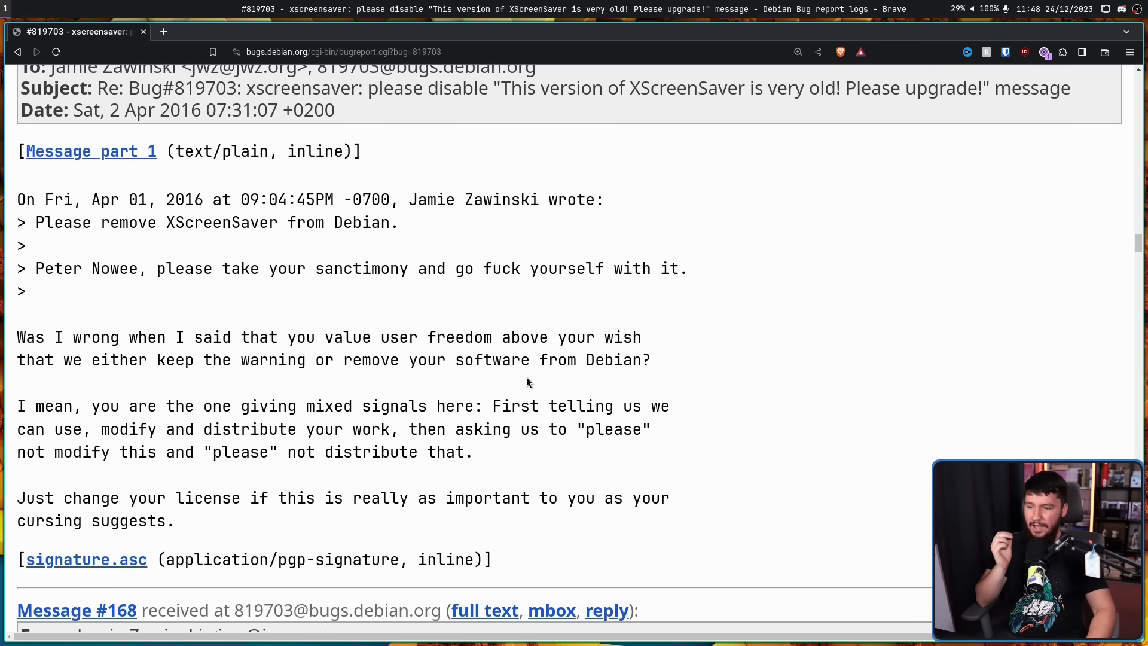
{"action": "scroll", "scroll_direction": "down", "scroll_amount": 3}
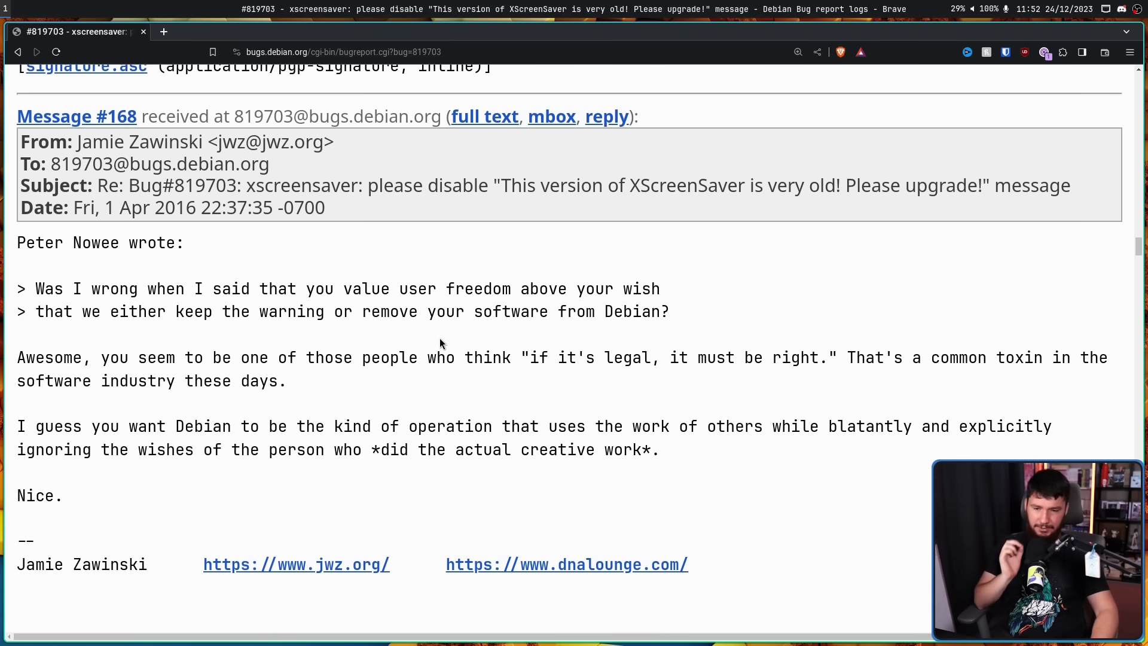
{"action": "mouse_move", "coordinate": [931, 402]}
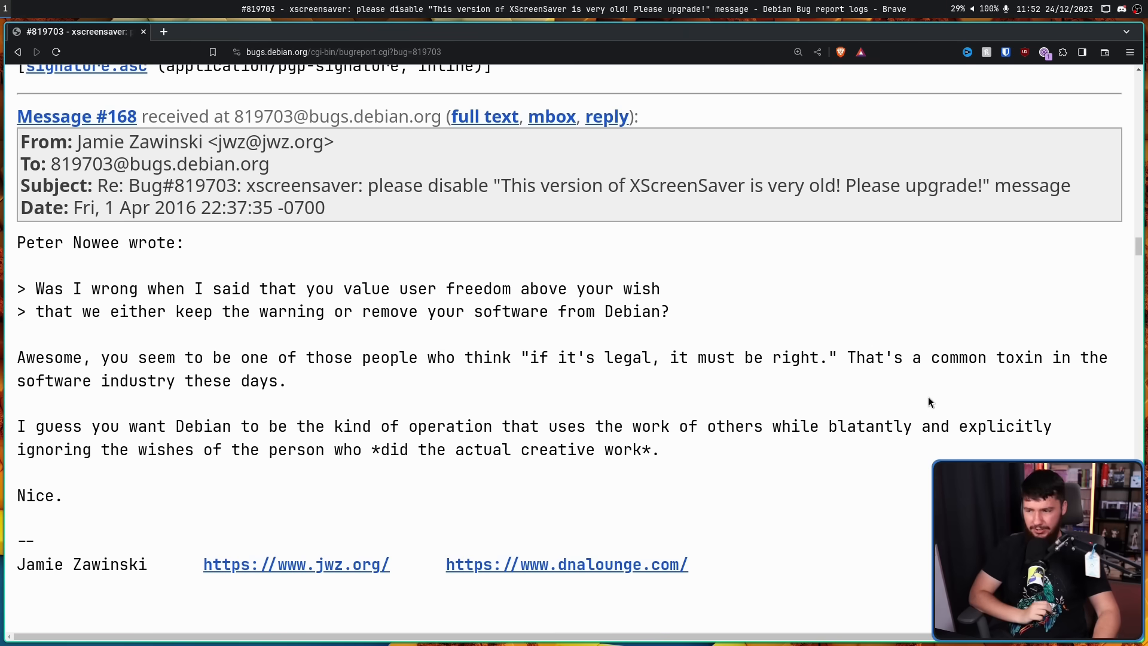
{"action": "mouse_move", "coordinate": [327, 367]}
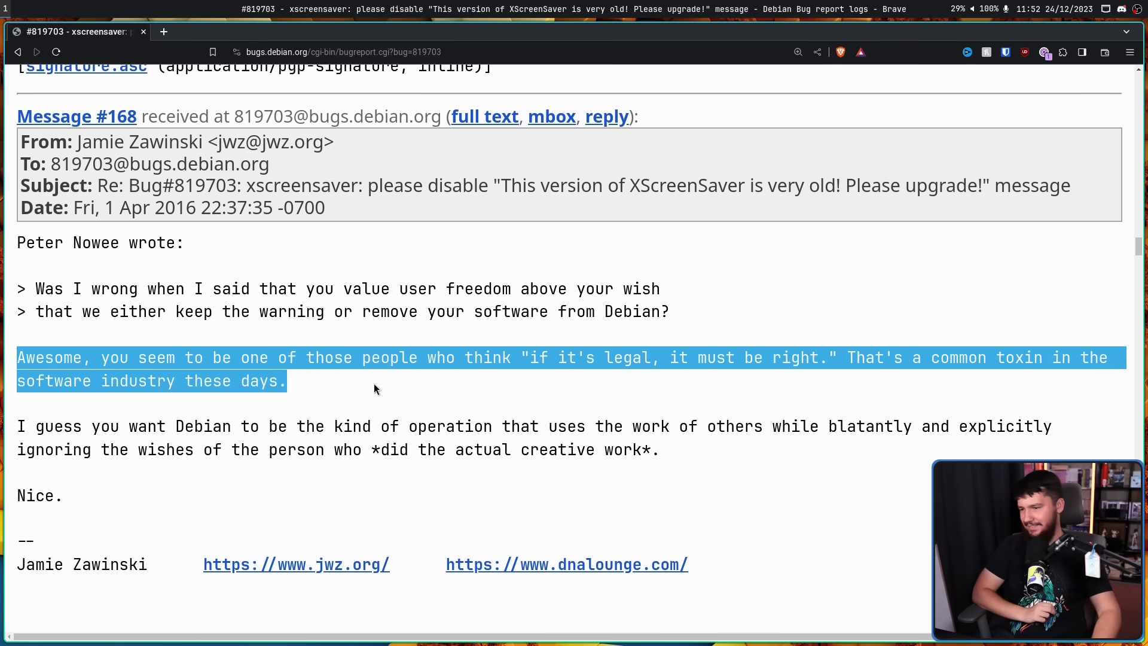
{"action": "mouse_move", "coordinate": [10, 357]}
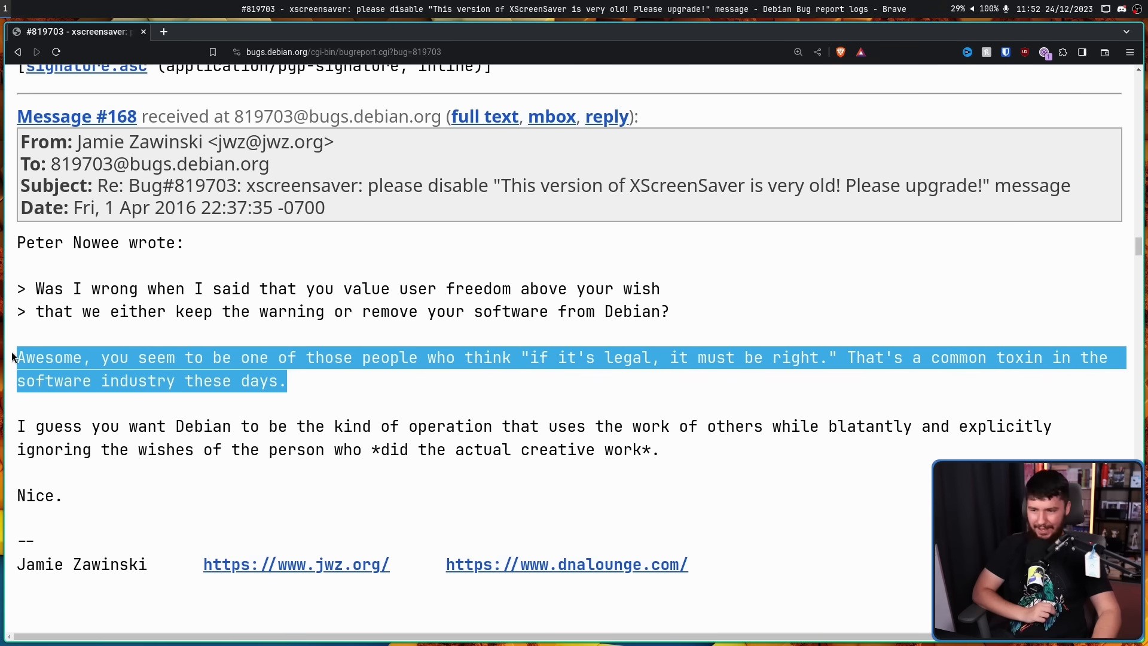
{"action": "left_click", "coordinate": [361, 400]}
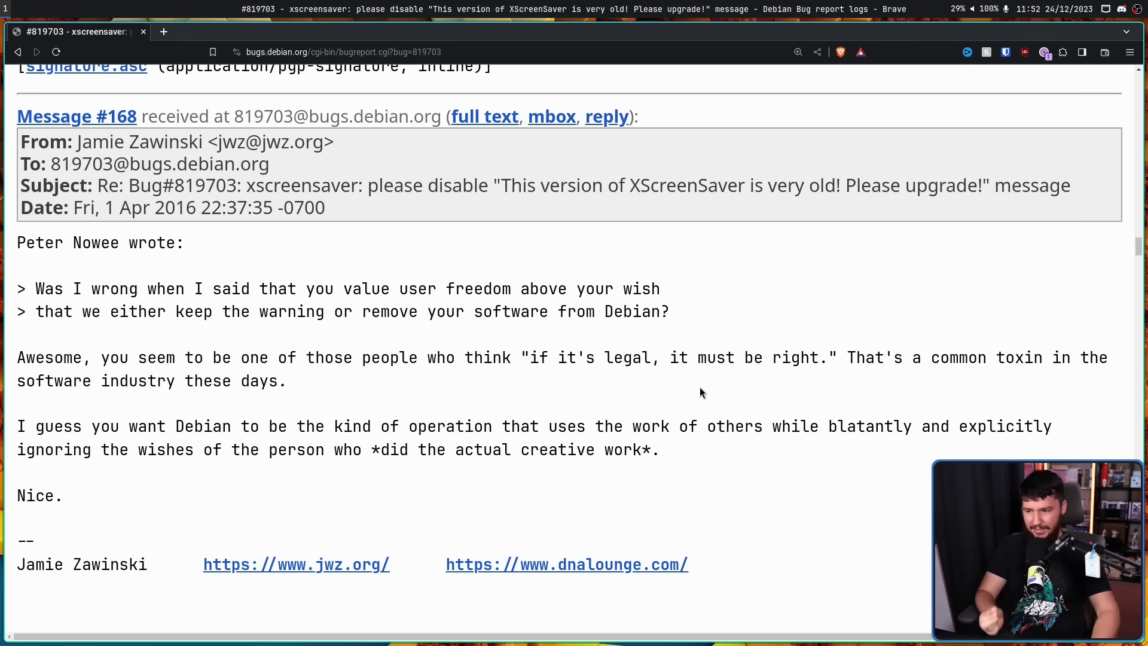
{"action": "mouse_move", "coordinate": [697, 387]}
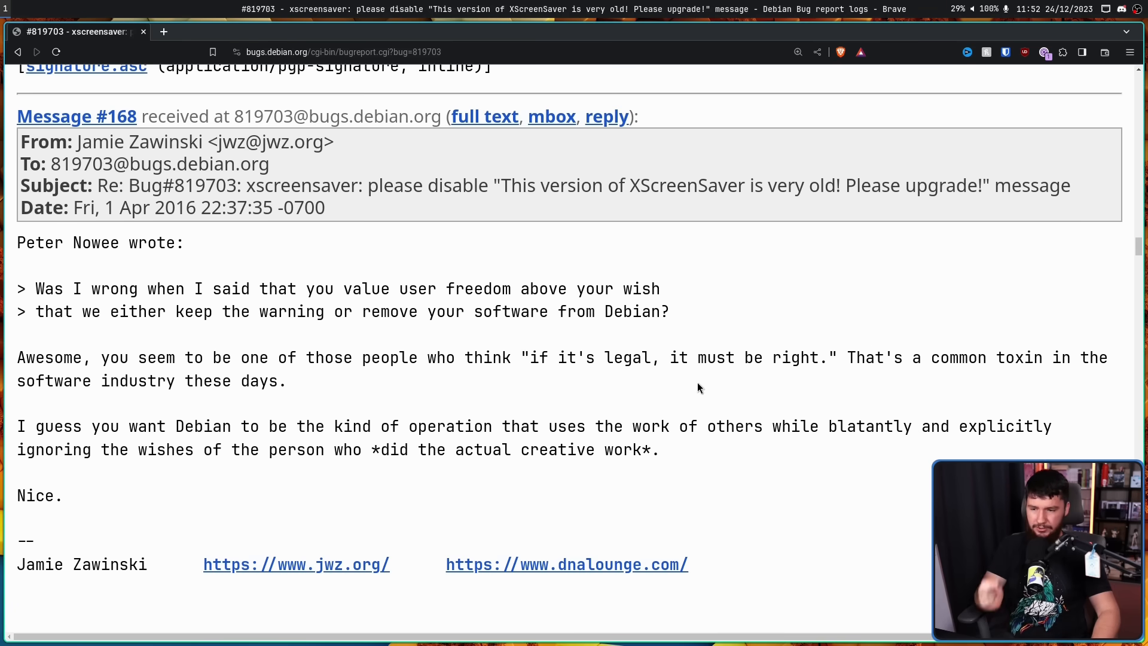
{"action": "mouse_move", "coordinate": [693, 387]}
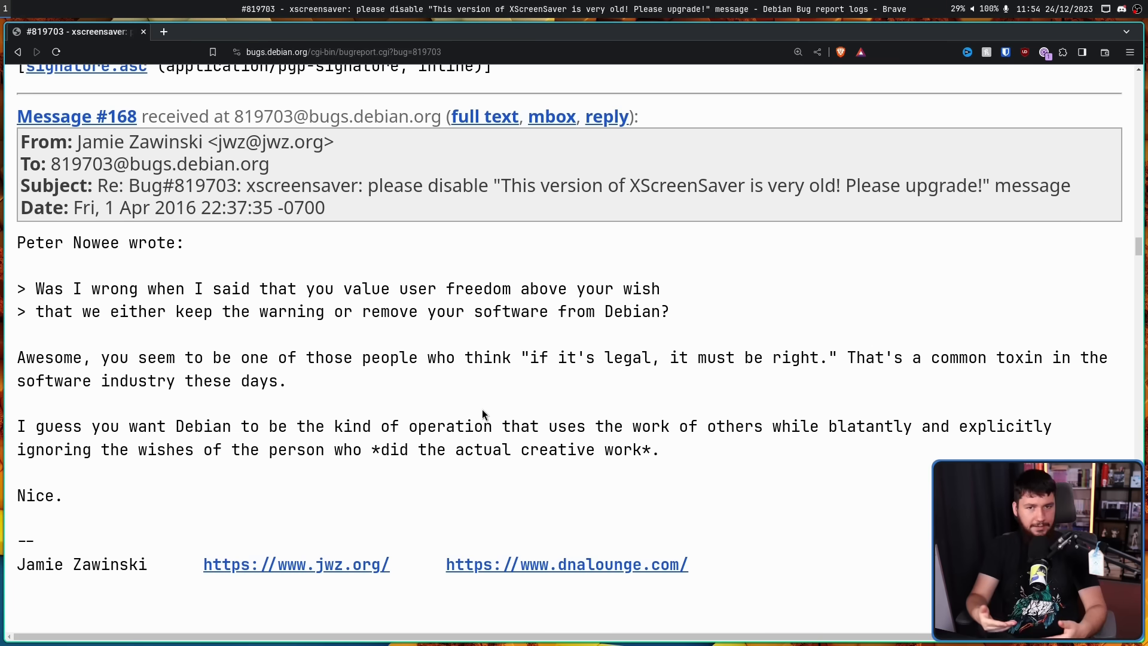
{"action": "mouse_move", "coordinate": [925, 514]}
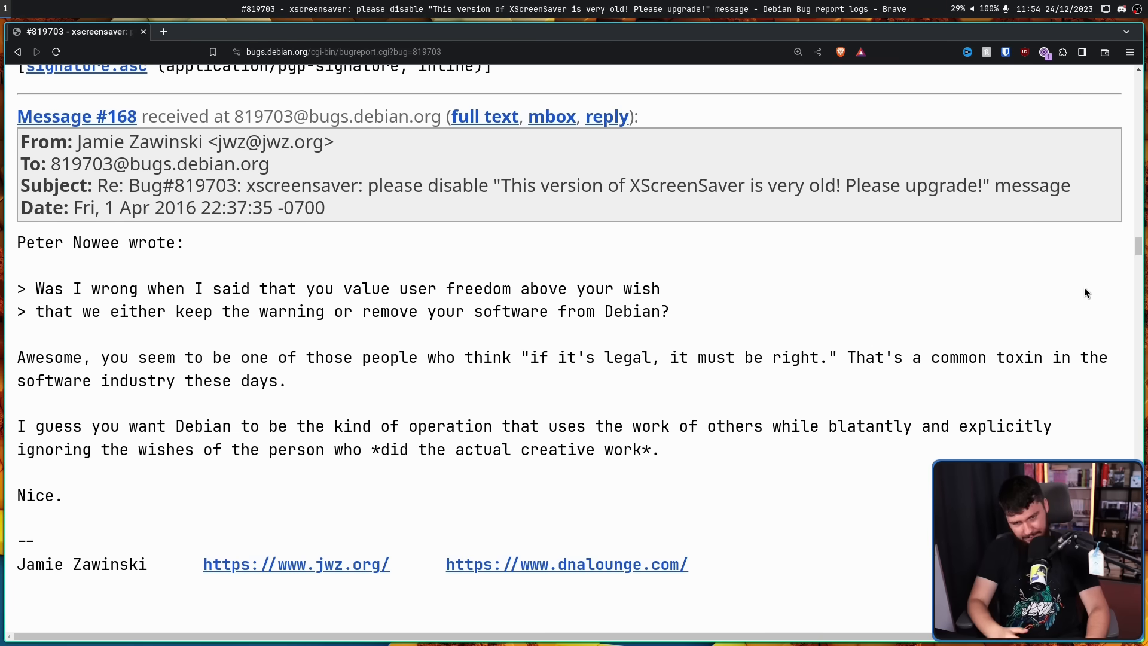
{"action": "scroll", "scroll_direction": "down", "scroll_amount": 3}
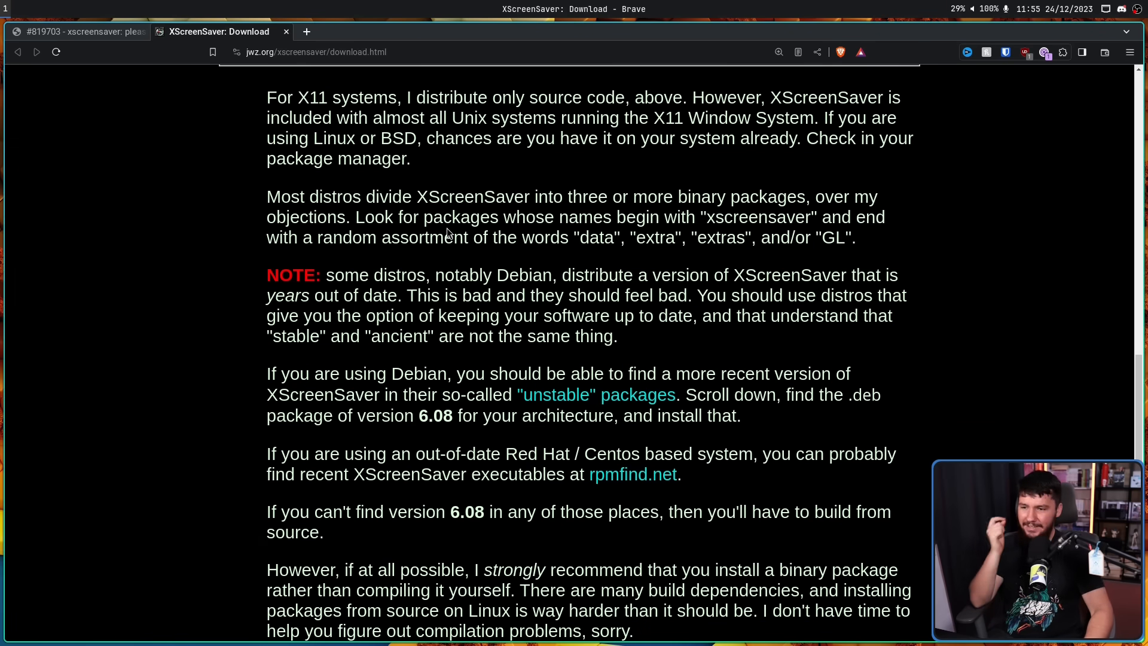
{"action": "mouse_move", "coordinate": [462, 255]}
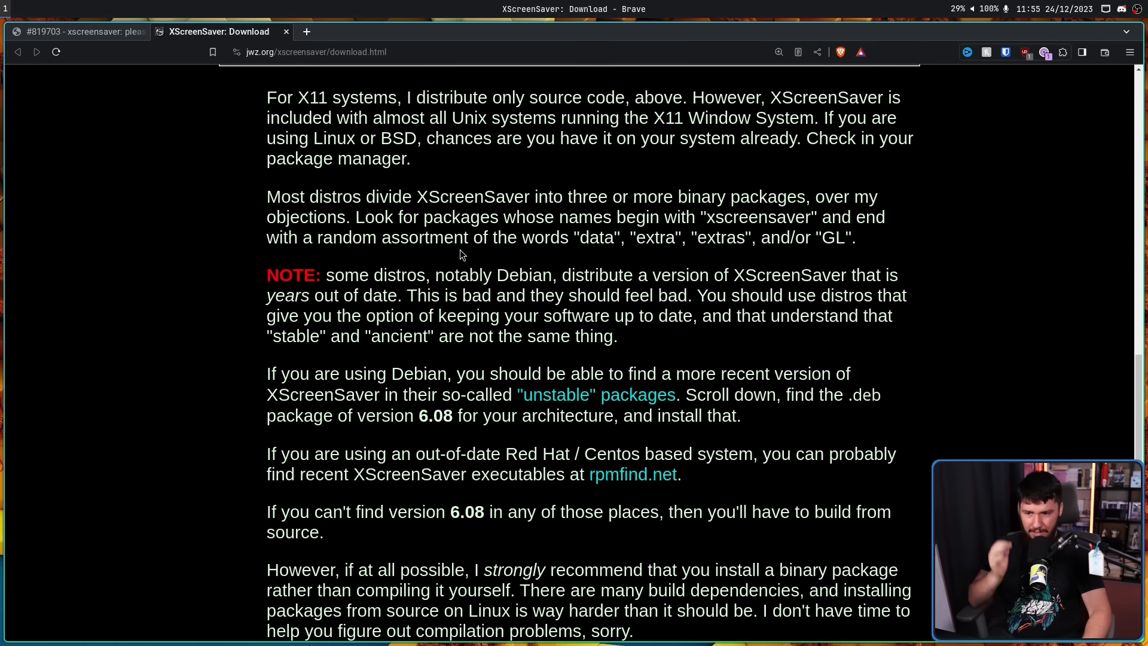
{"action": "mouse_move", "coordinate": [925, 305]}
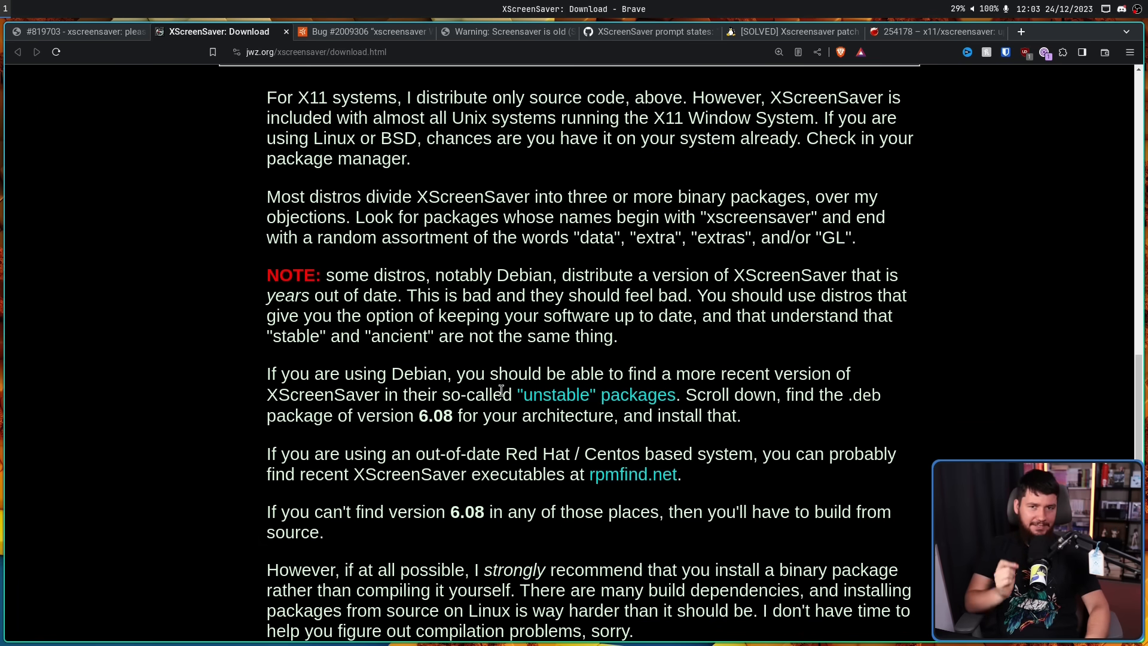
- Return to Launchpad bug #2009306 at its title and Fix Released status table for Kinetic and Lunar
{"action": "left_click", "coordinate": [363, 32]}
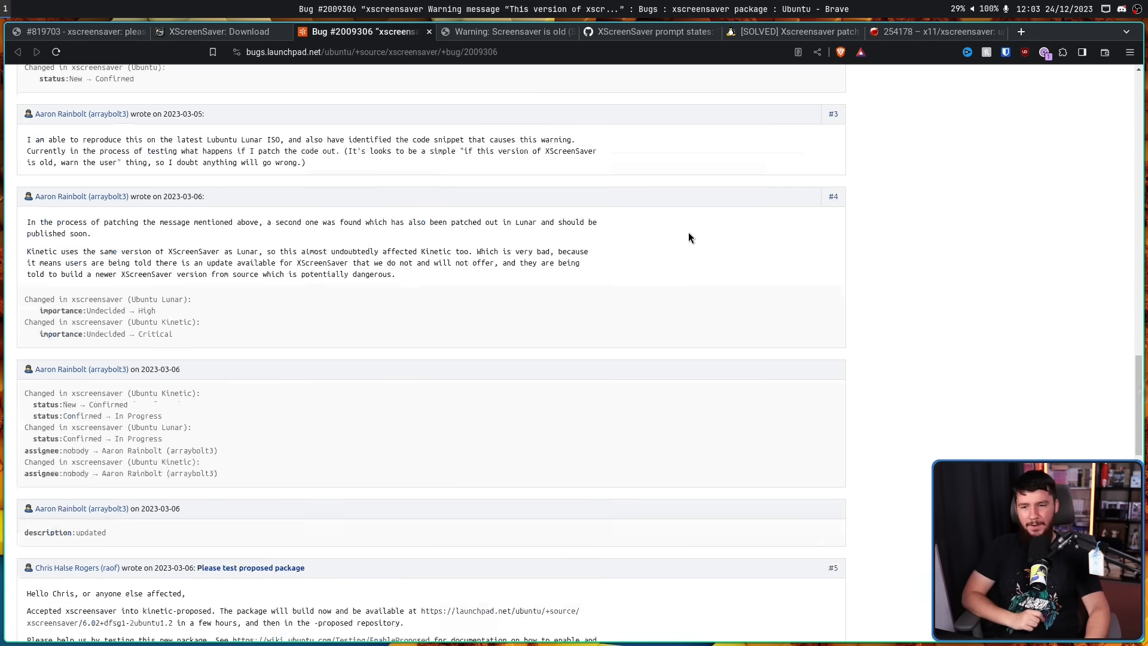
{"action": "scroll", "scroll_direction": "up", "scroll_amount": 3}
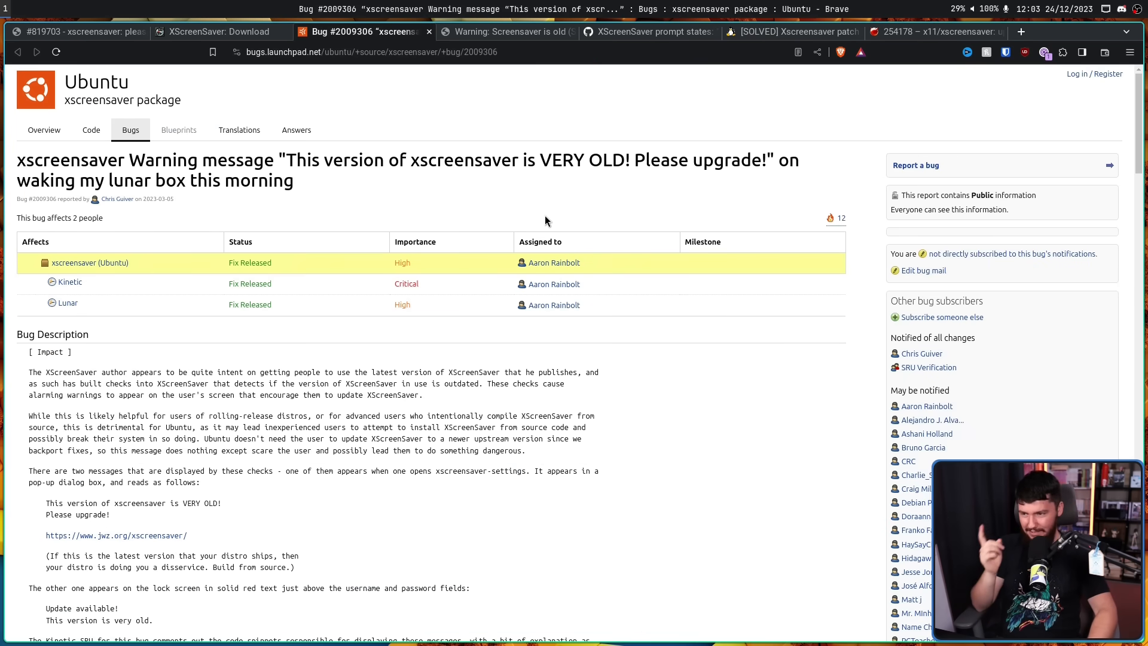
{"action": "mouse_move", "coordinate": [531, 214]}
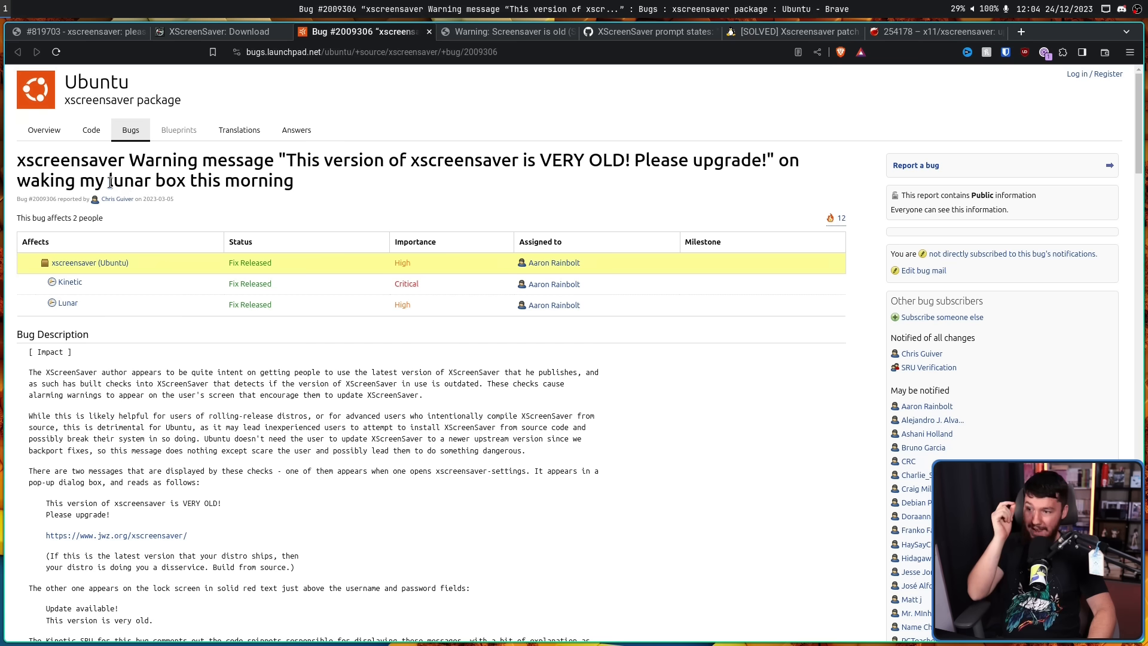
{"action": "double_click", "coordinate": [128, 180]}
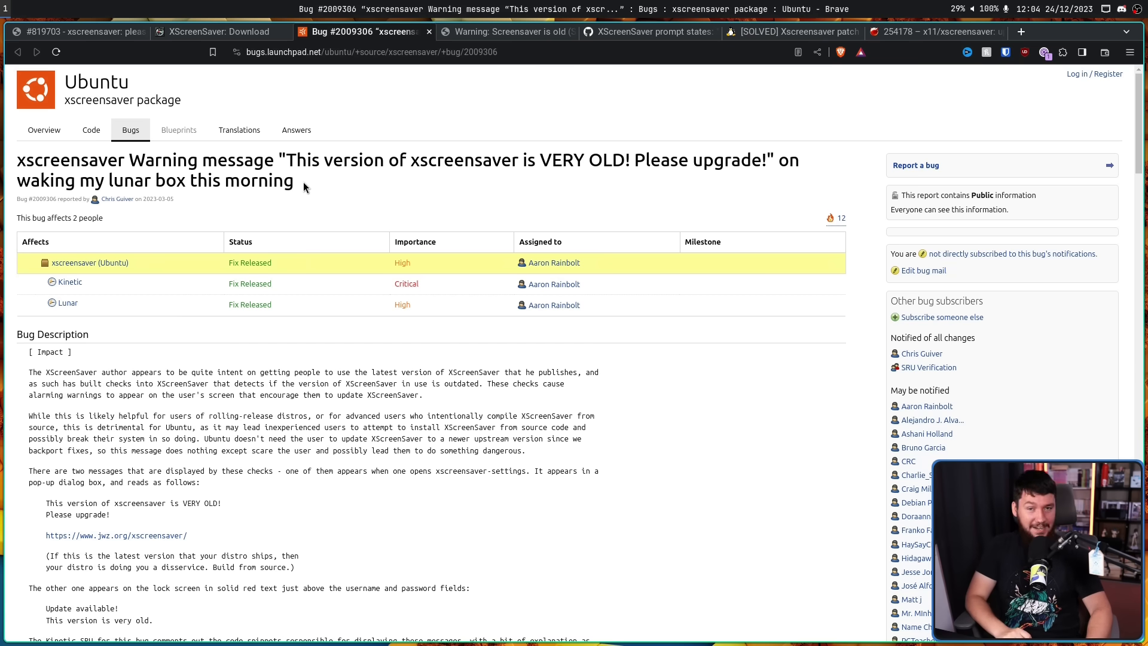
{"action": "mouse_move", "coordinate": [396, 194]}
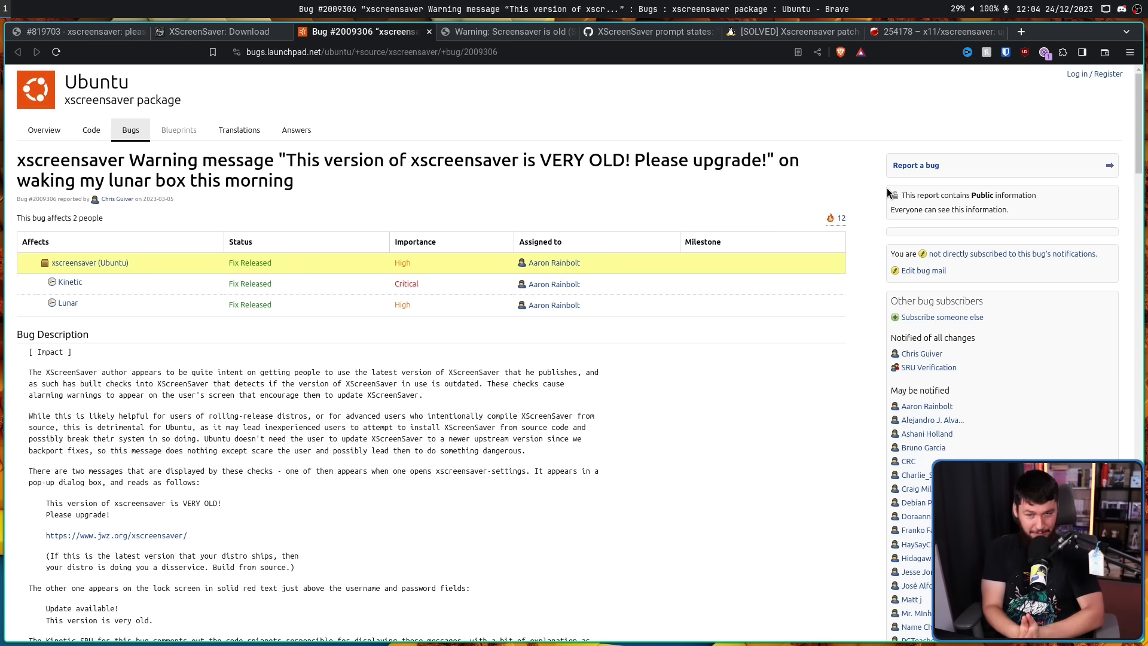
- Show the Salix 'Warning: Screensaver is old (SOLVED)' topic at the post announcing the patched package
{"action": "left_click", "coordinate": [505, 31]}
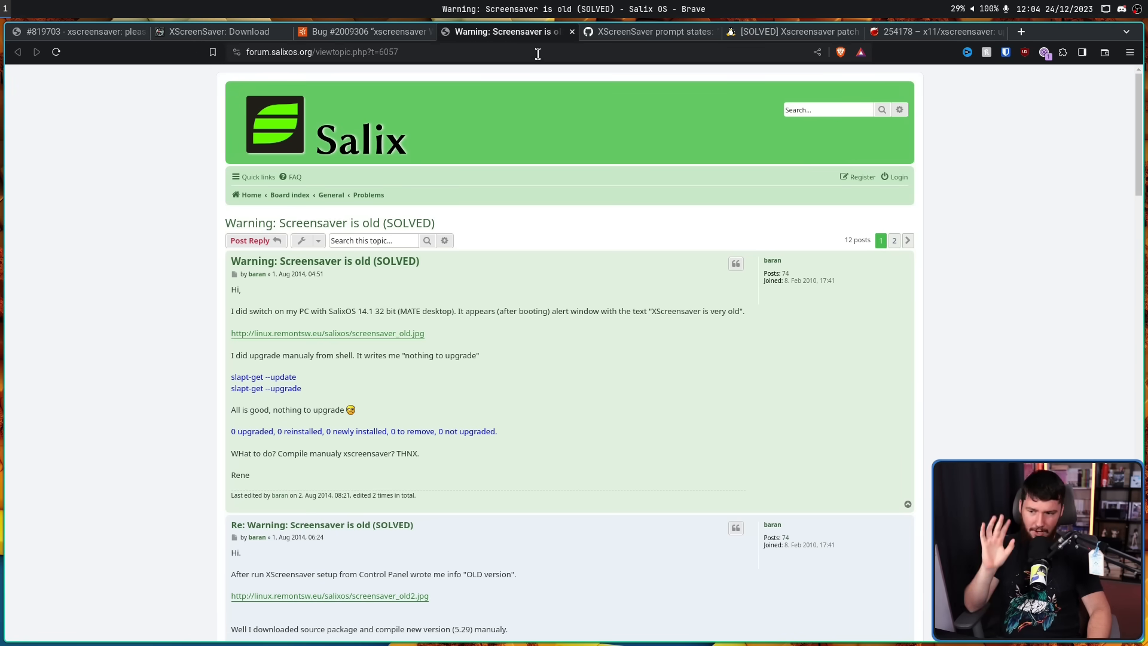
{"action": "scroll", "scroll_direction": "down", "scroll_amount": 3}
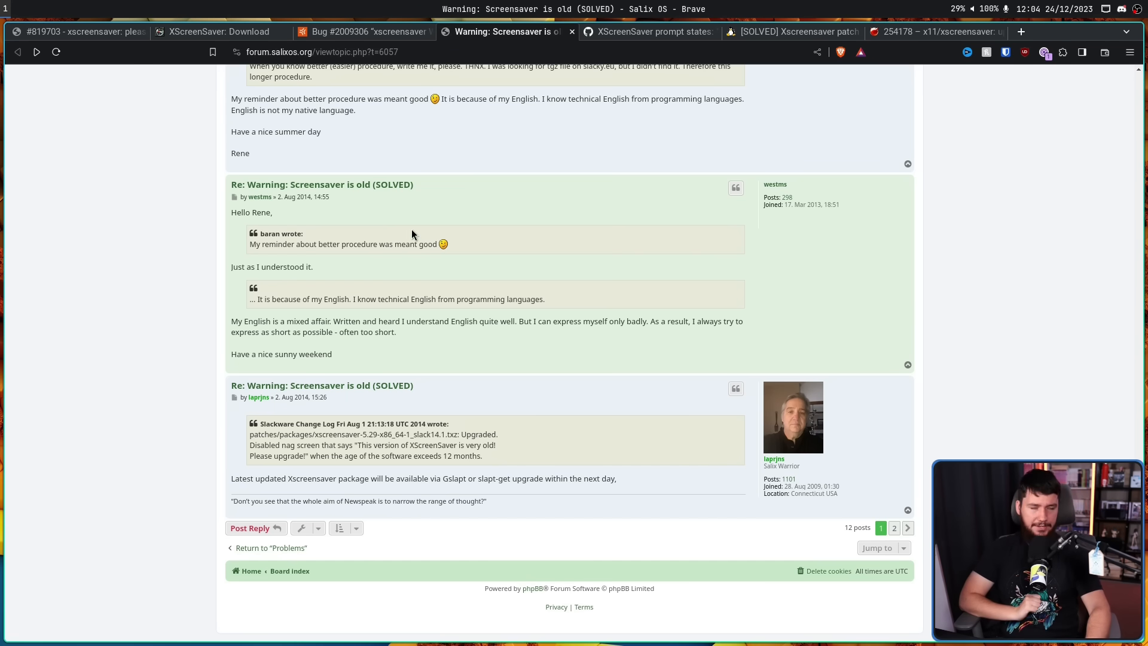
- Show QubesOS issue #3652 at the 2021 comments noting the Debian patch was included
{"action": "left_click", "coordinate": [648, 31]}
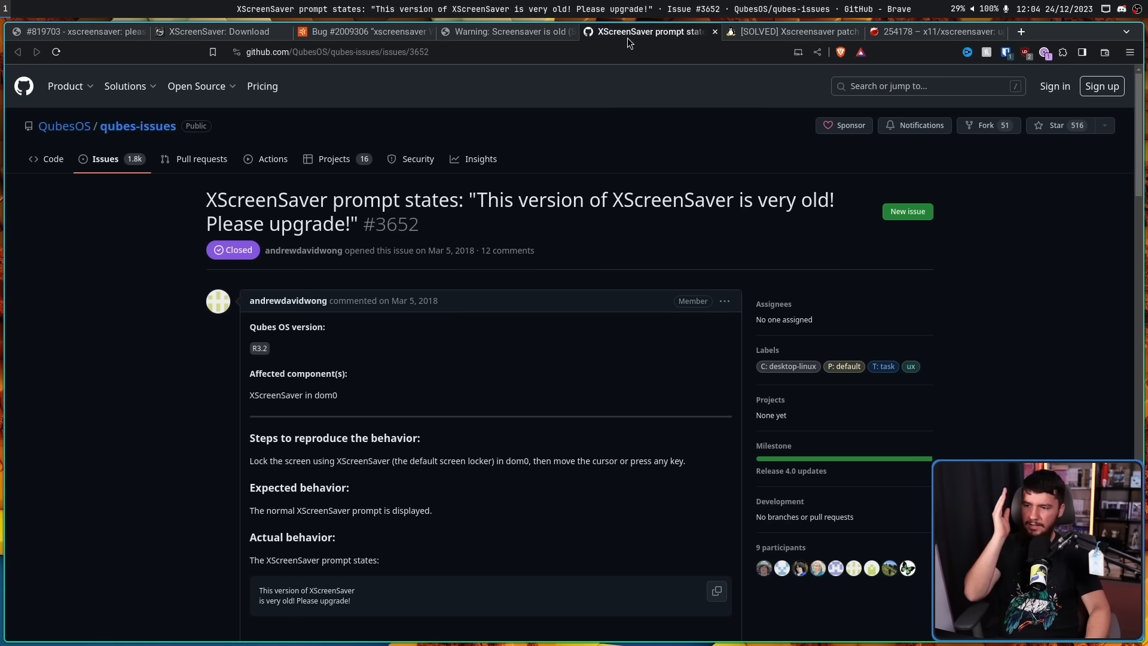
{"action": "scroll", "scroll_direction": "down", "scroll_amount": 3}
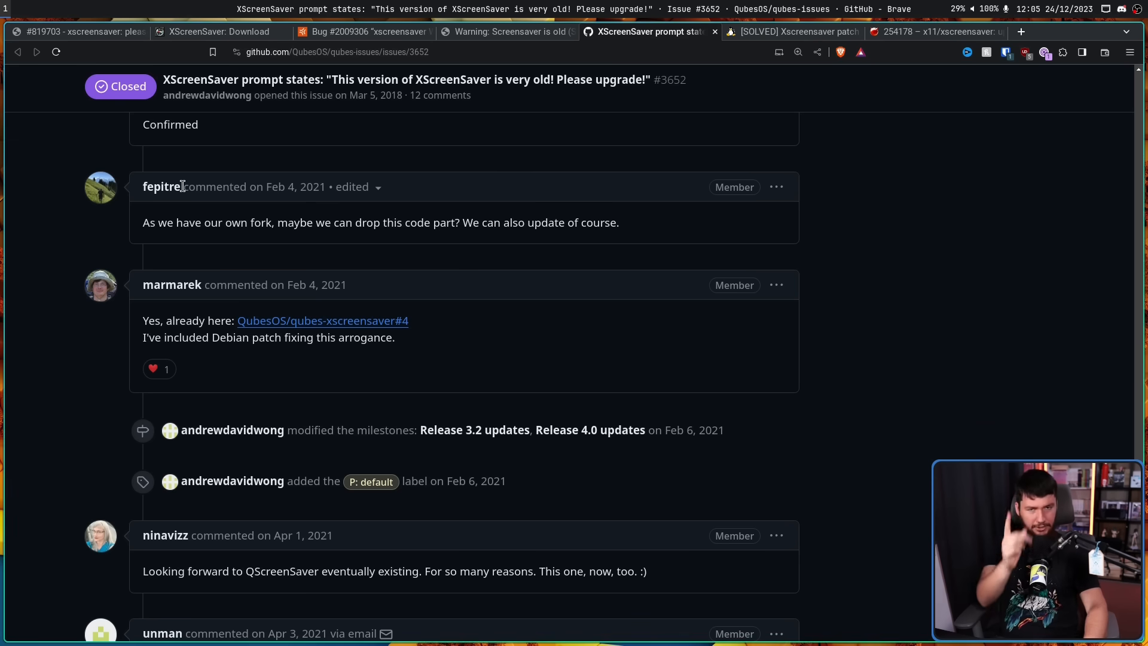
{"action": "mouse_move", "coordinate": [481, 198]}
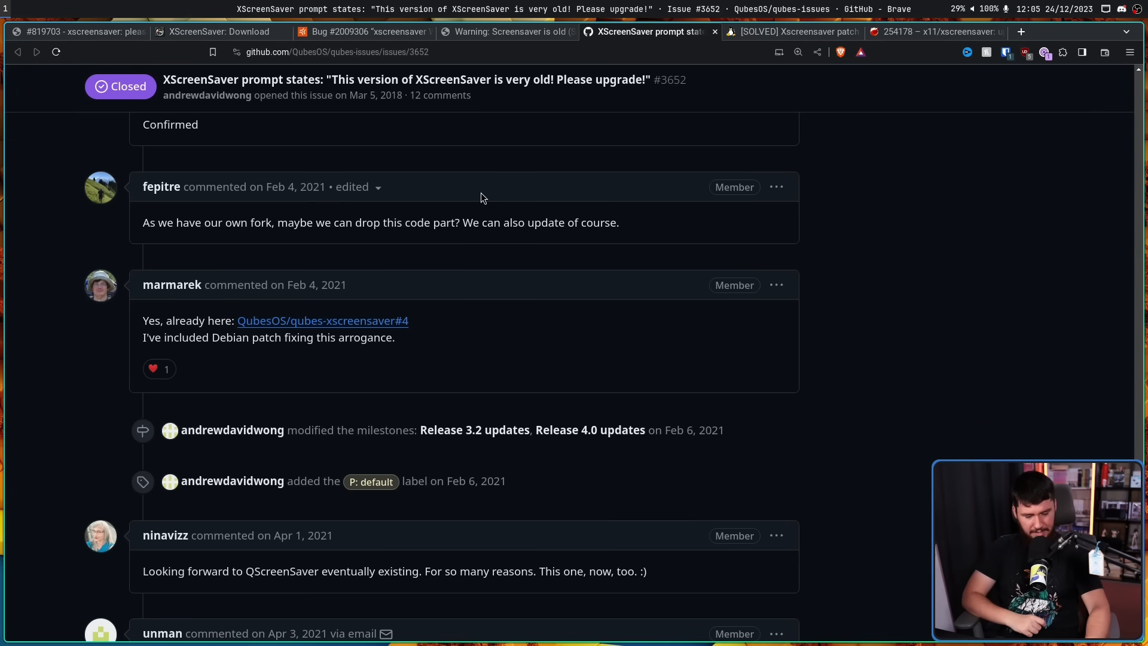
{"action": "mouse_move", "coordinate": [668, 125]}
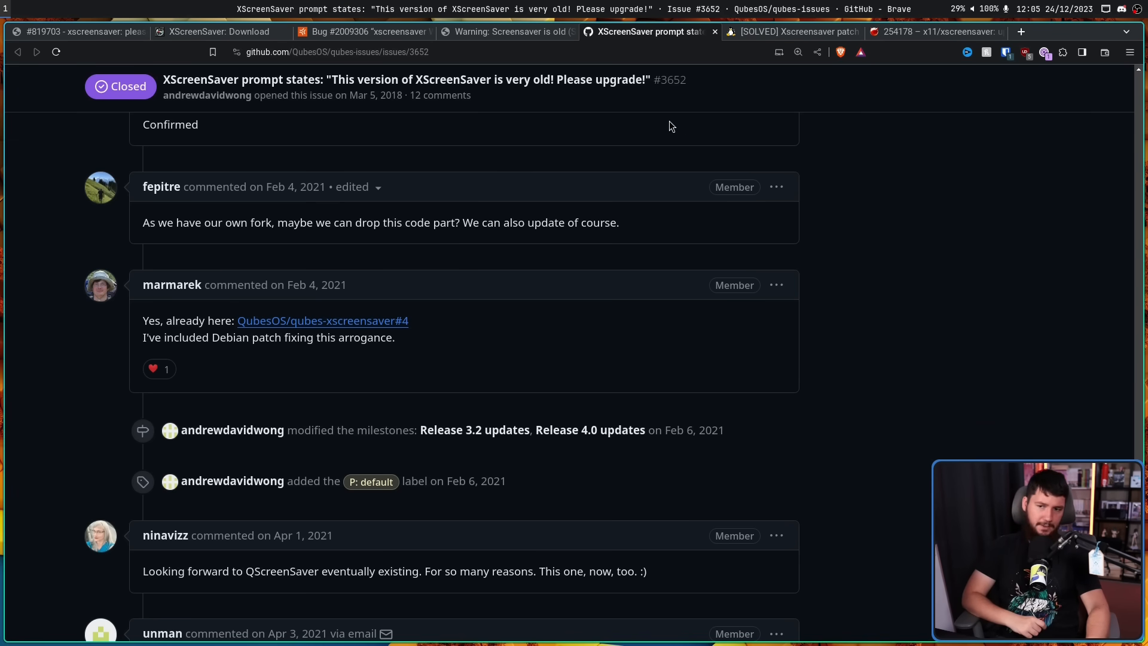
- Show the LinuxQuestions '[SOLVED] Xscreensaver patch to turn off update nag screen' thread at its opening posts
{"action": "left_click", "coordinate": [793, 31]}
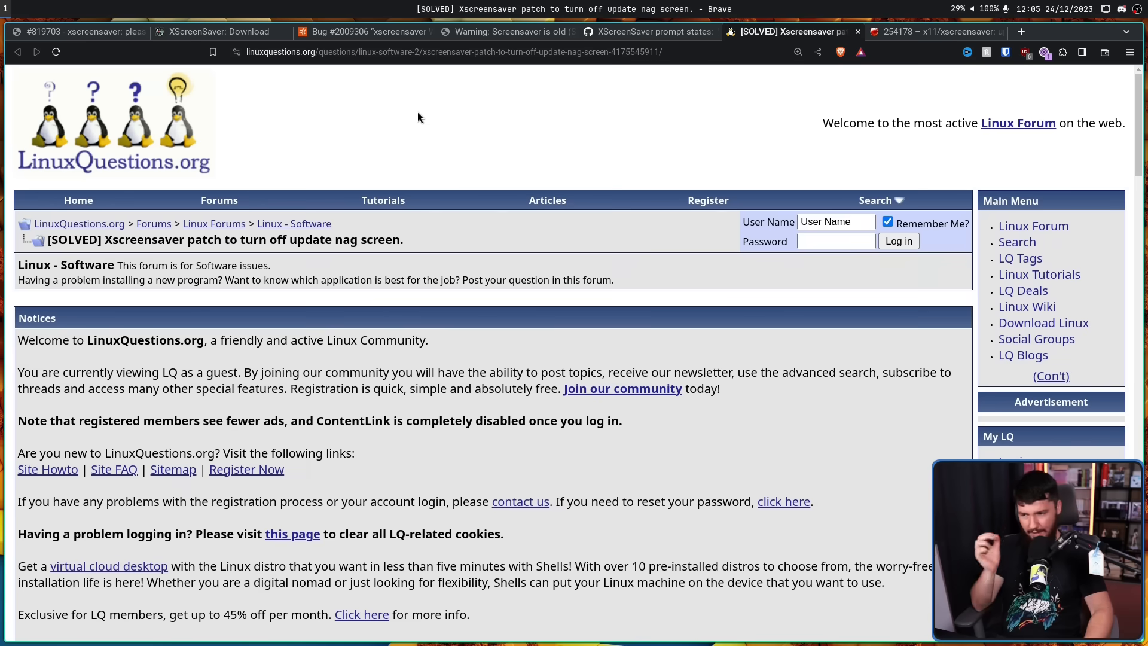
{"action": "scroll", "scroll_direction": "down", "scroll_amount": 3}
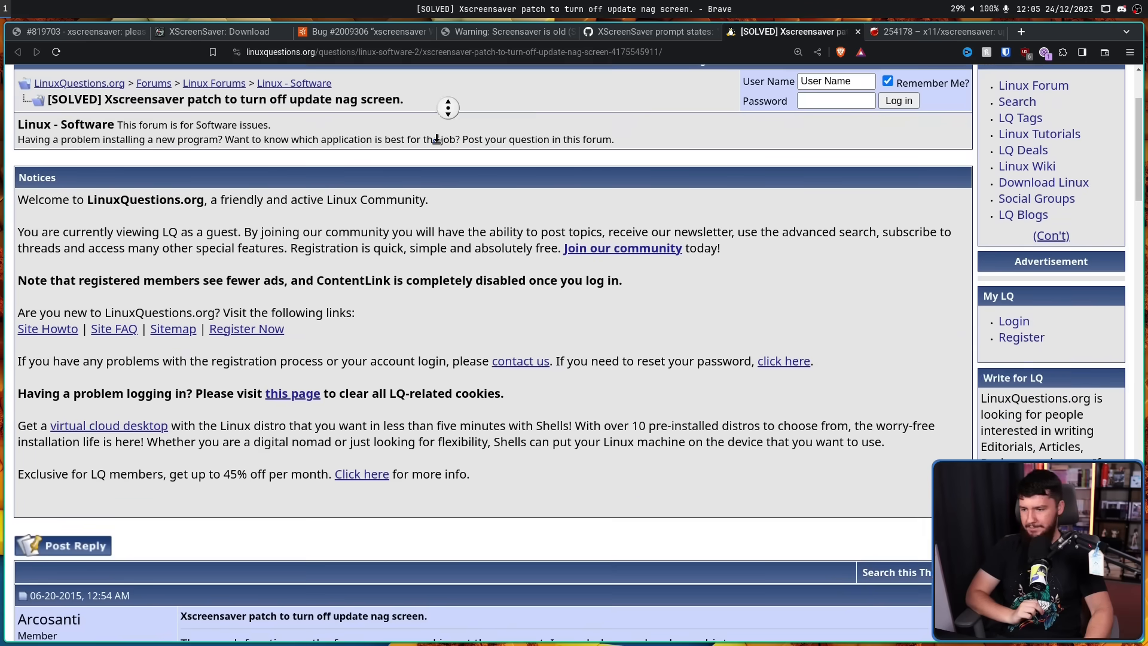
{"action": "scroll", "scroll_direction": "down", "scroll_amount": 3}
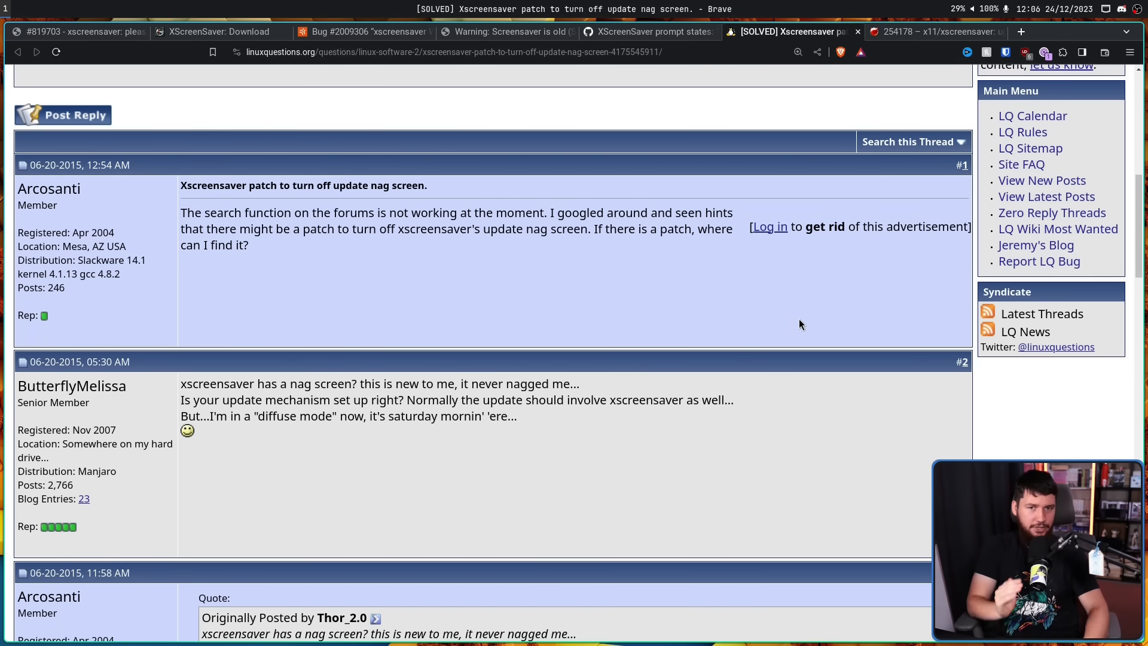
- Show FreeBSD bug 254178 'x11/xscreensaver: update to 6.02' at comments 45–47 about pam_helper unlocking
{"action": "left_click", "coordinate": [931, 31]}
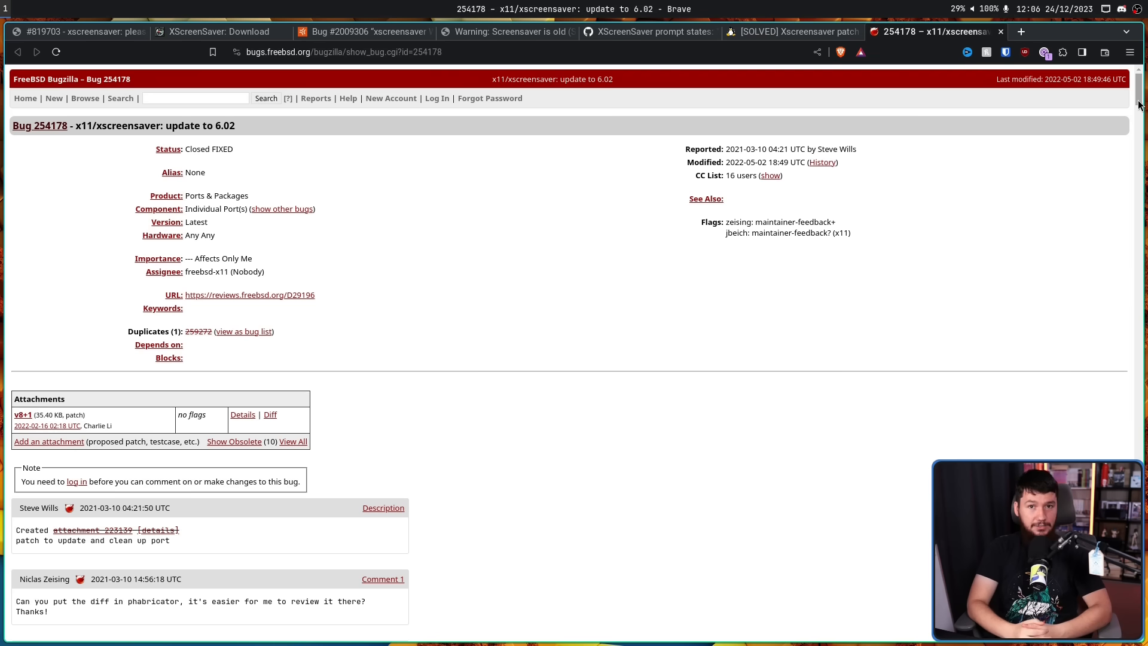
{"action": "scroll", "scroll_direction": "down", "scroll_amount": 3}
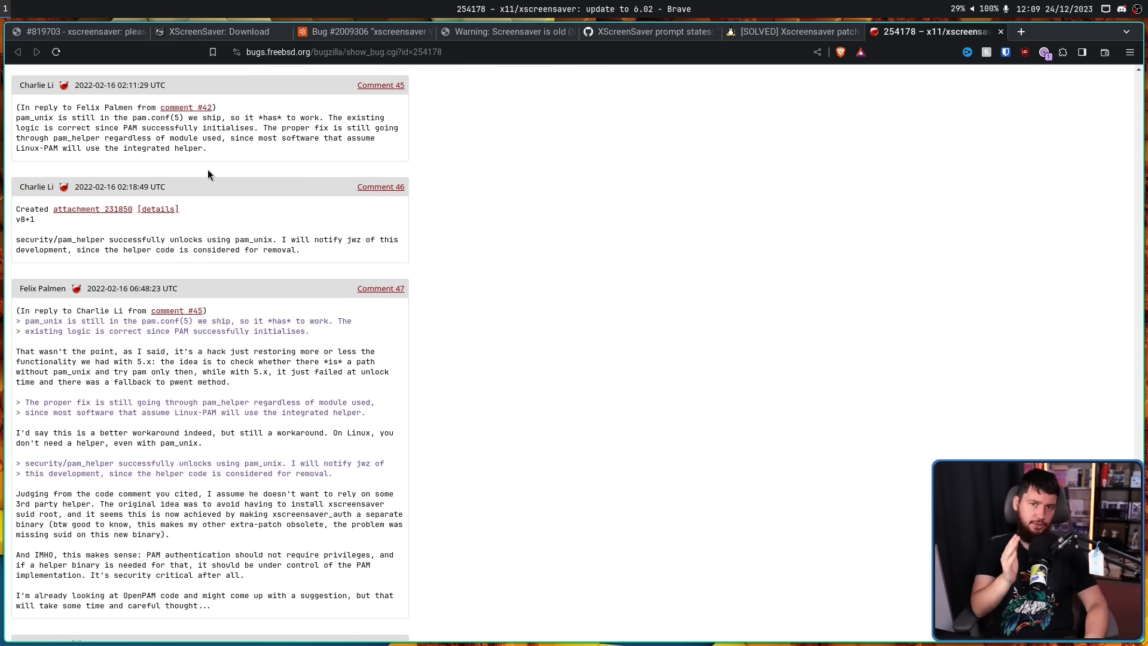